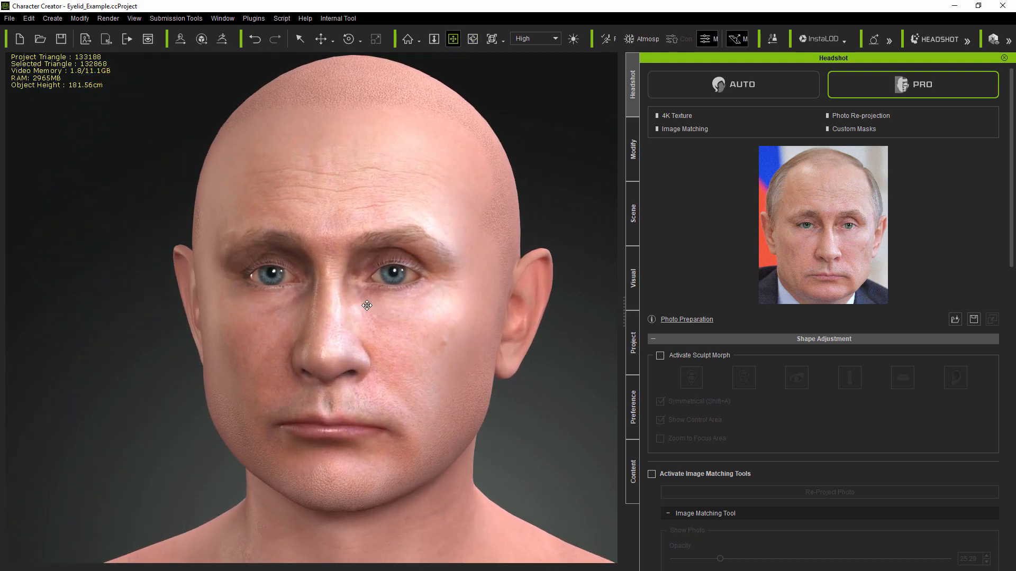
- In the Modify tab, close the eyes and zoom into the wireframe over the eyelids
scroll(up, 3)
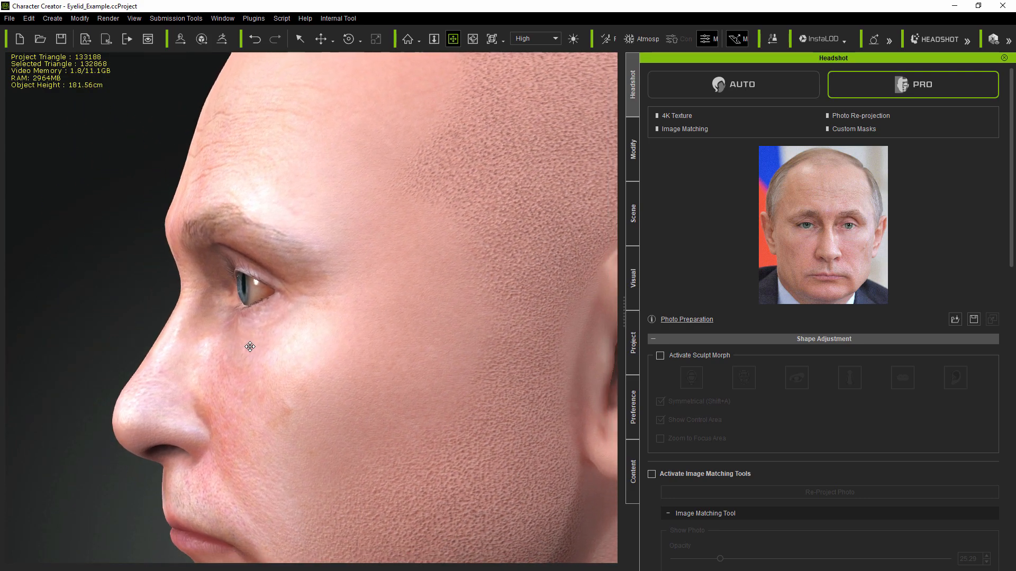
mouse_move(633, 149)
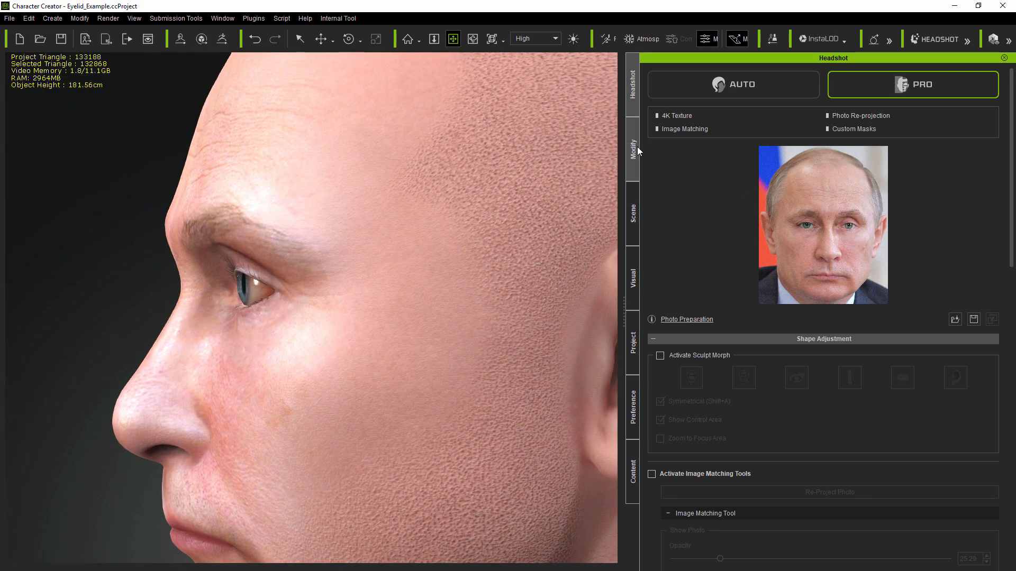
click(632, 144)
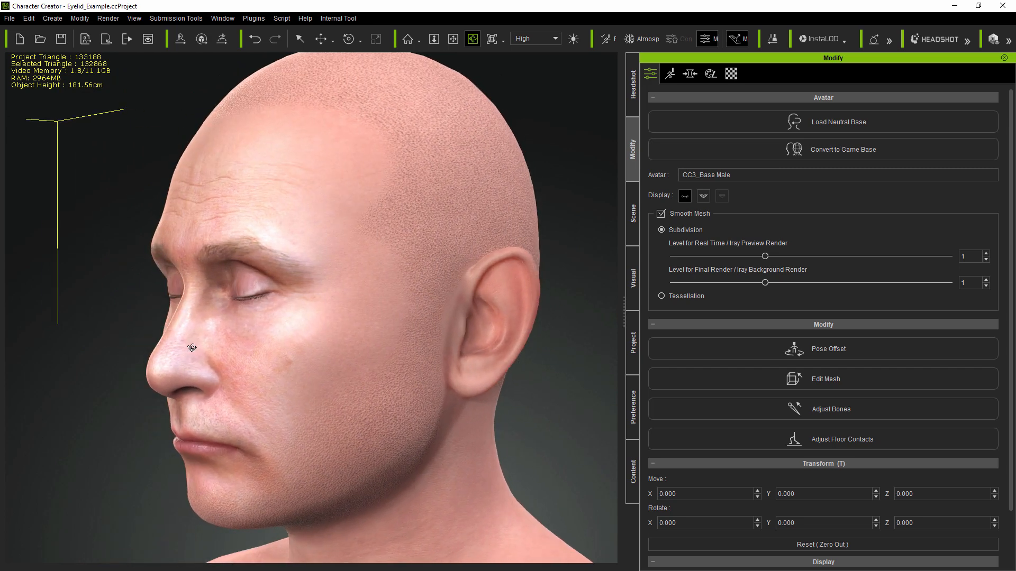
scroll(up, 3)
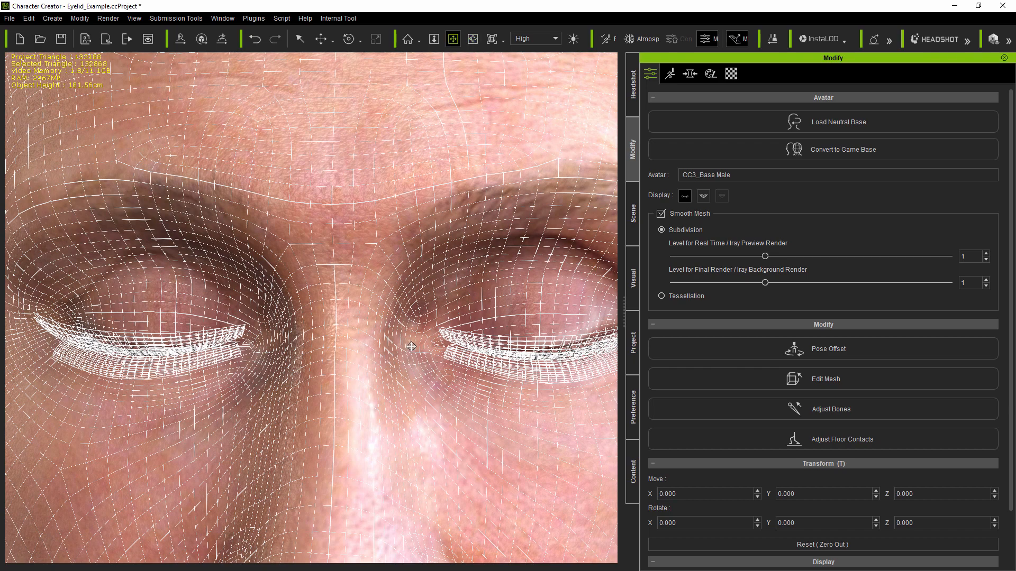
- Adjust the Eye Fold sliders, briefly overlaying the reference photo to compare
click(689, 74)
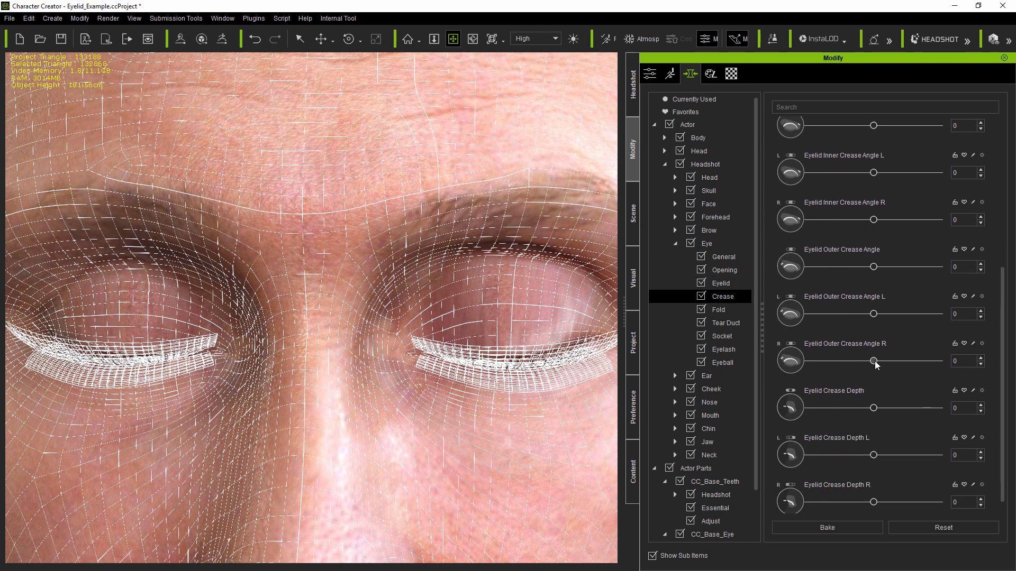
click(718, 309)
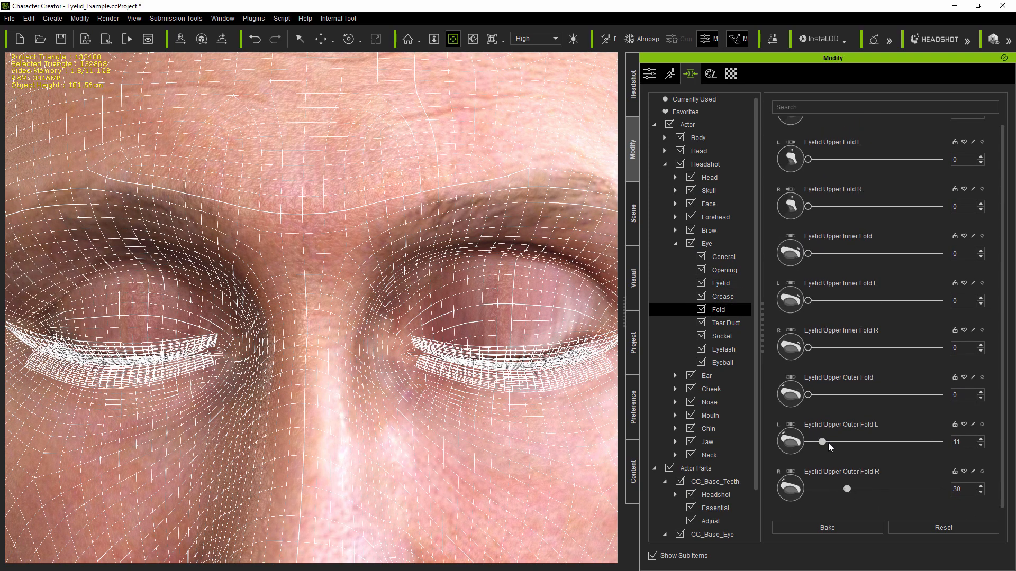
click(632, 84)
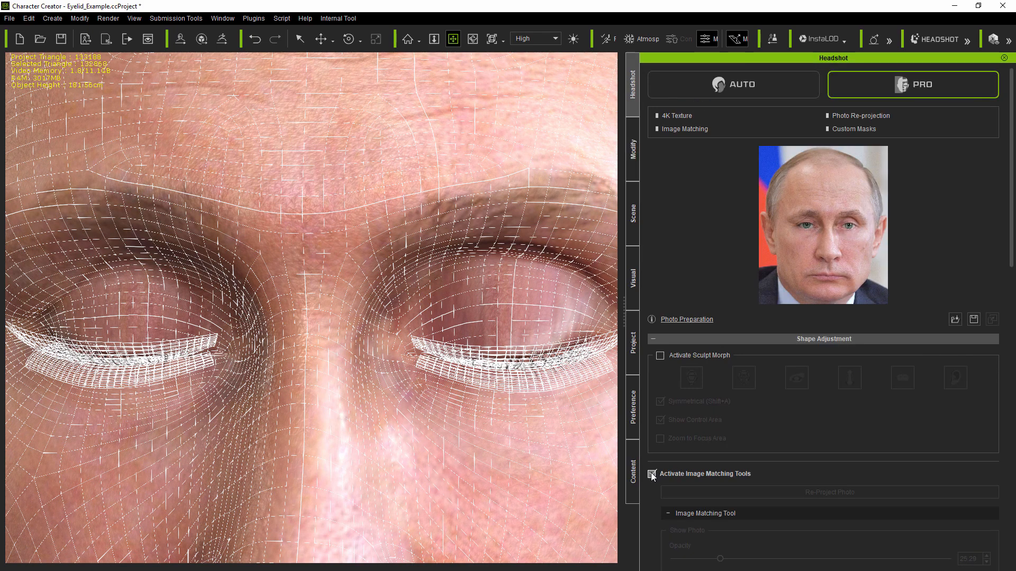
click(631, 150)
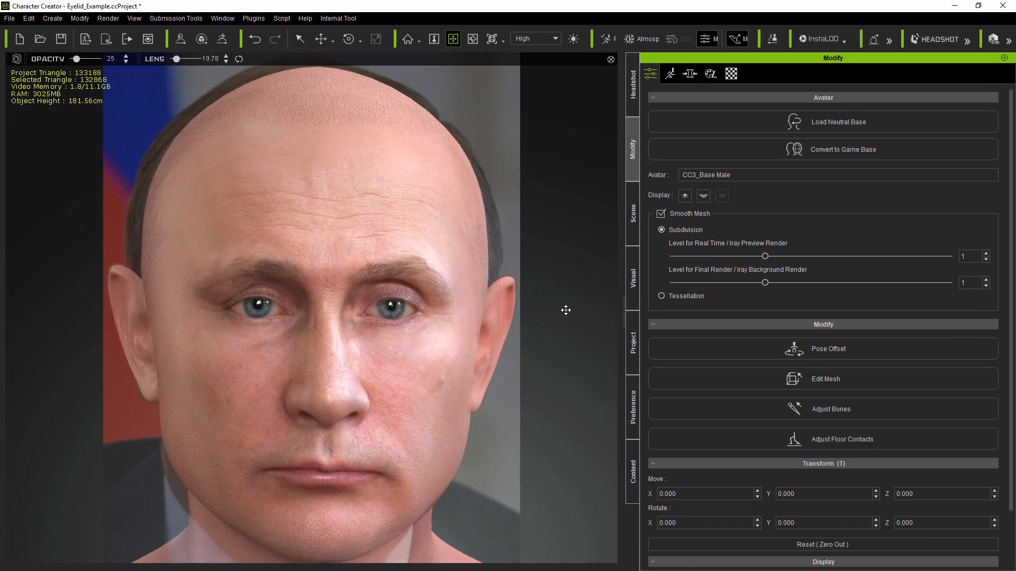
click(632, 87)
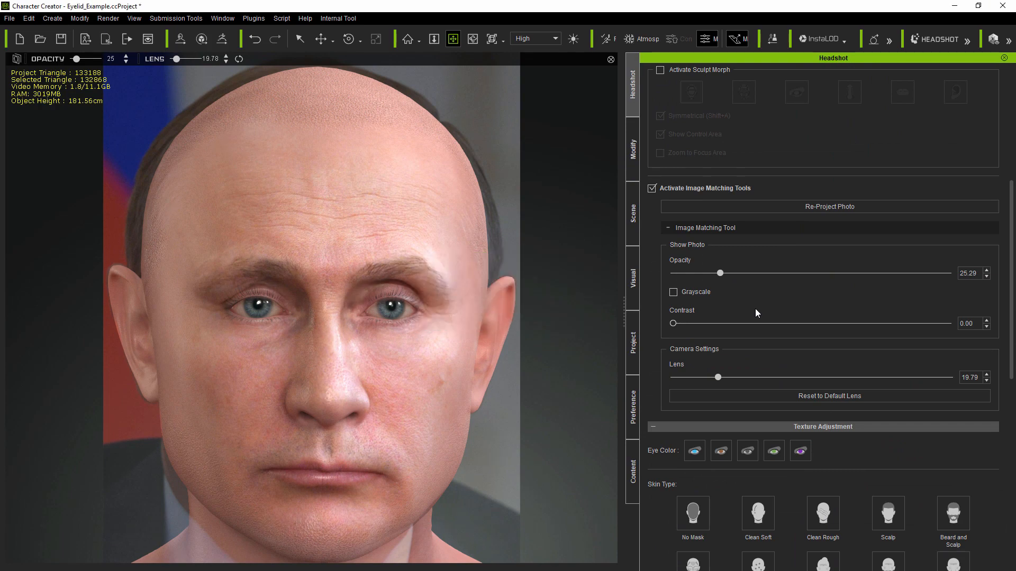
click(652, 188)
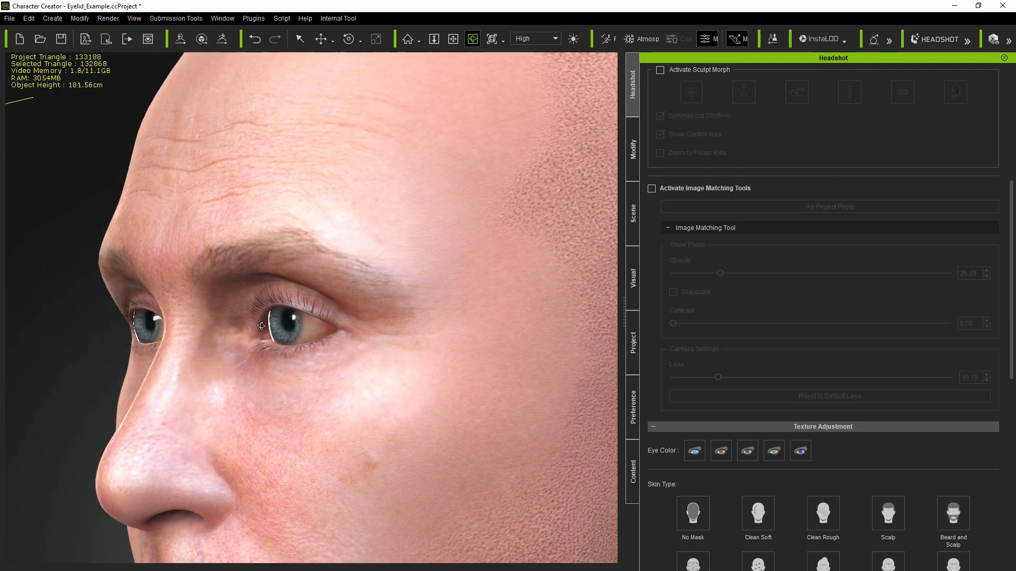
click(632, 146)
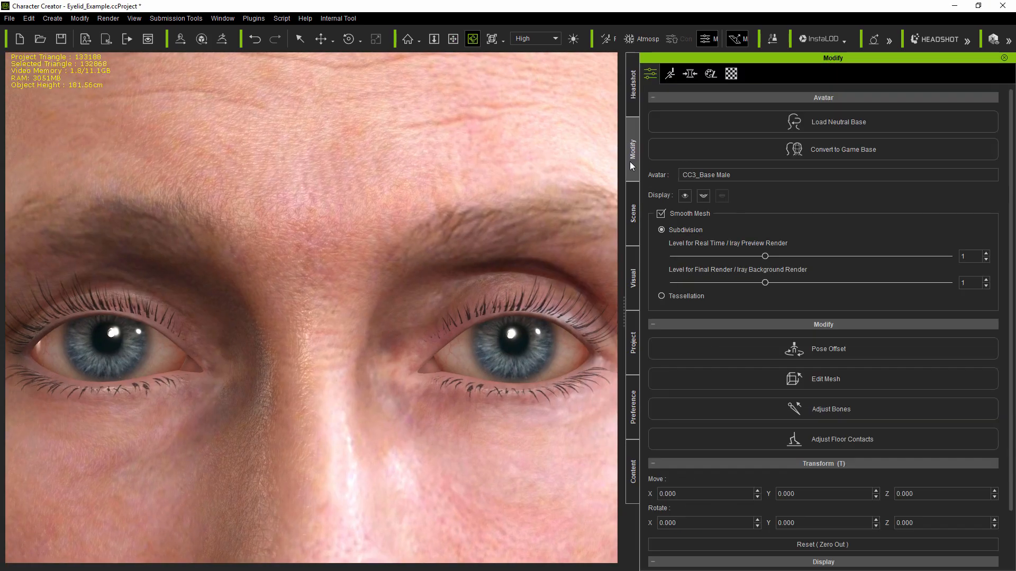
- Adjust the Eyelid Upper Enlarge, Crease Curve and Crease Angle sliders
click(689, 73)
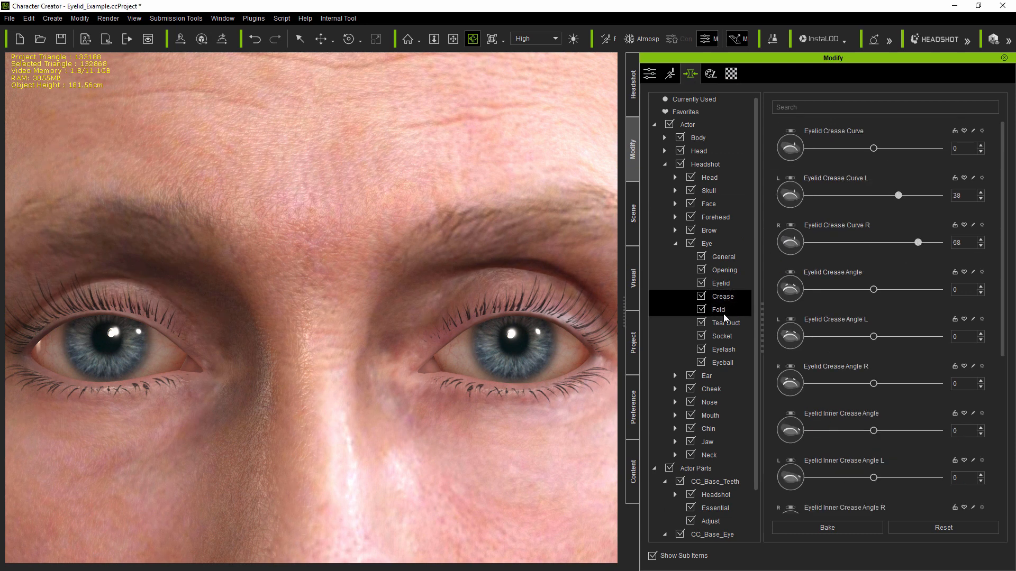
scroll(down, 3)
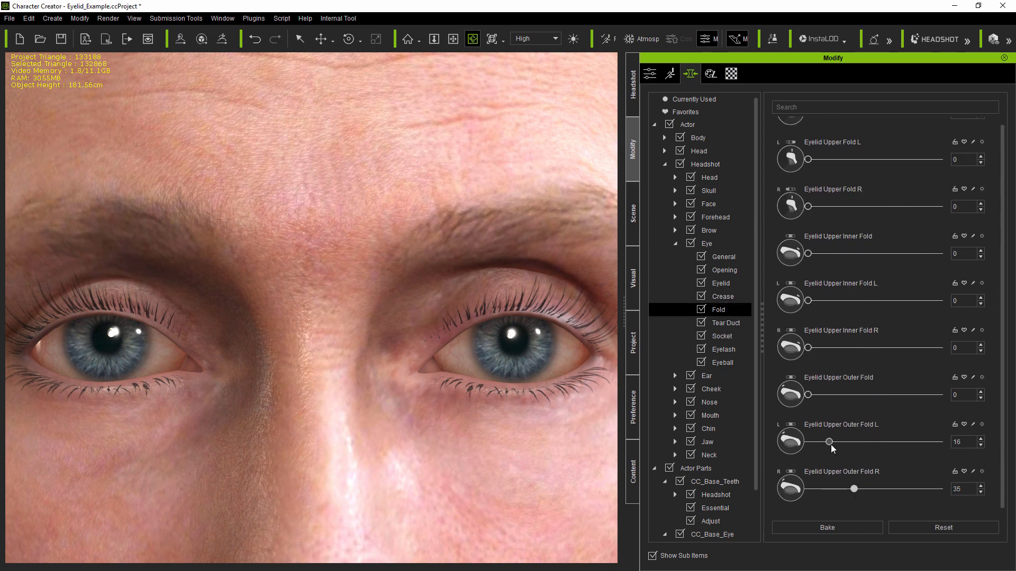
click(719, 283)
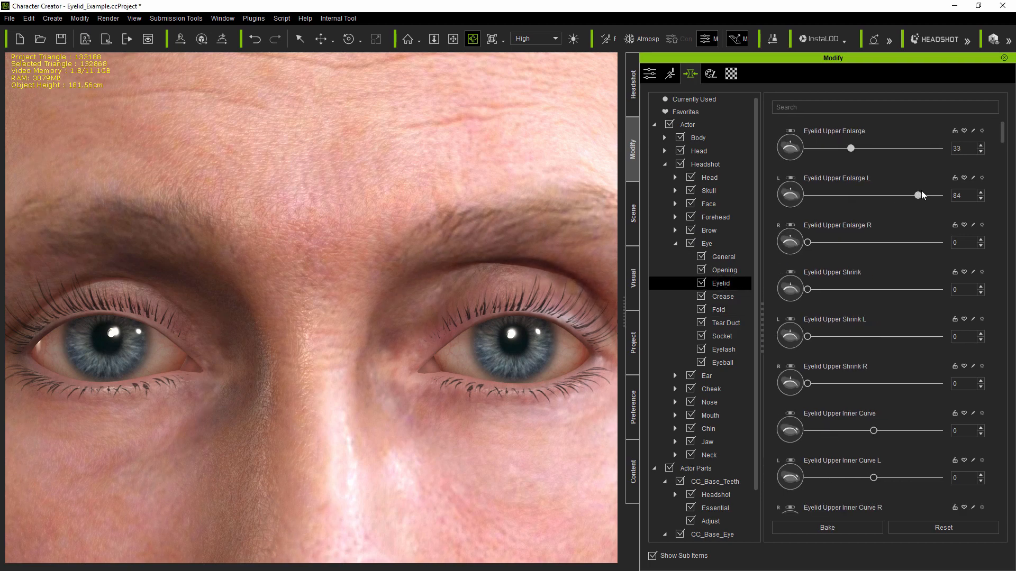
click(722, 297)
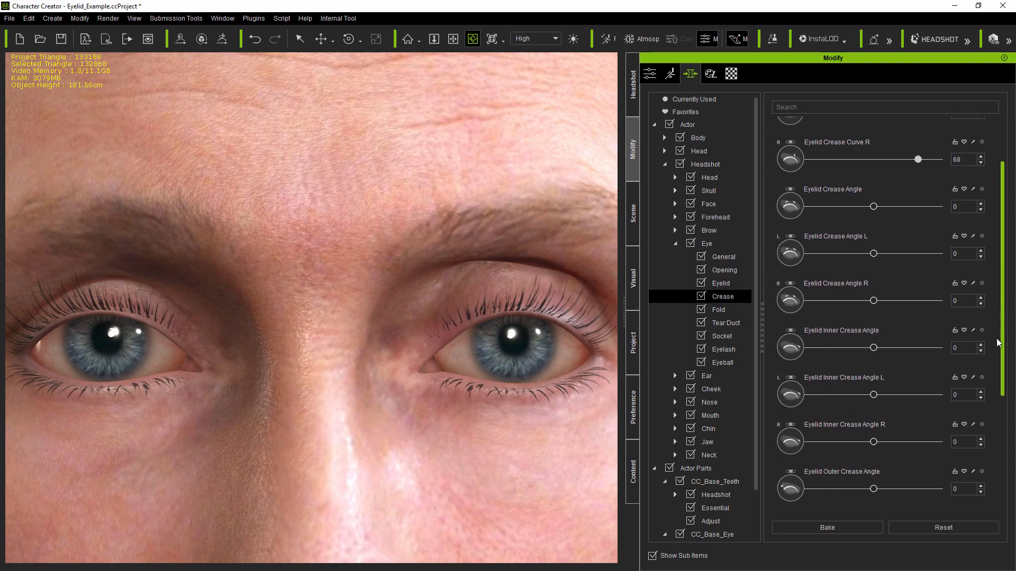
scroll(down, 3)
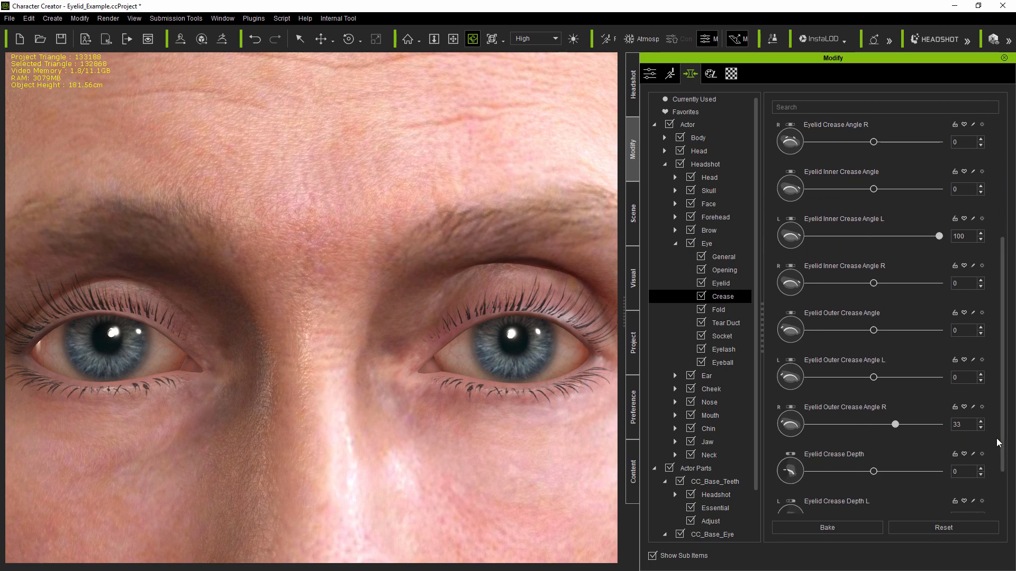
click(632, 84)
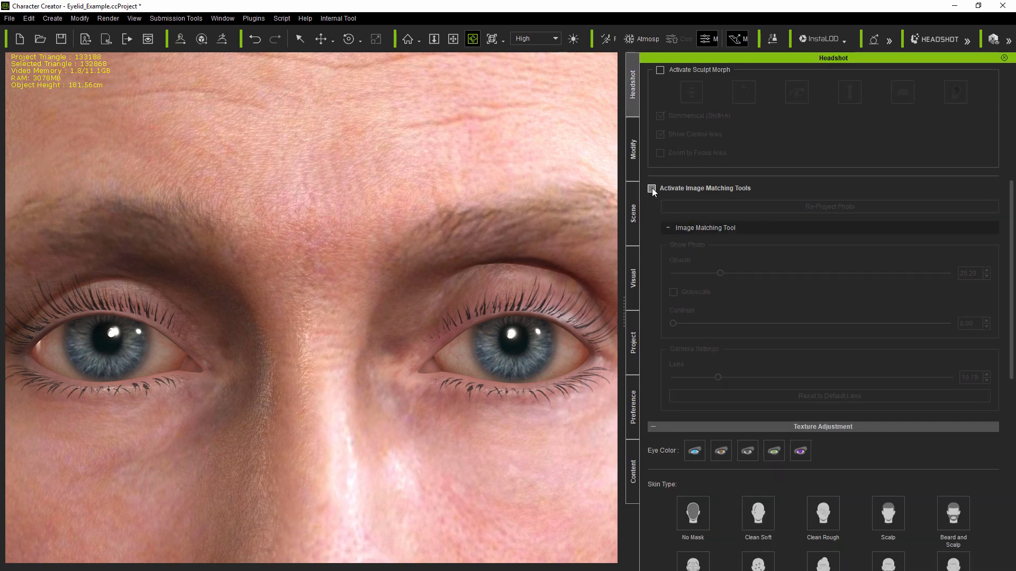
- Compare with the photo, then search 'dep' to deepen the upper eye area and lower the left lid
click(653, 189)
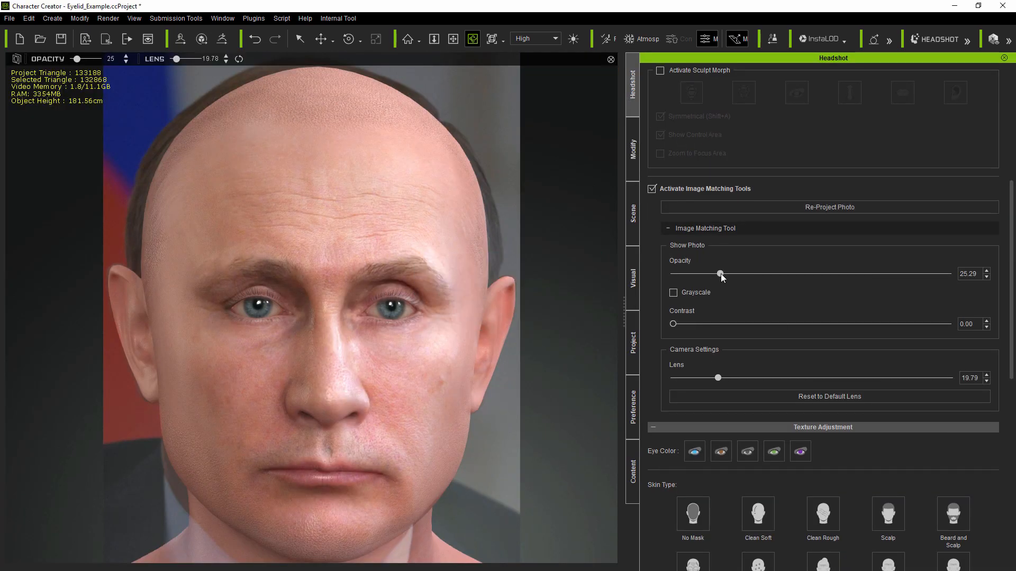
click(633, 147)
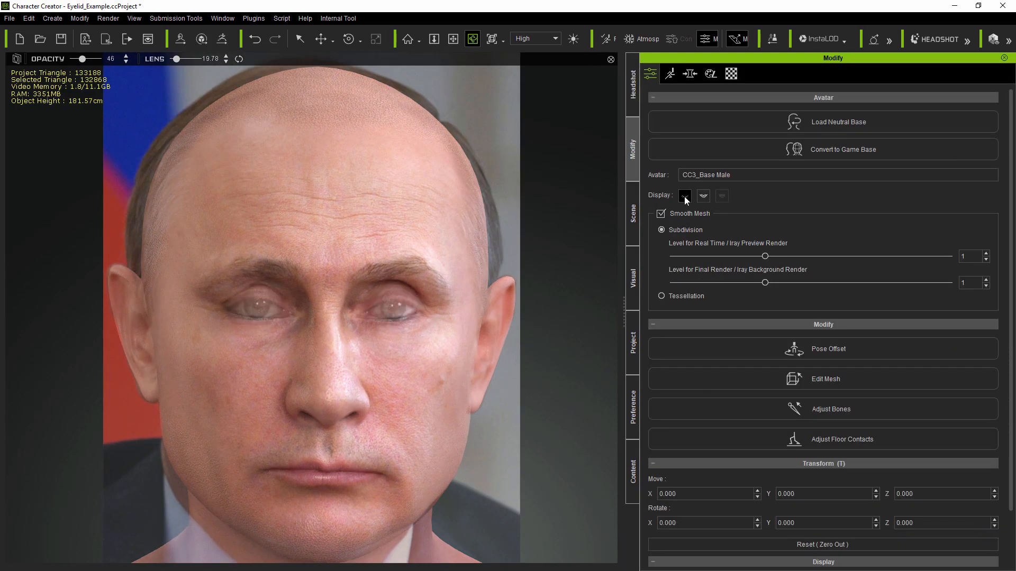
click(632, 78)
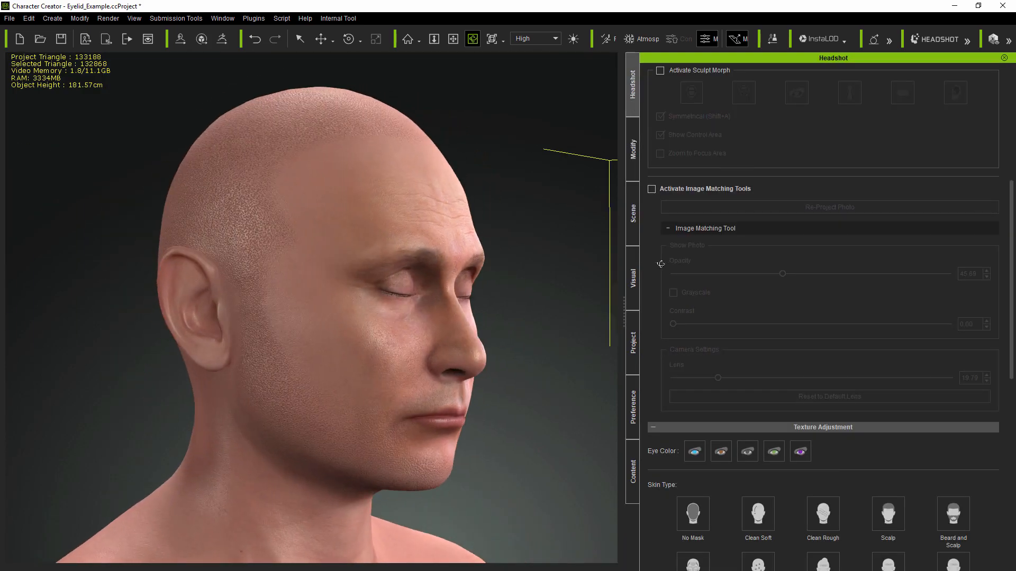
click(632, 145)
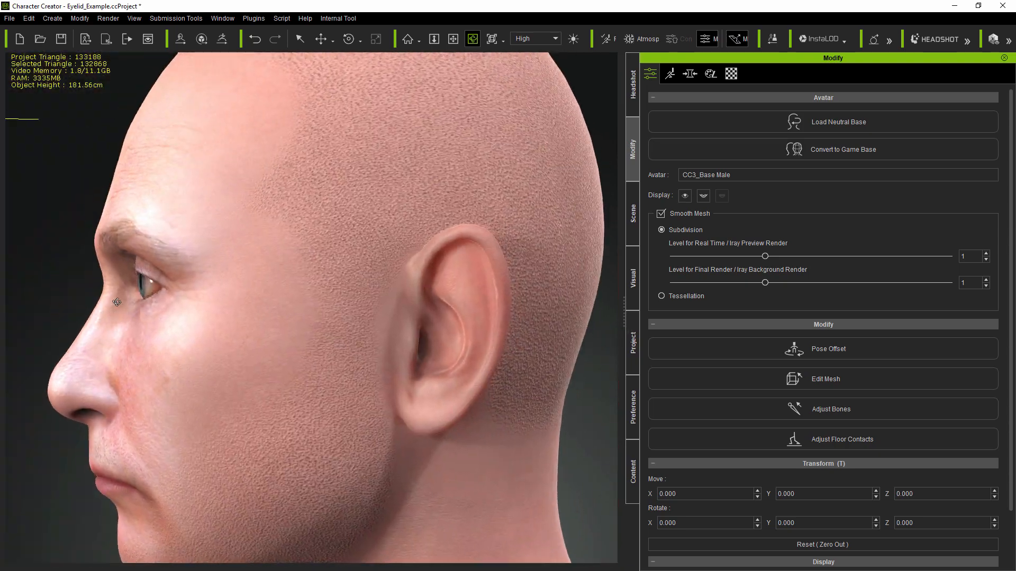
click(689, 73)
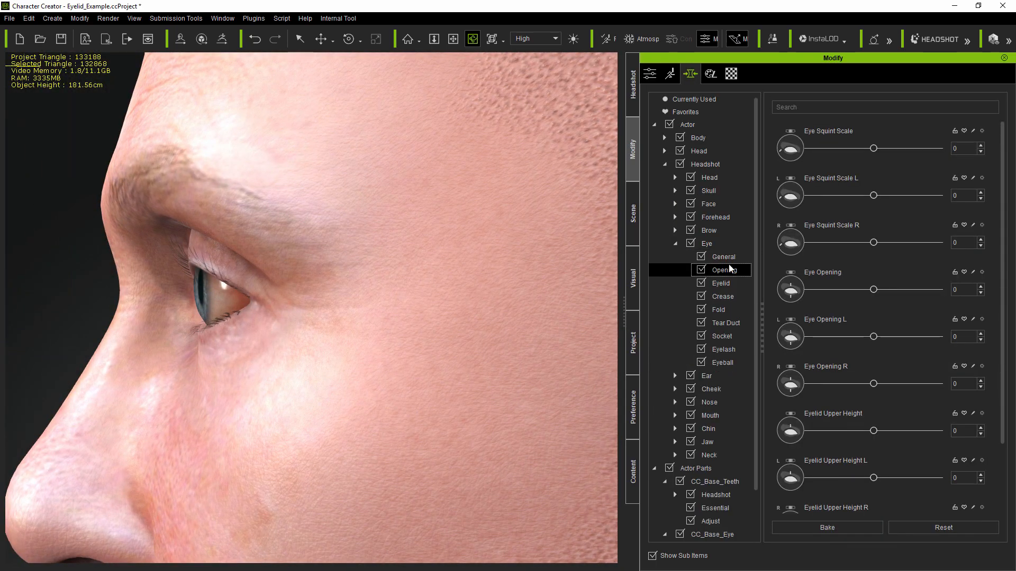
text(dep)
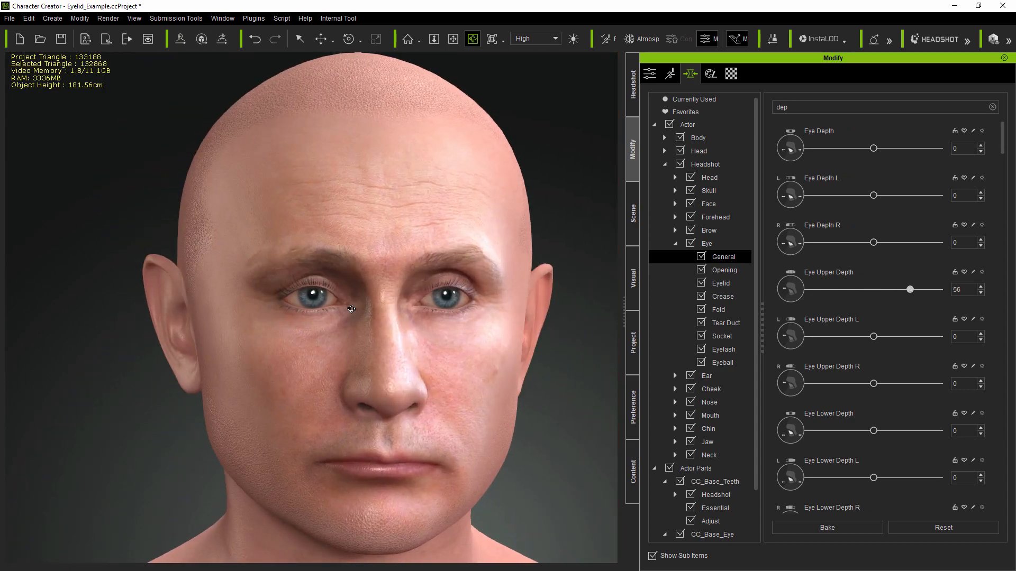
- With the photo overlaid, set Eyeball Scale, Width L/R and Depth sliders
click(632, 85)
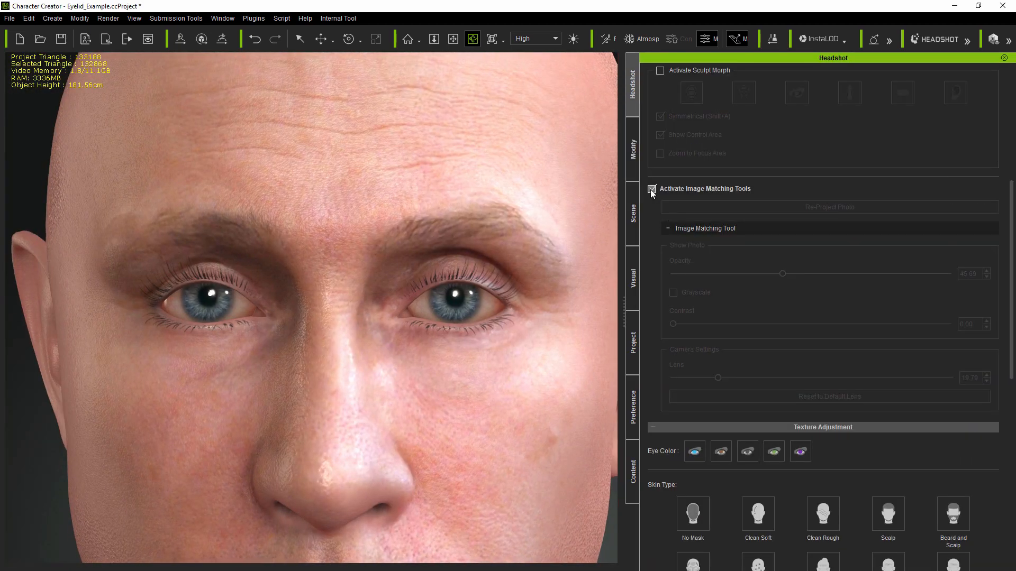
click(632, 148)
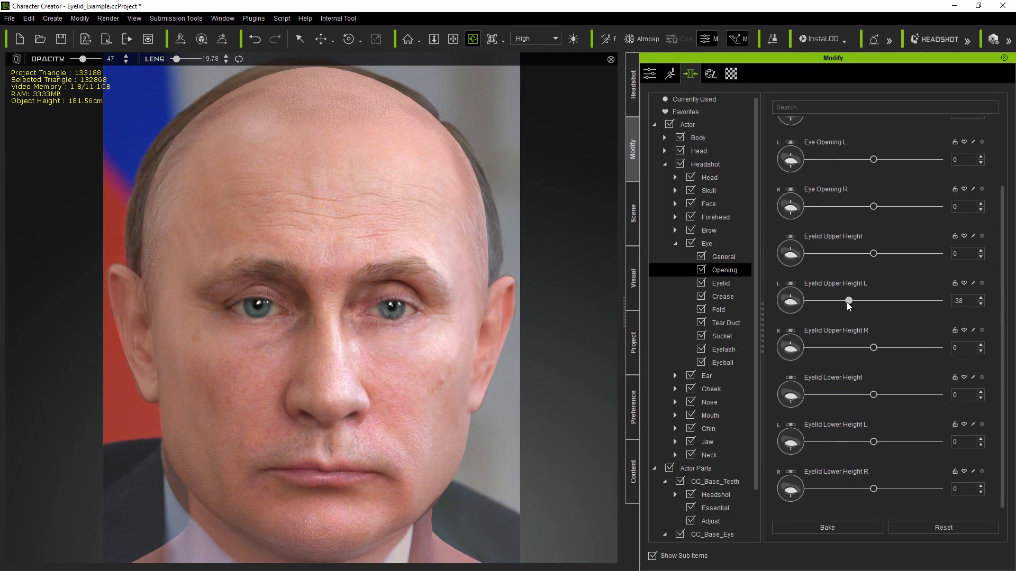
click(722, 362)
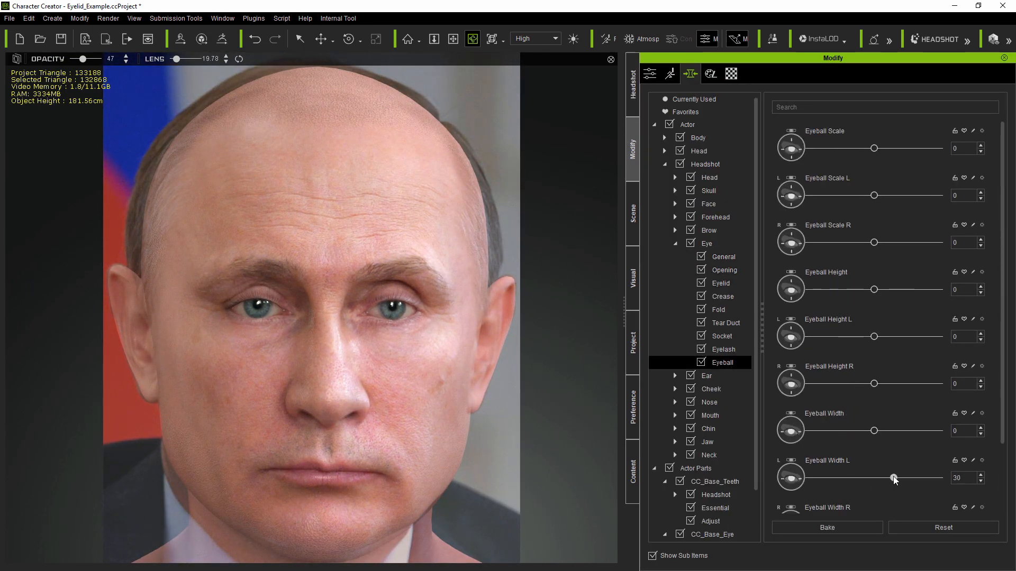
scroll(down, 3)
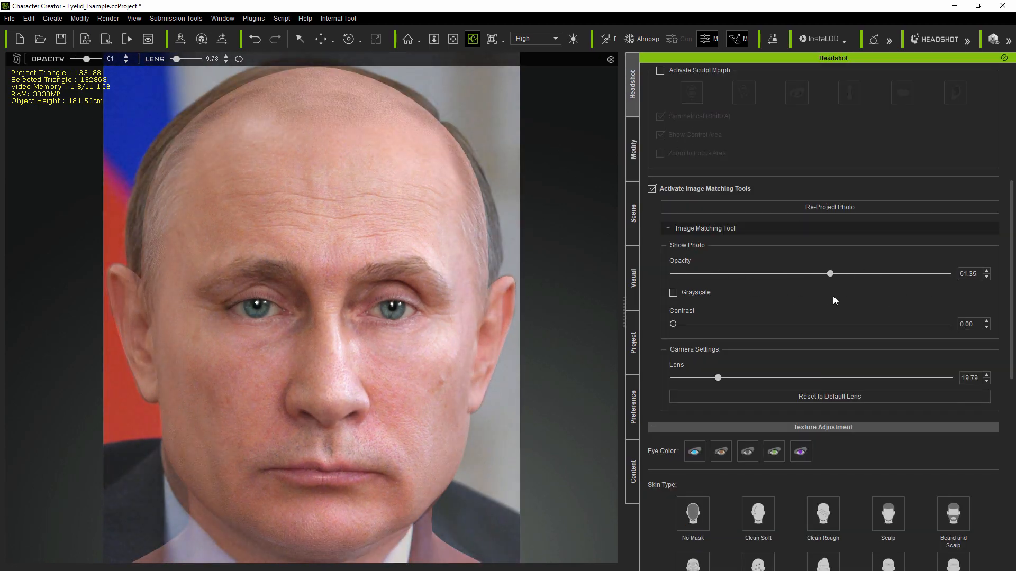
click(632, 148)
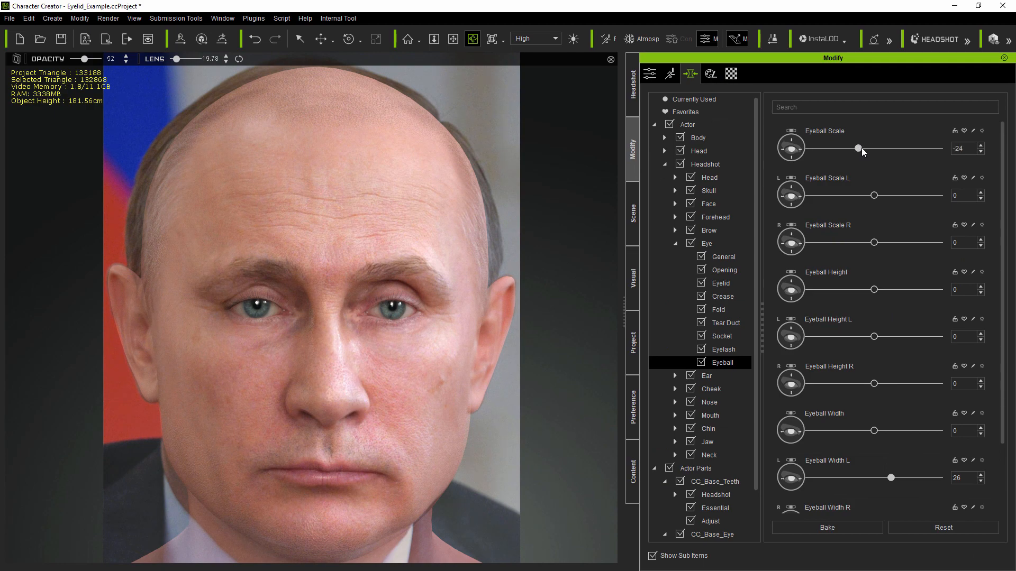
click(631, 84)
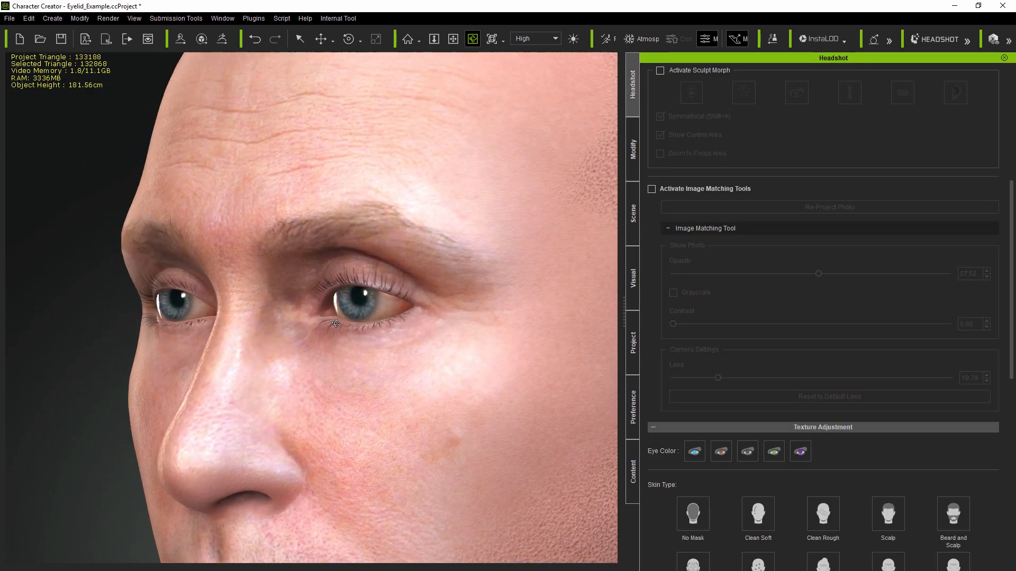
click(633, 149)
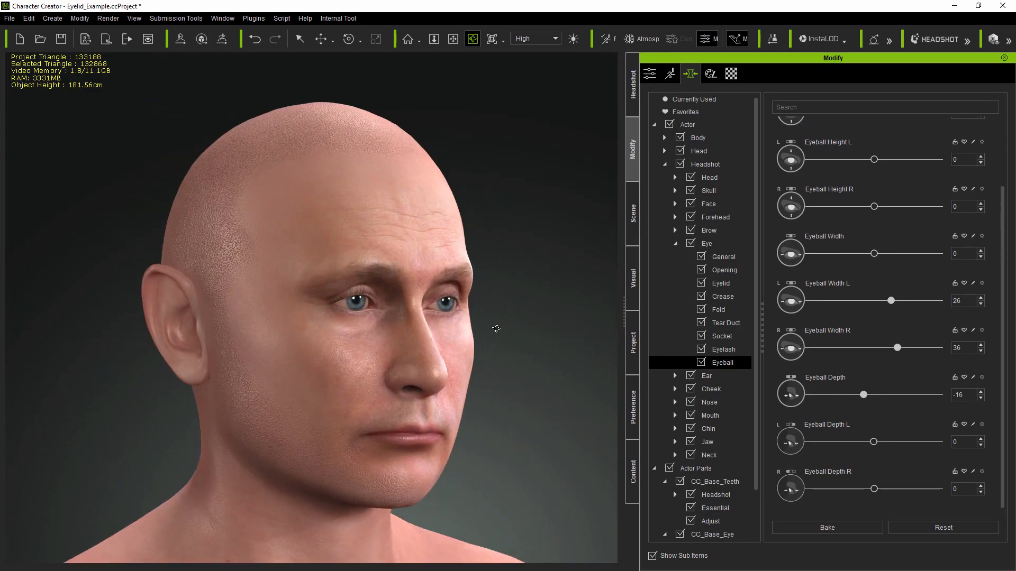
text(dep)
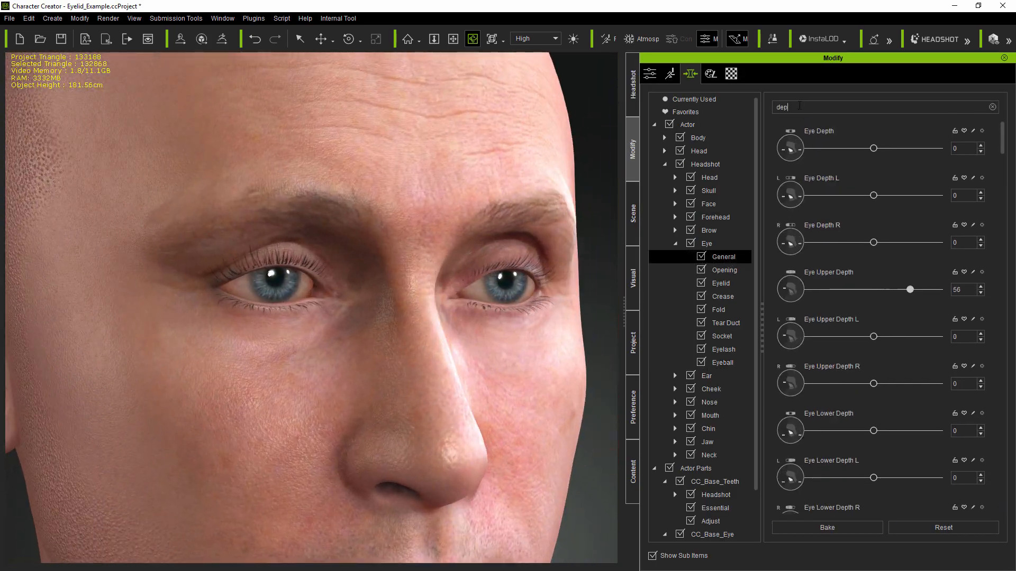
- Search 'corner' to deepen the outer eye corners, then re-enable the photo overlay
scroll(down, 3)
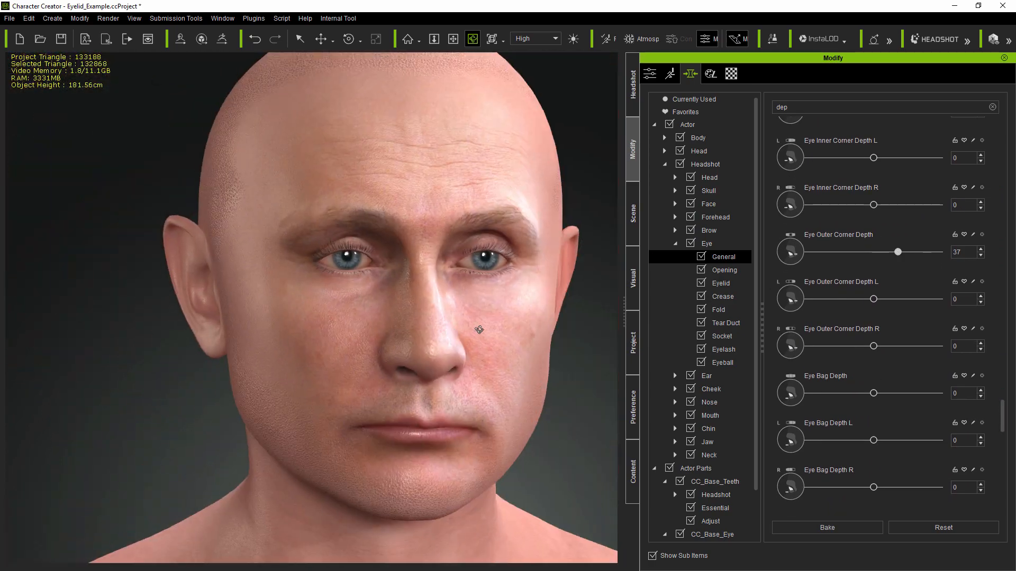
click(632, 81)
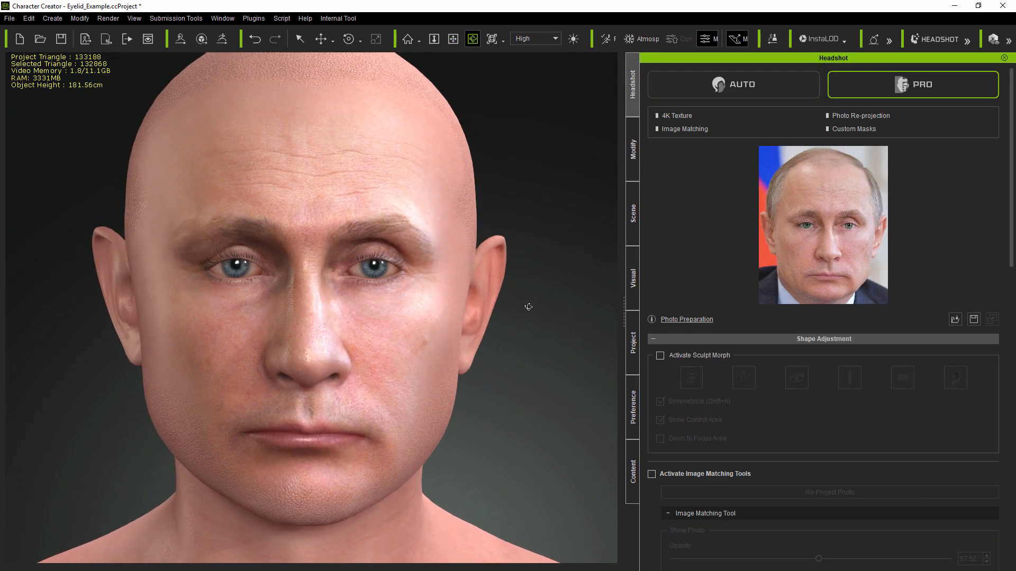
click(632, 149)
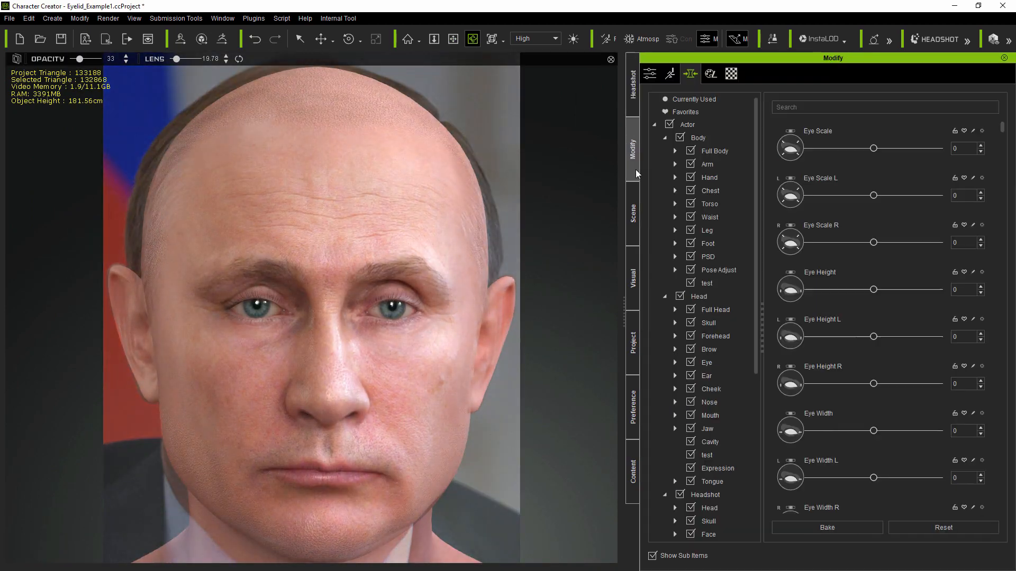
text(corner)
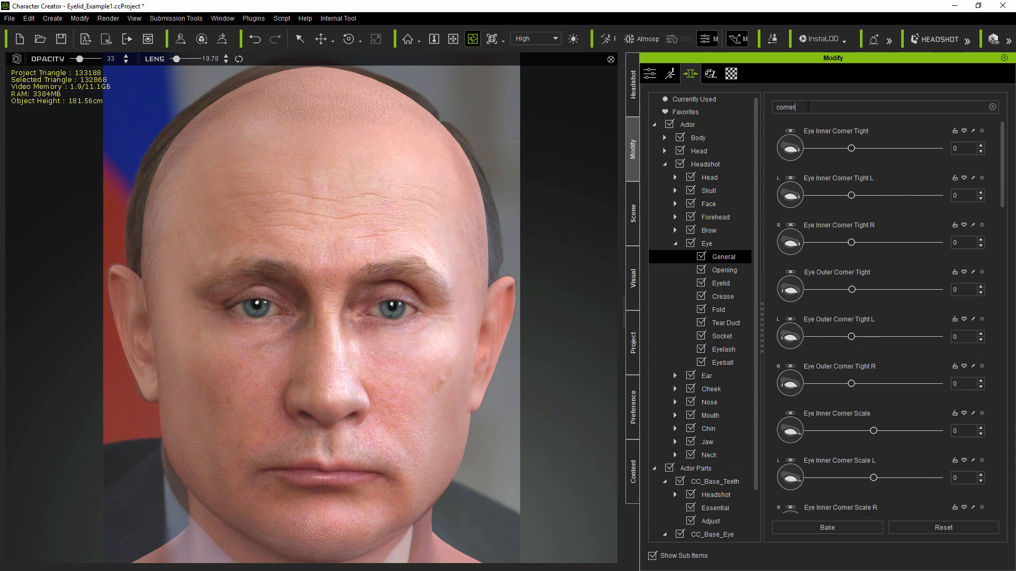
scroll(down, 3)
text(inn)
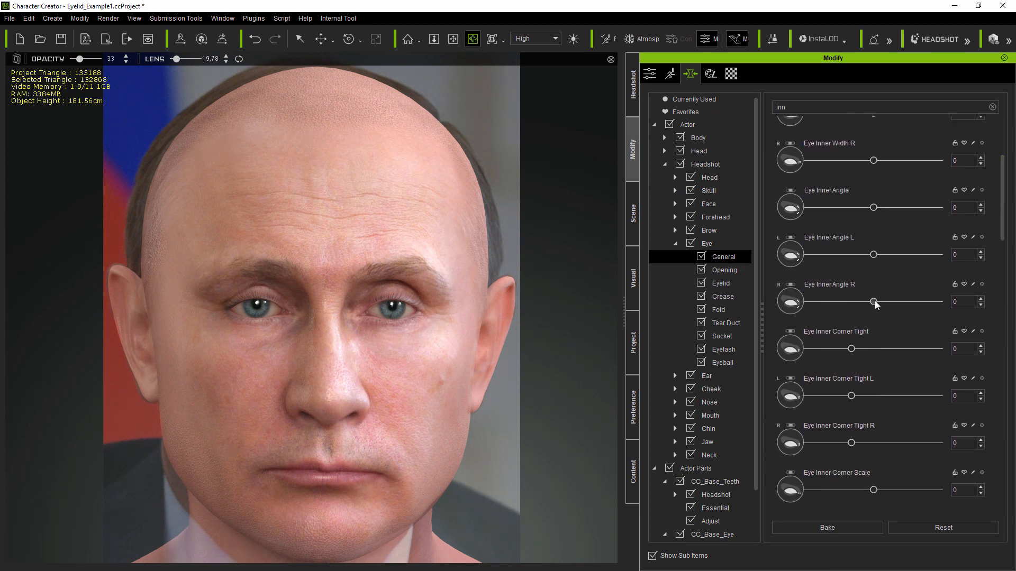
click(632, 84)
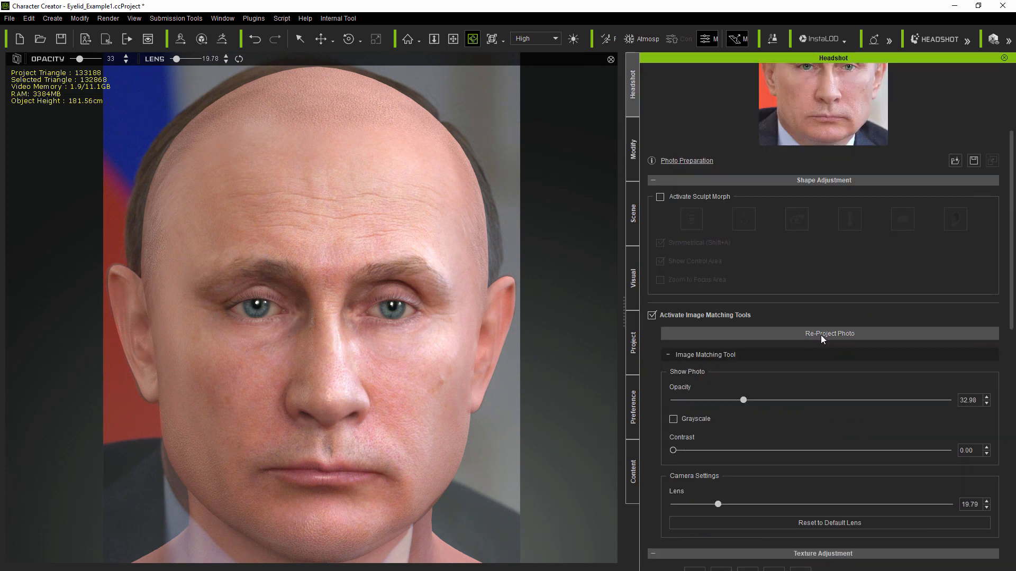
- Re-project the reference photo and raise the overlay opacity to about 77
click(829, 333)
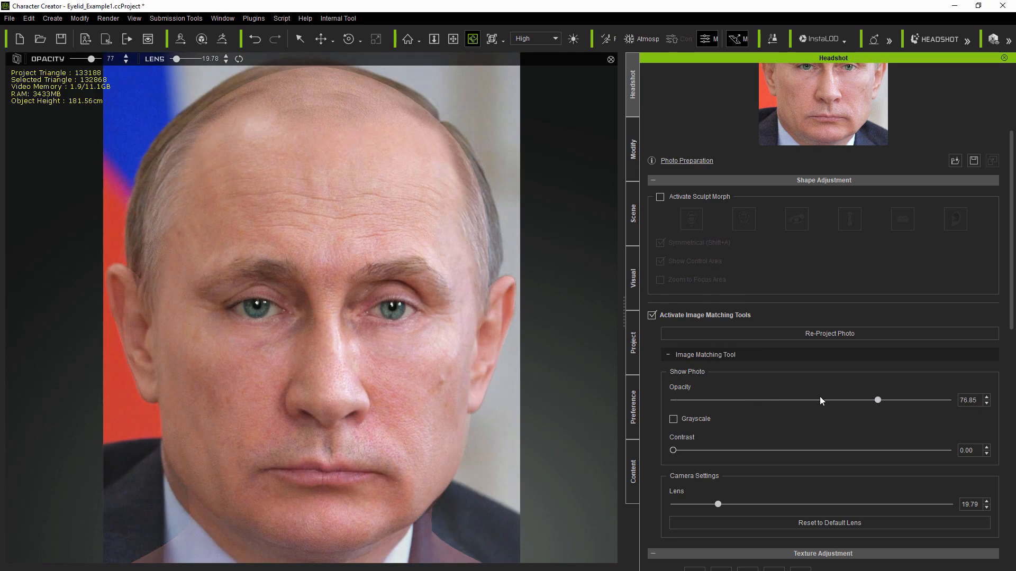
click(652, 315)
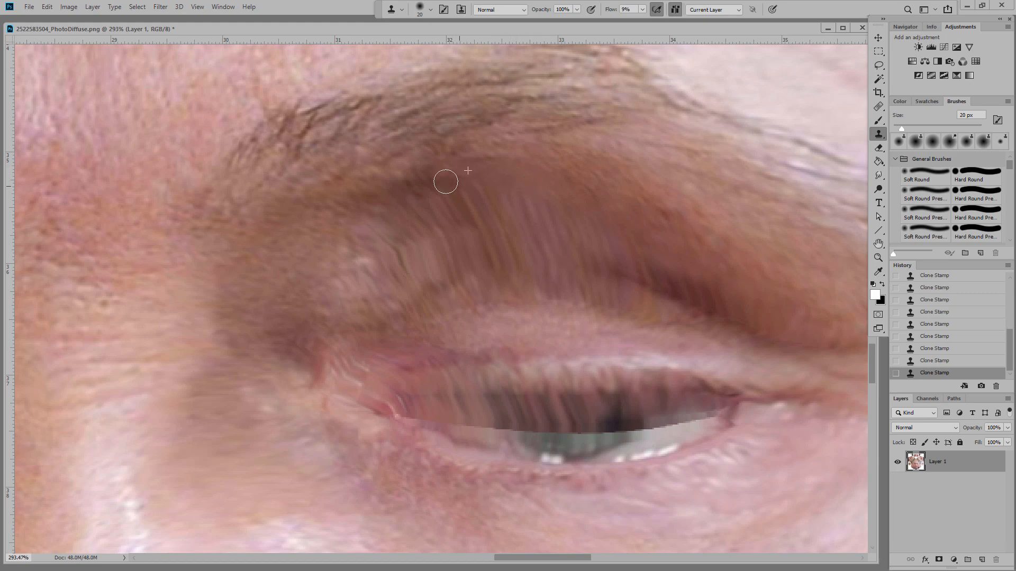
- Save the clone-stamped PhotoDiffuse texture with its cleaned eyelid area
key(ctrl+s)
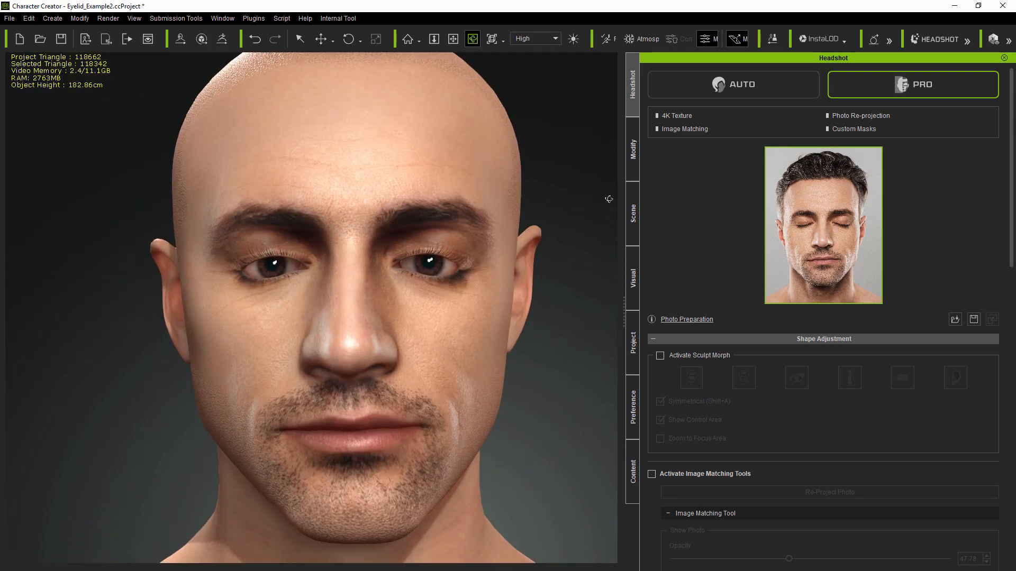
- On the second head, set Eye Height, Eye Angle, Eyelid Upper Enlarge and Crease sliders
click(632, 146)
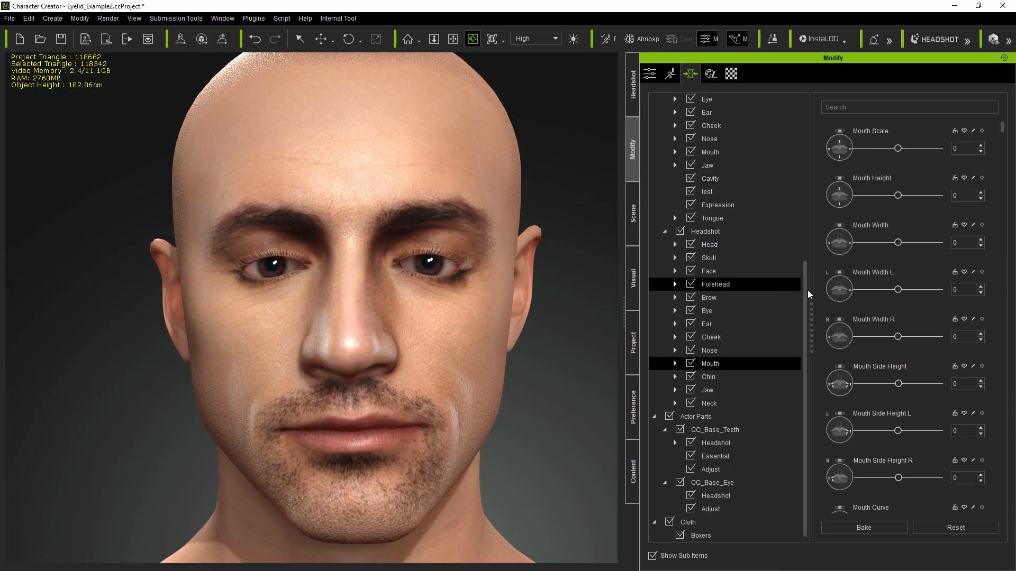
click(675, 310)
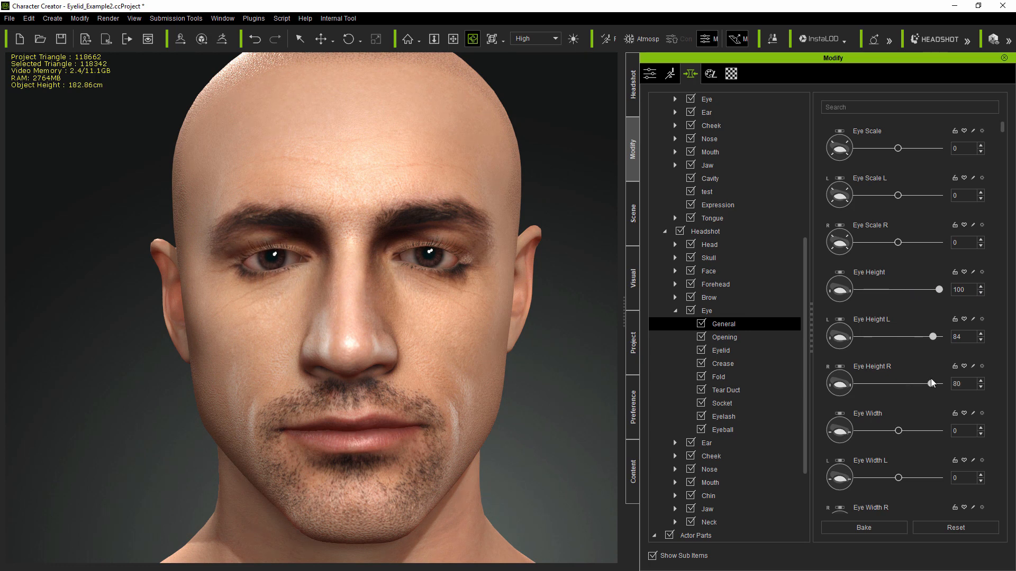
click(719, 349)
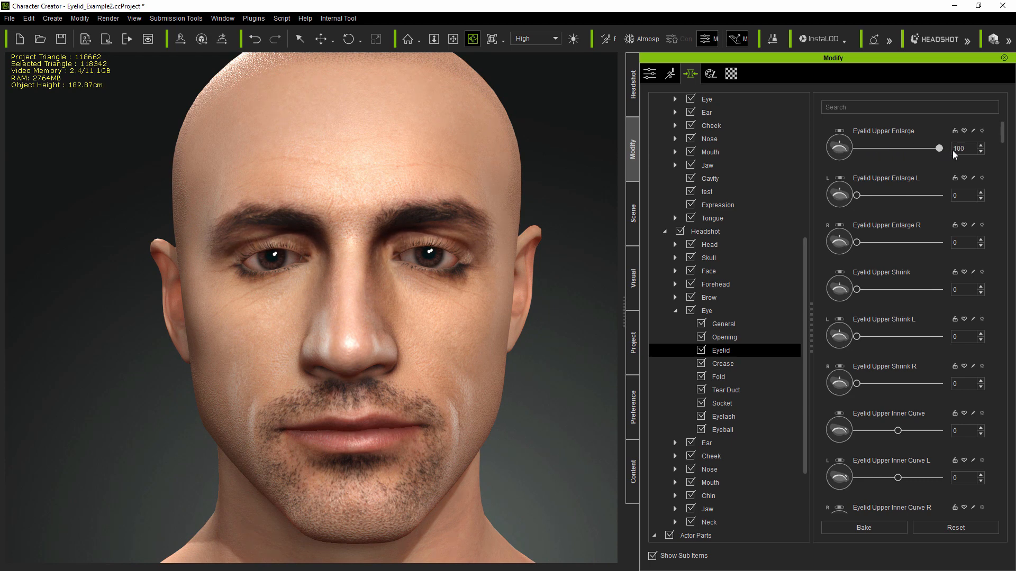
text(ang)
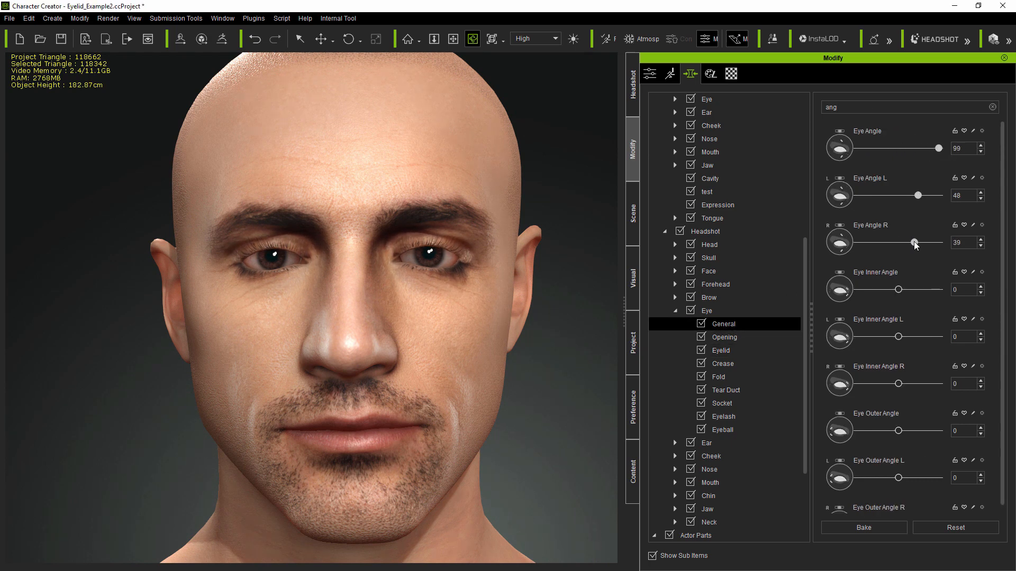
click(721, 363)
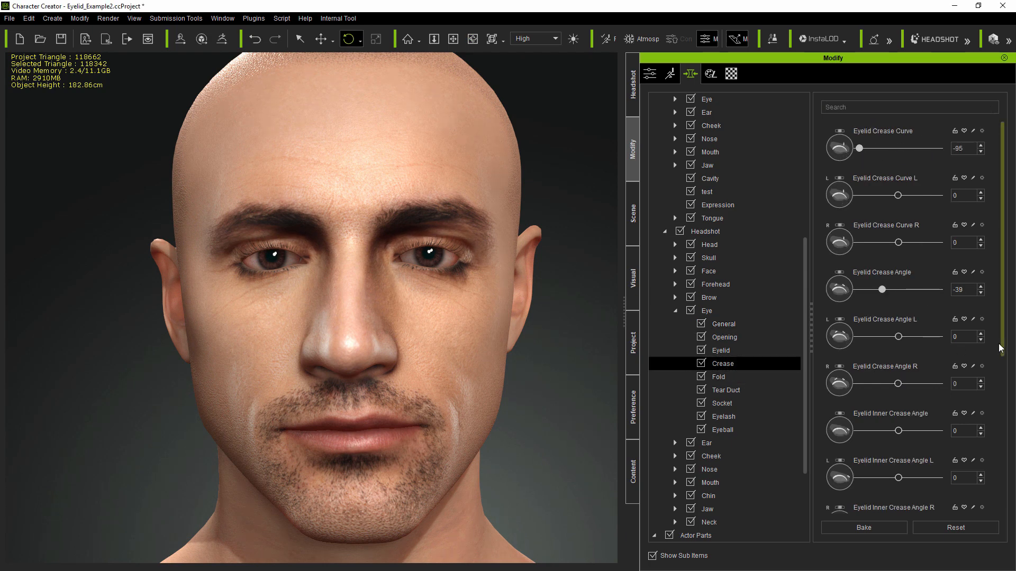
scroll(down, 3)
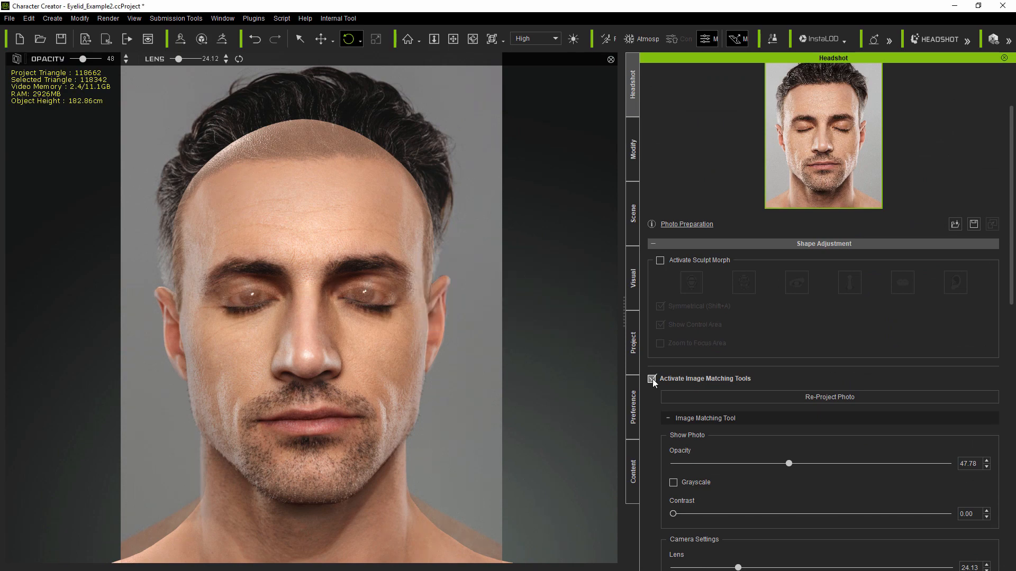
click(652, 378)
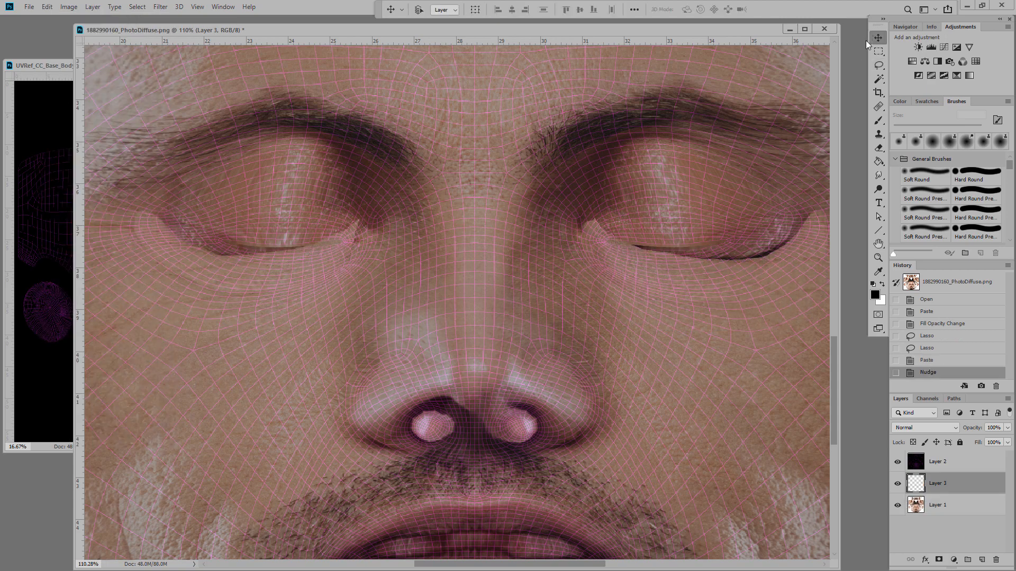
- Nudge the lassoed texture patch into place over the UV wireframe layer
click(879, 148)
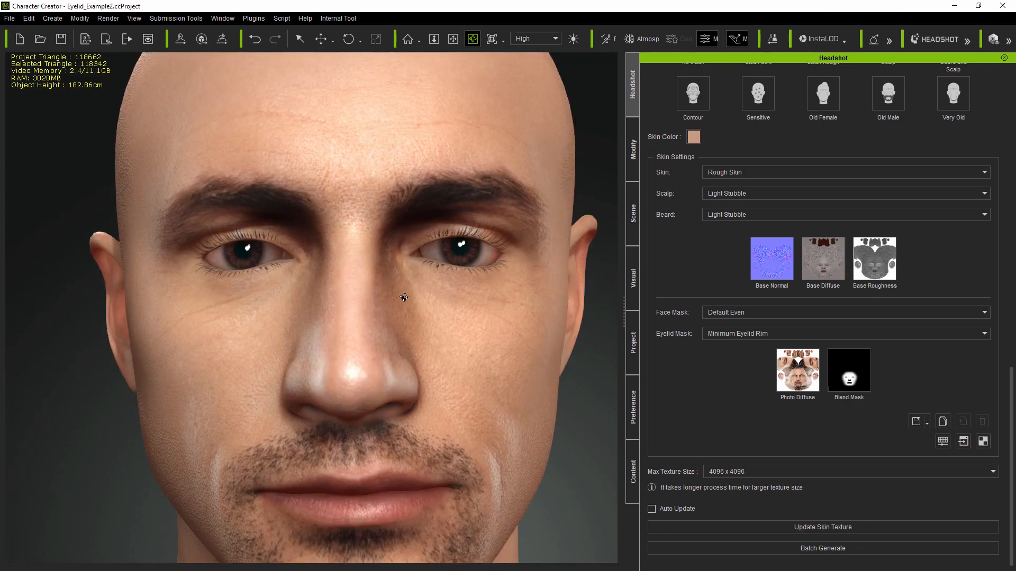
- Set Eyeball Depth -27, Eye Upper Depth -35 and Eye Lower Depth -24
click(632, 149)
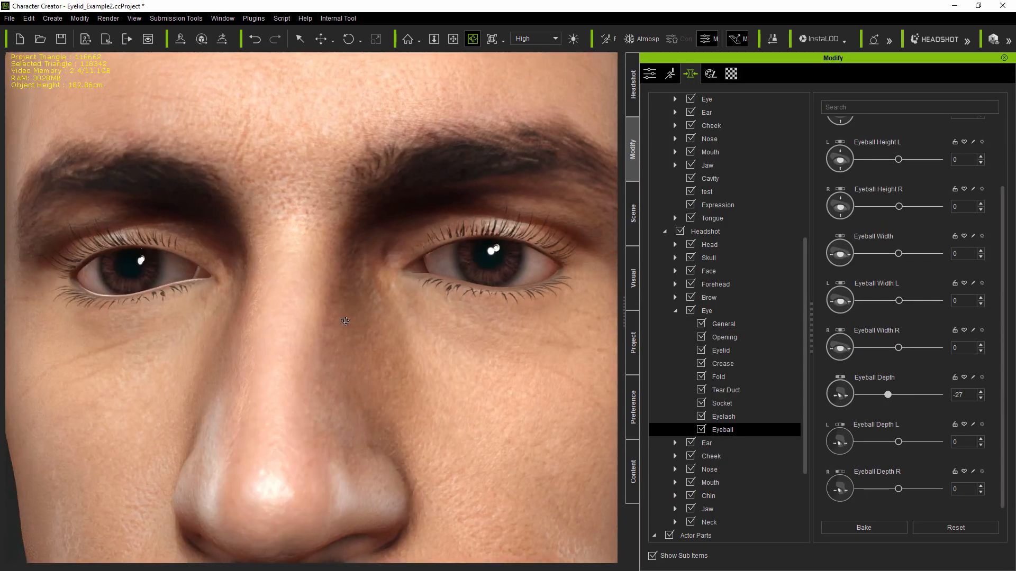
text(co)
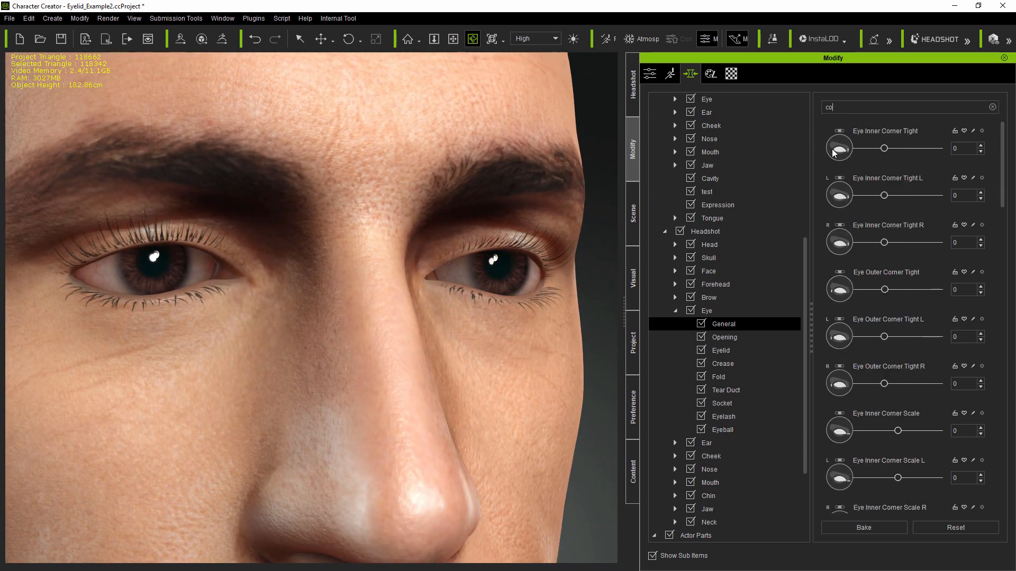
scroll(down, 3)
text(de)
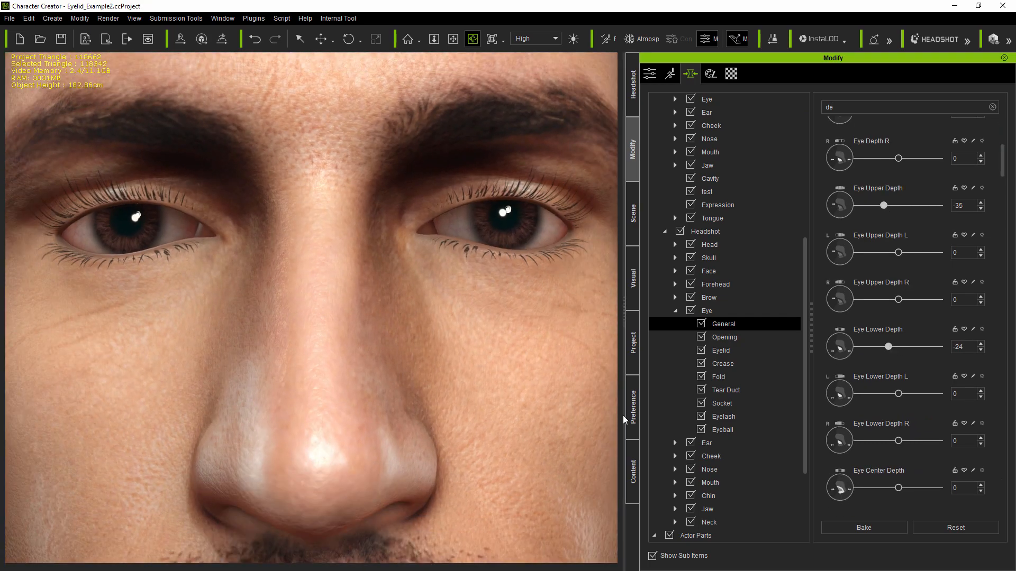
- Close the eyes and drag the eyelid rim vertices into place in Edit Mesh
click(804, 73)
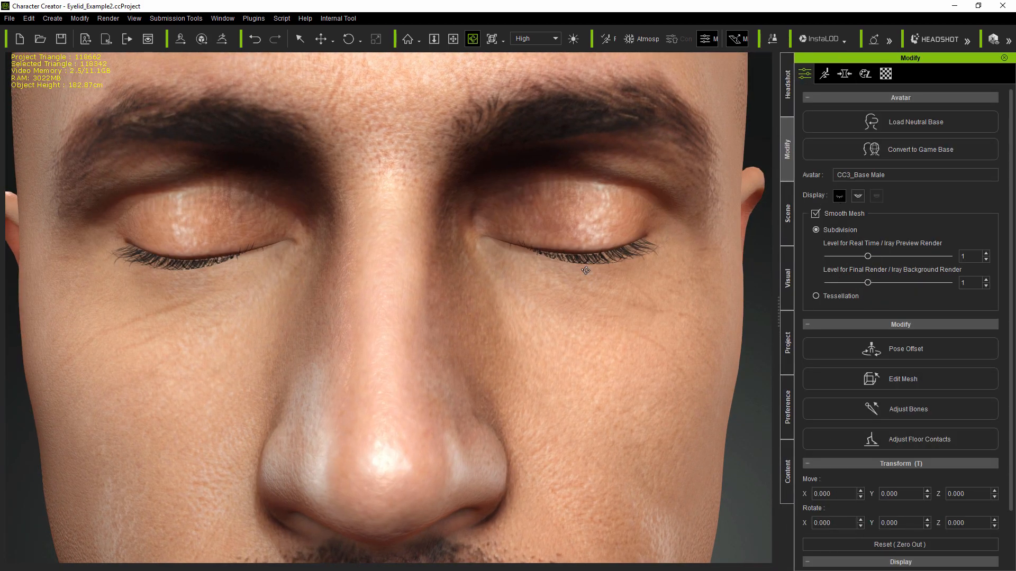
click(899, 378)
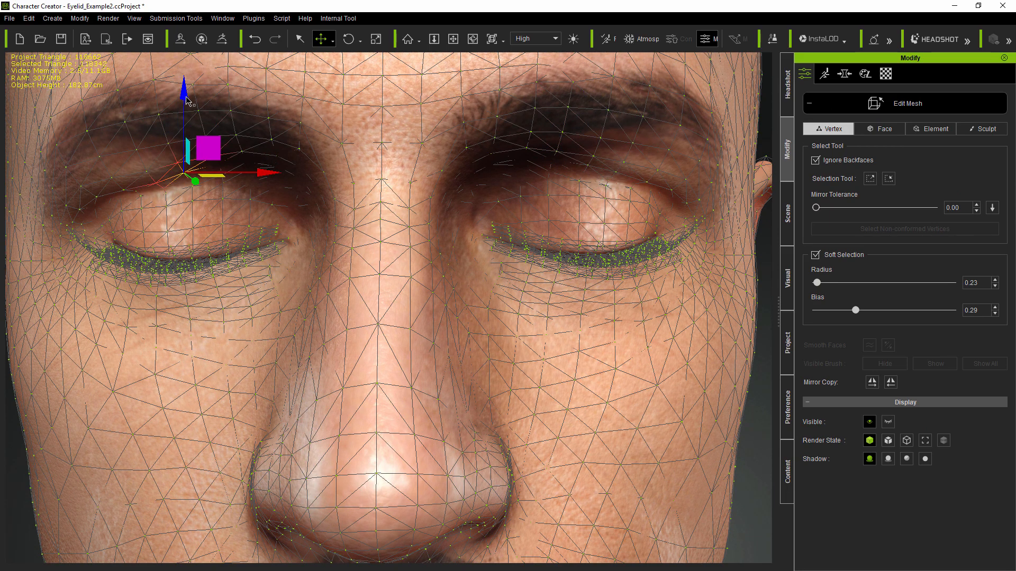
drag(208, 149, 150, 165)
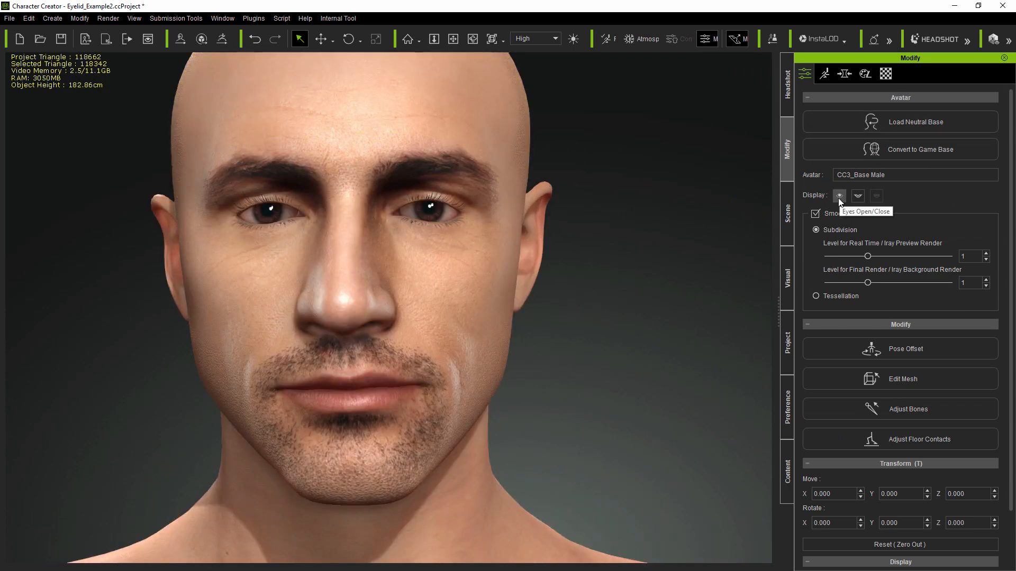
click(900, 379)
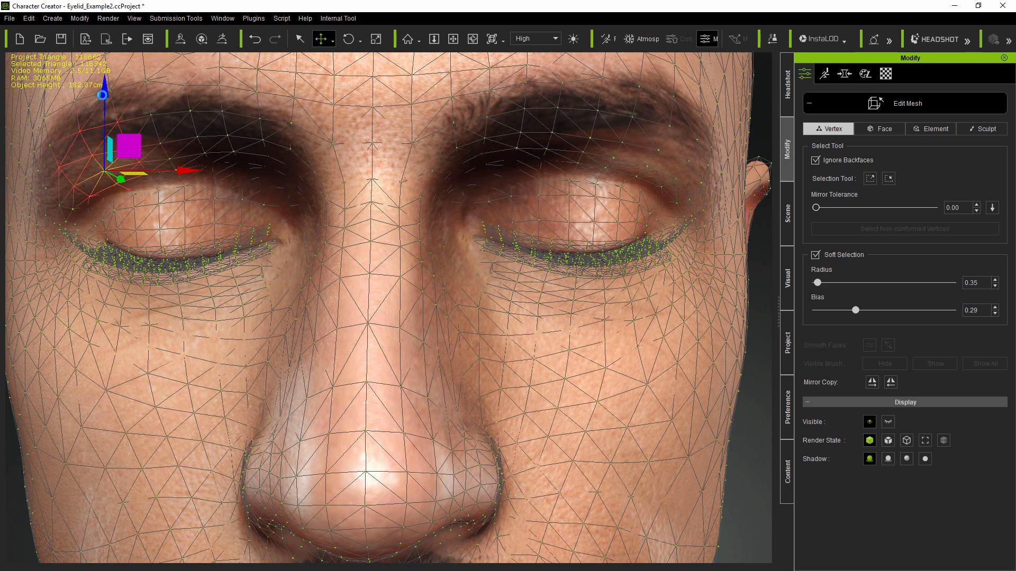
drag(125, 146, 197, 143)
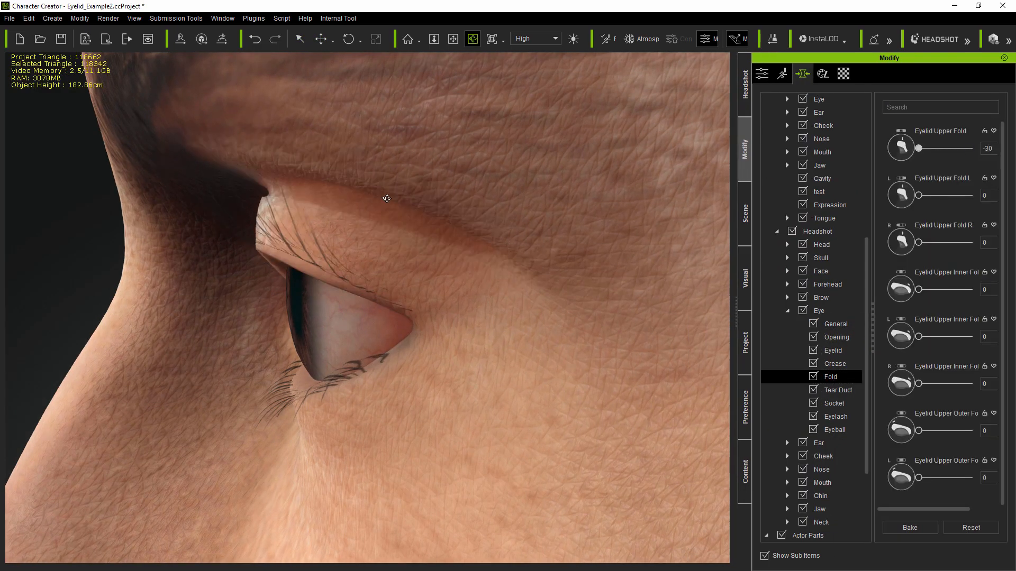
- Set Eyelid Upper Fold -30, Upper Depth -60, Eyelash Upper Angle 30 and Upper Inner Angle 18
click(831, 349)
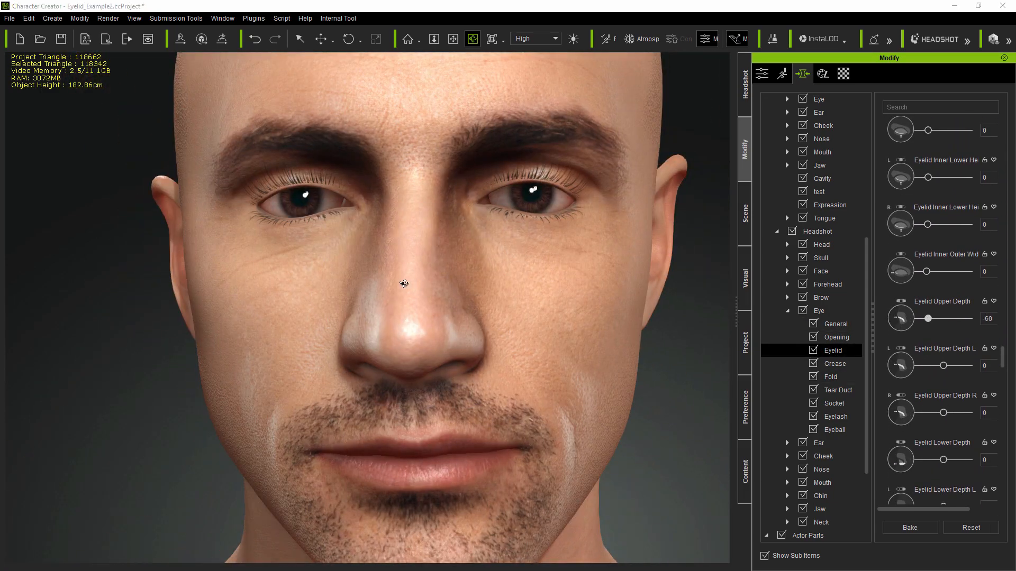
text(ang)
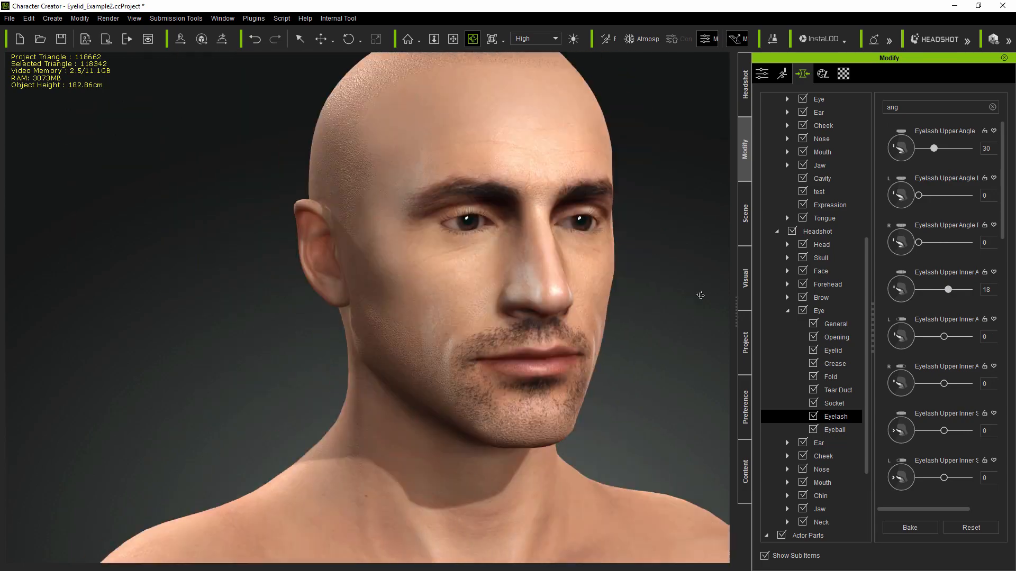
click(834, 430)
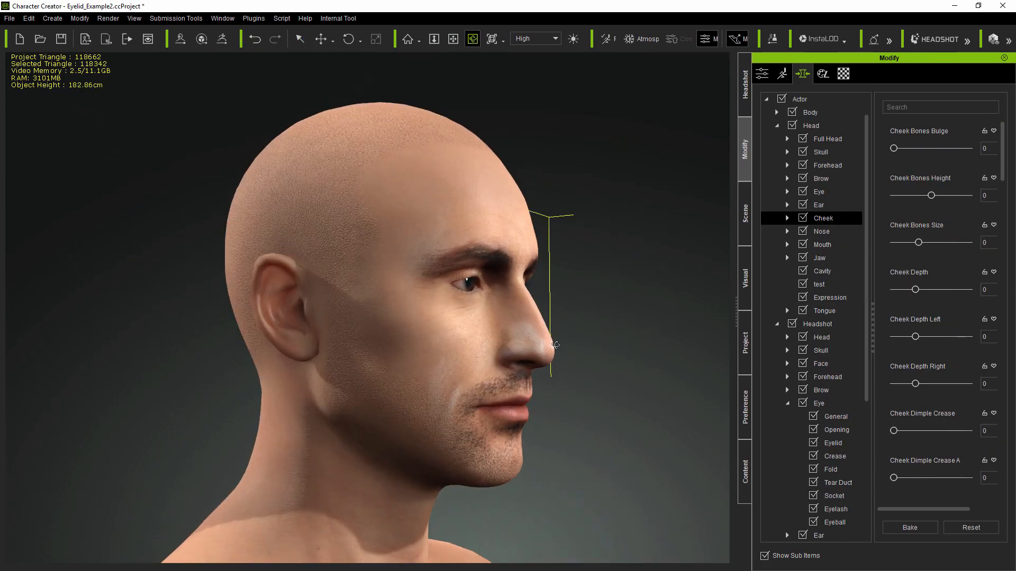
click(744, 78)
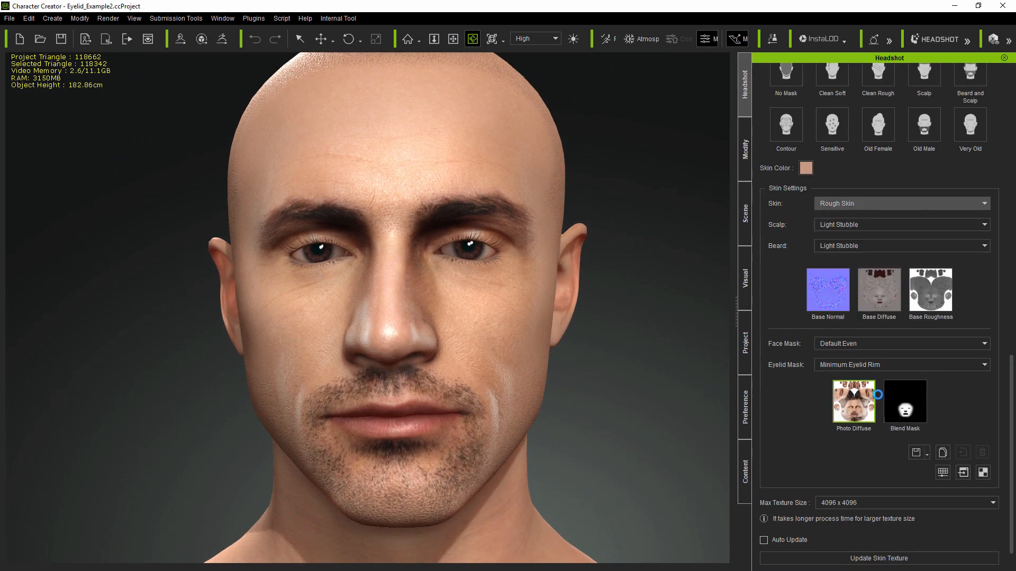
- Apply the edited texture through the Photo Diffuse thumbnail in Headshot skin settings
click(900, 203)
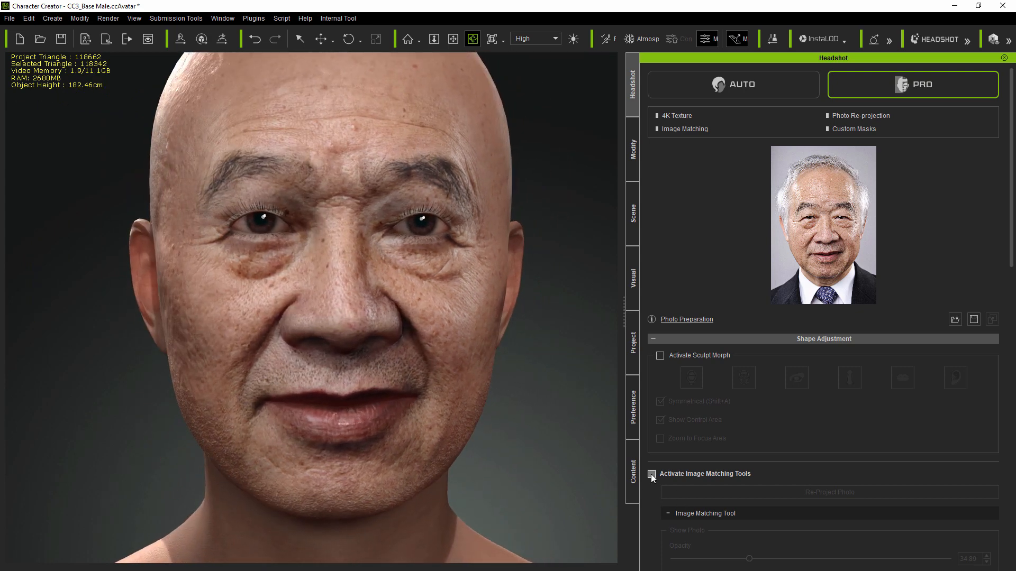
- Activate Image Matching Tools to overlay the reference photo at about 24% opacity
click(653, 474)
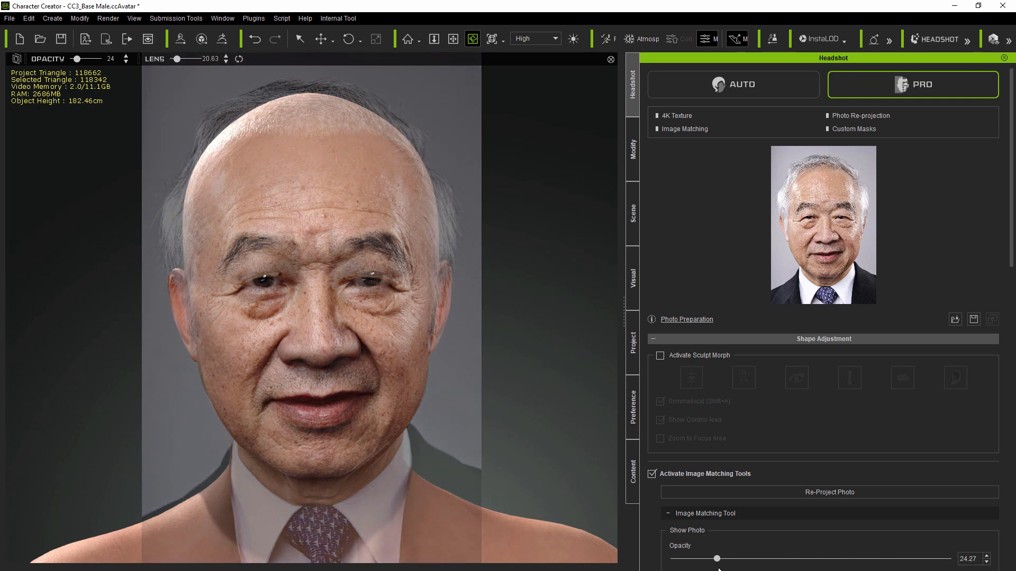
- Adjust eye squint, general and opening morphs, toggling the photo overlay to compare
click(631, 150)
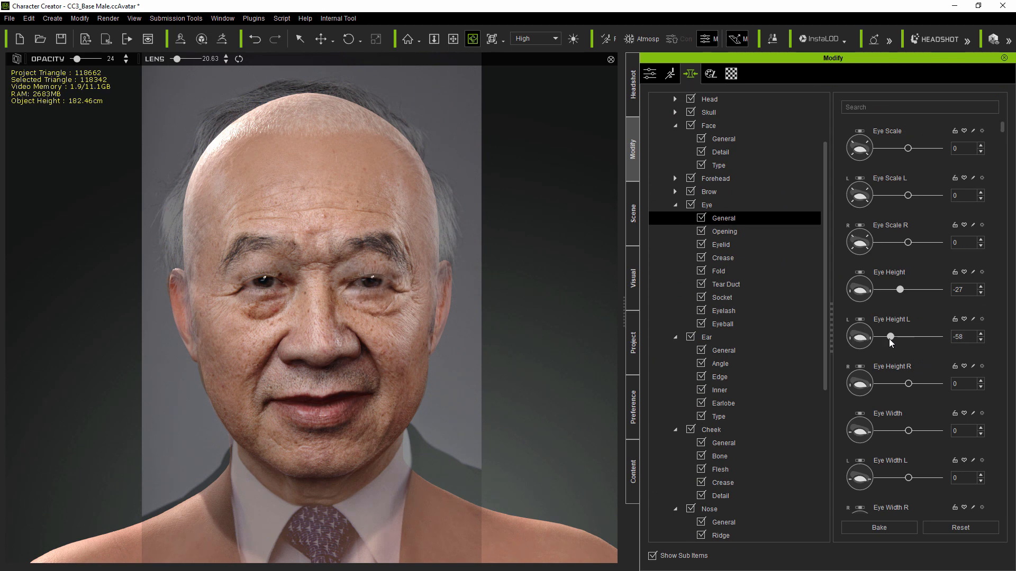
click(723, 231)
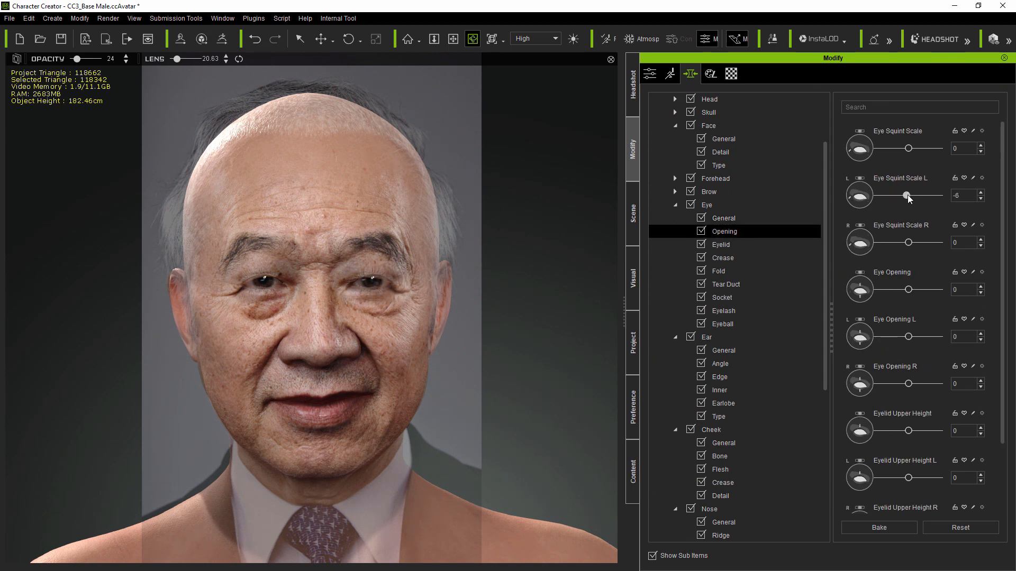
click(724, 218)
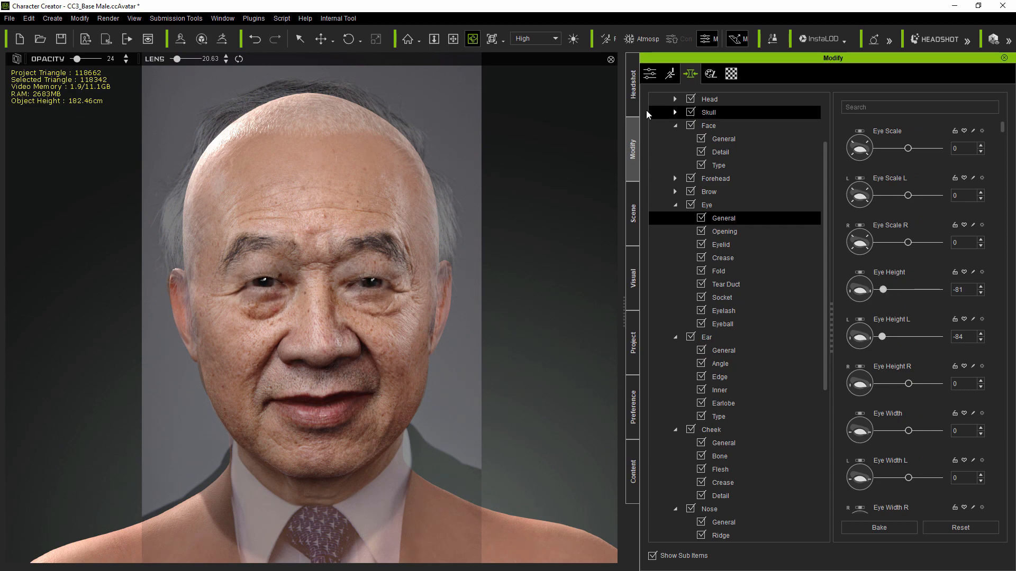
click(631, 84)
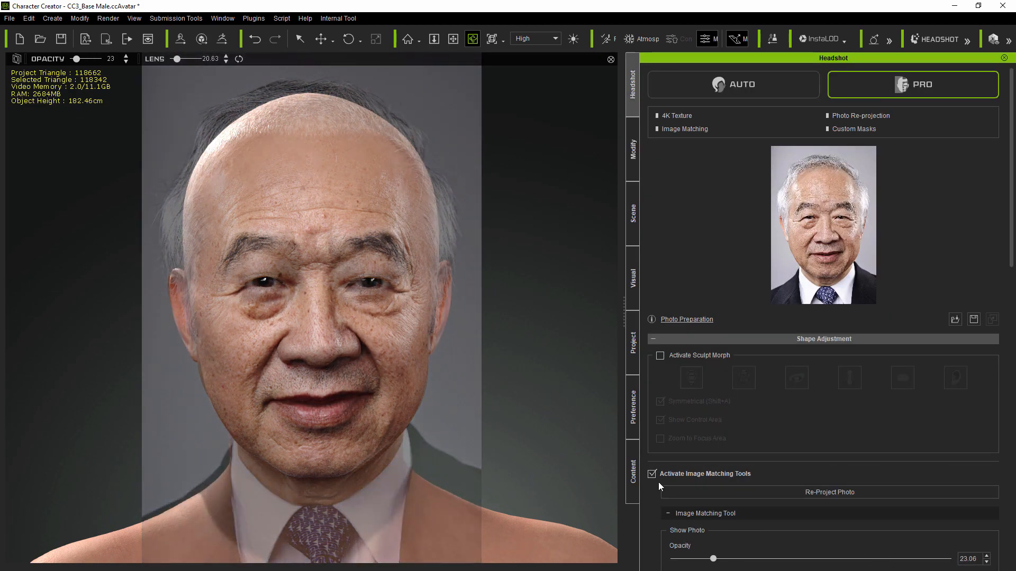
click(652, 473)
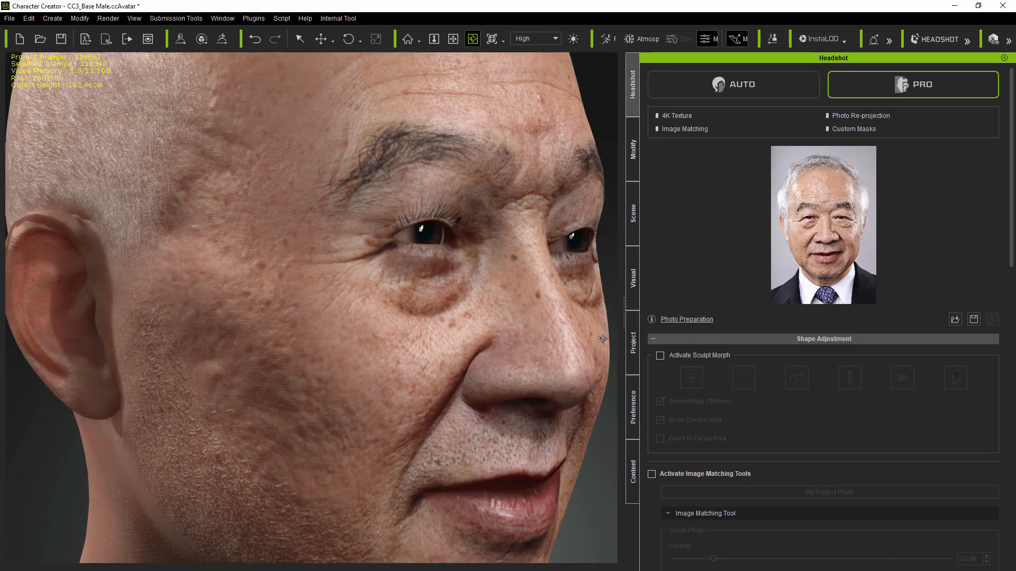
click(652, 473)
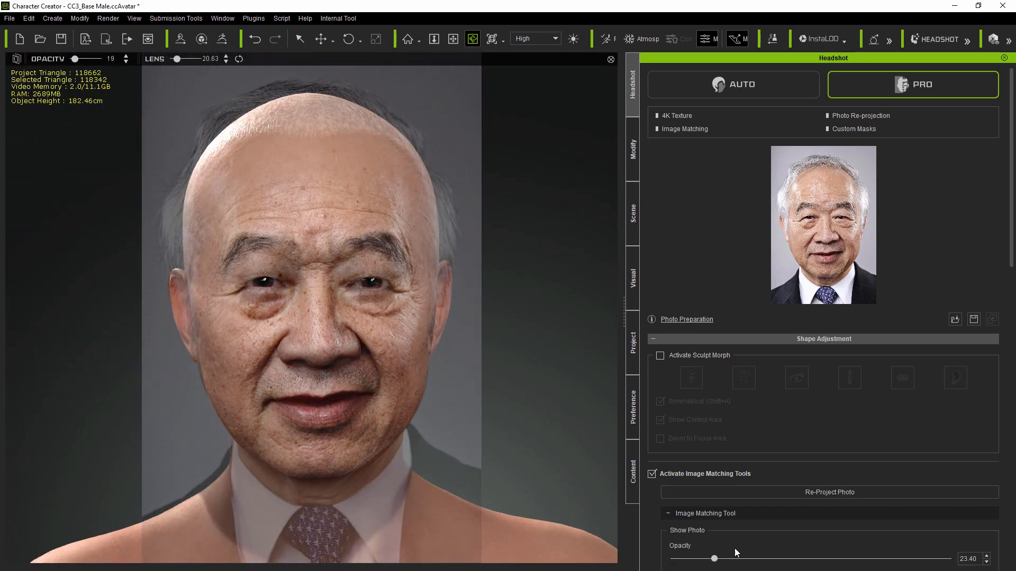
click(632, 149)
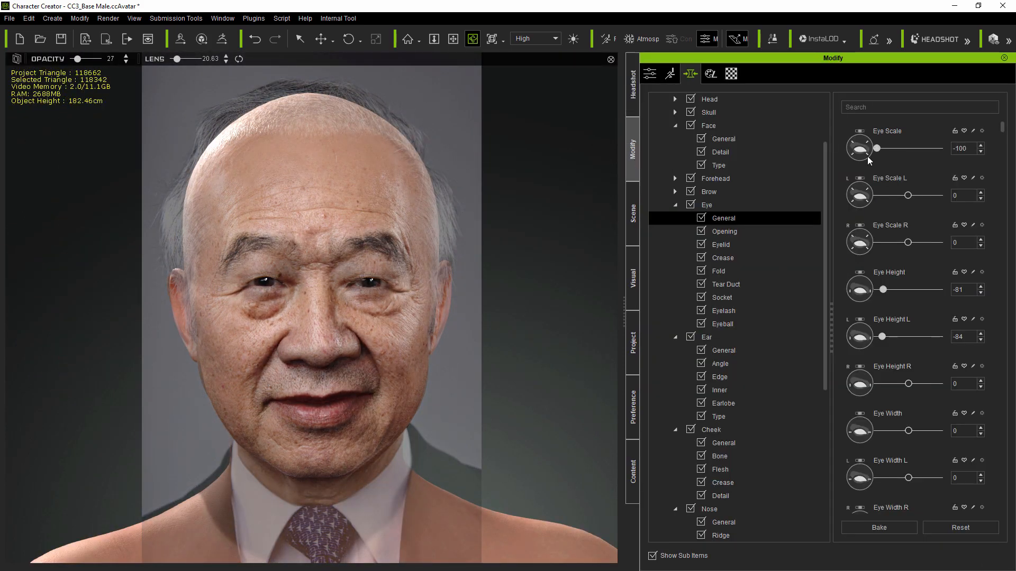
click(724, 231)
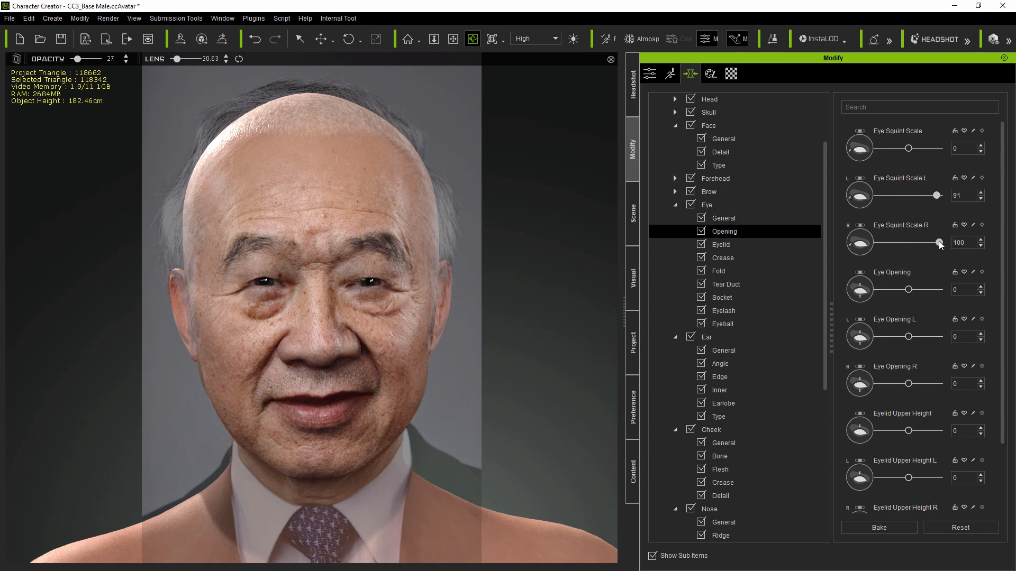
text(ang)
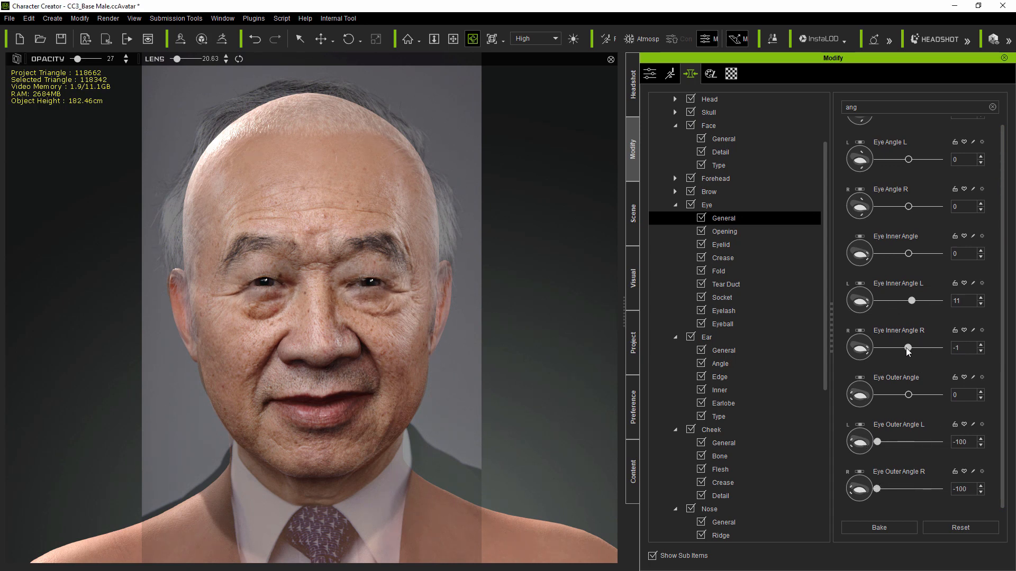
- Tune eyelid shape and eyeball sliders, checking the eyes against the reference photo
click(631, 86)
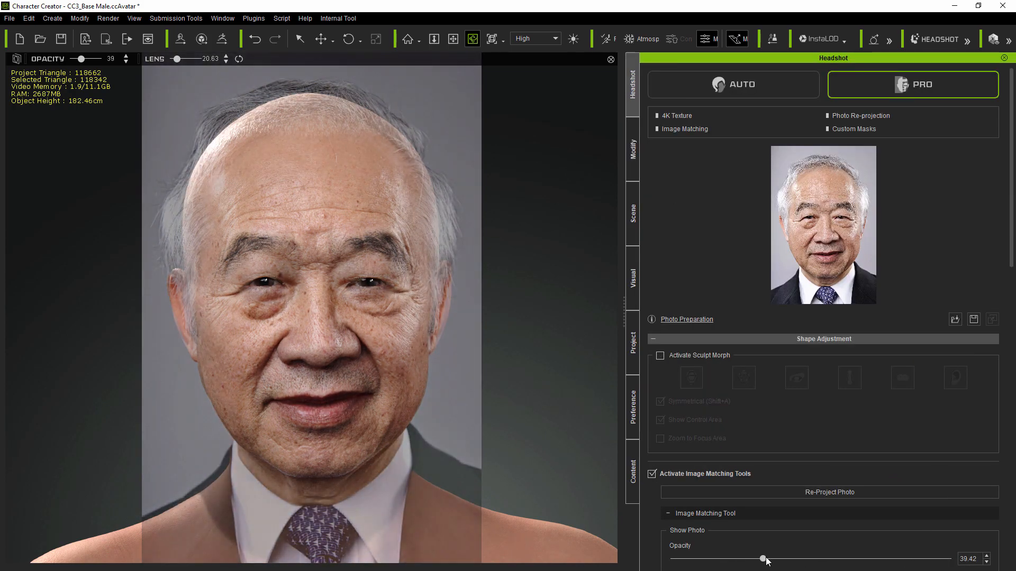
click(632, 150)
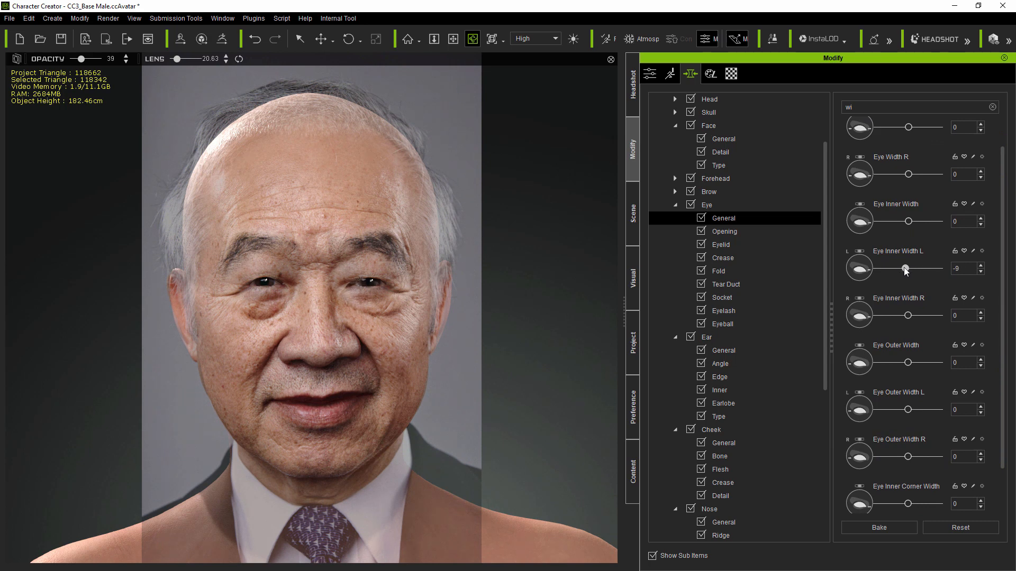
click(720, 244)
text(cu)
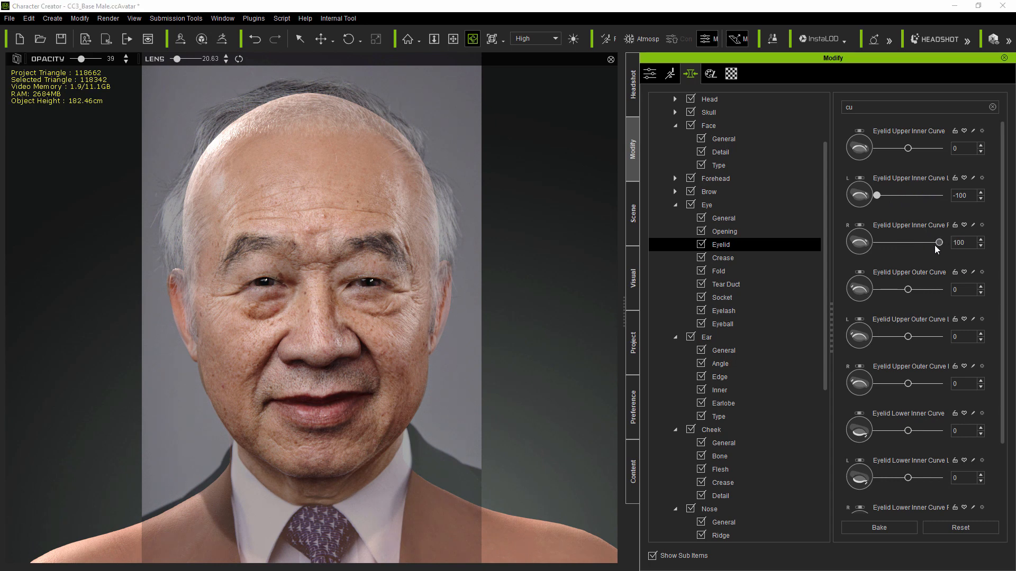
click(721, 323)
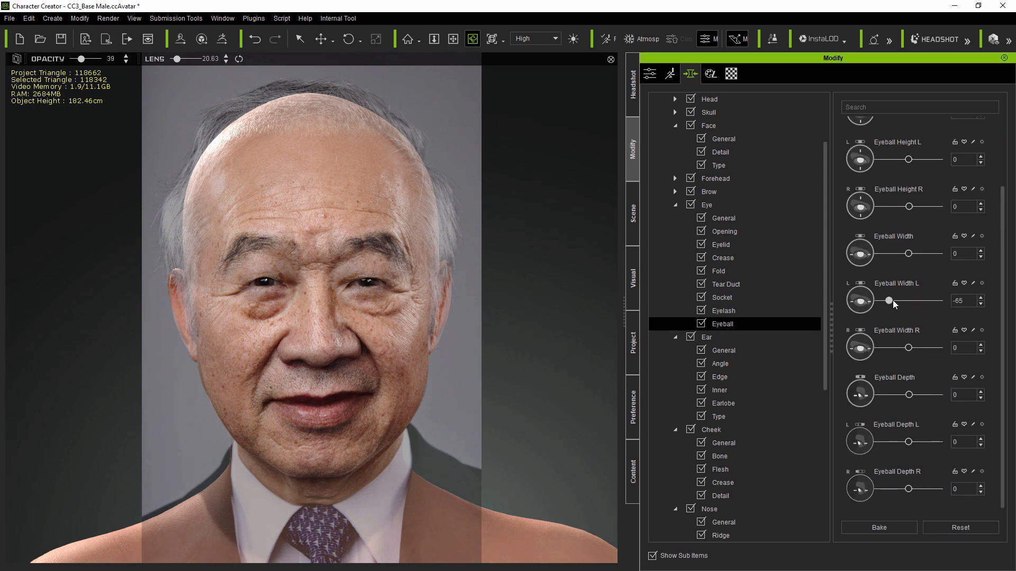
click(631, 77)
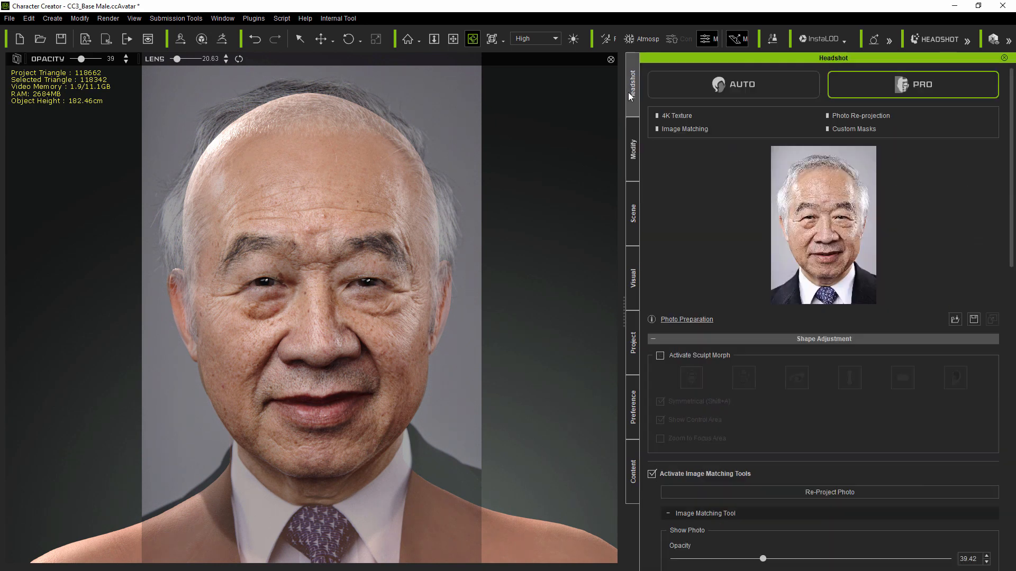
click(632, 149)
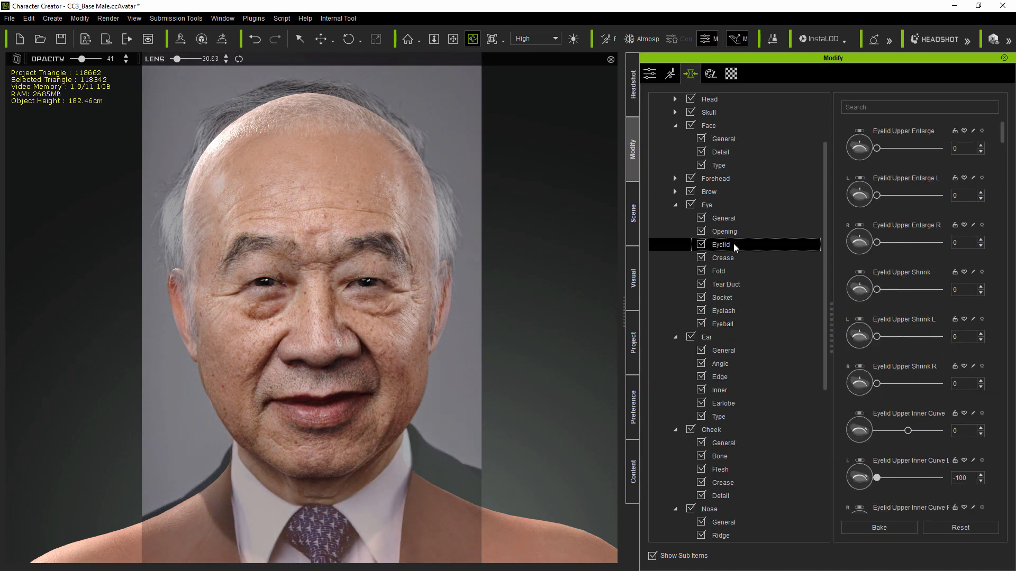
- Set eyelid curve, eye width and eyeball width morphs, then compare with the photo
text(cur)
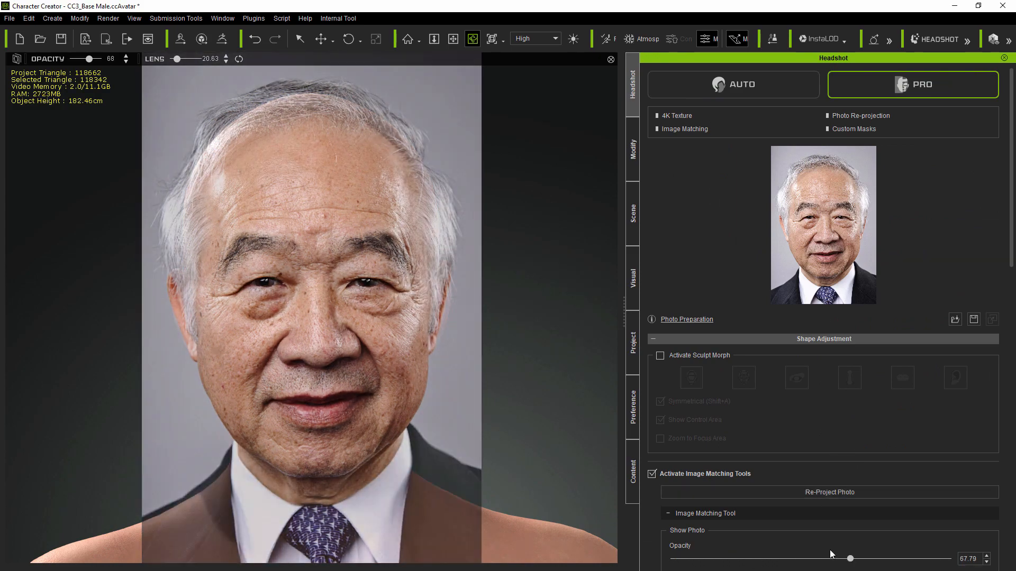
click(632, 147)
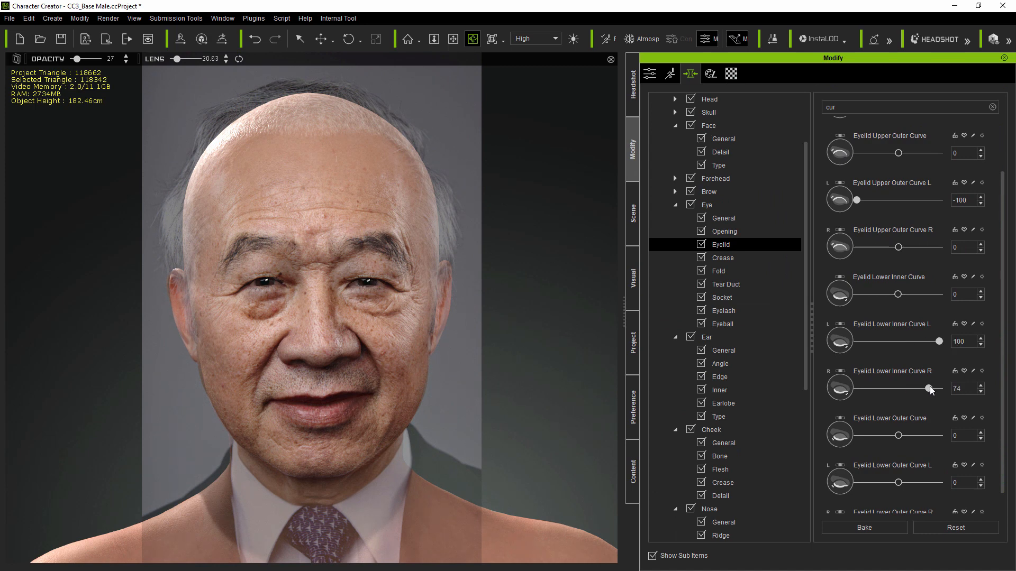
click(723, 232)
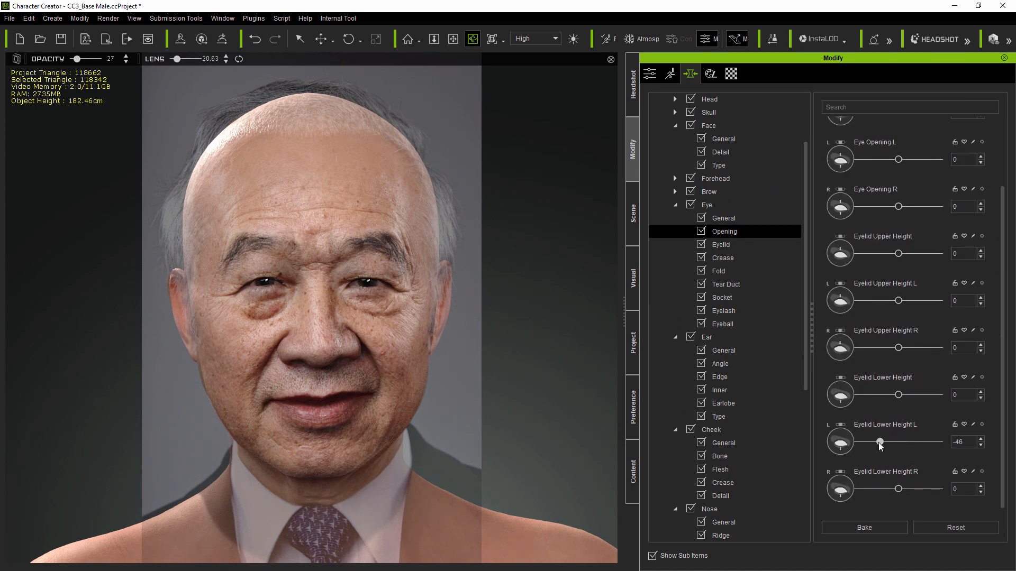
click(724, 219)
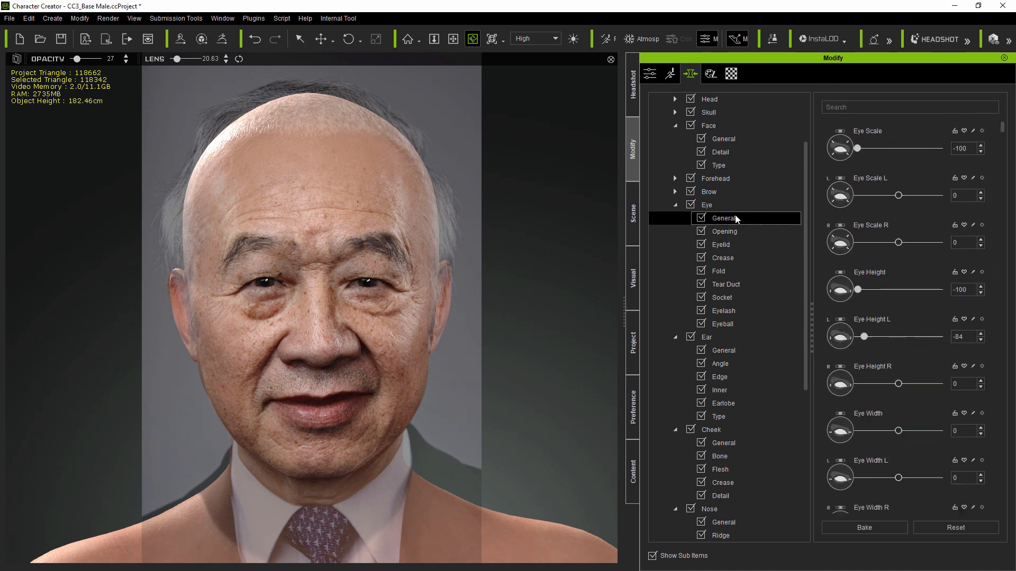
text(wid)
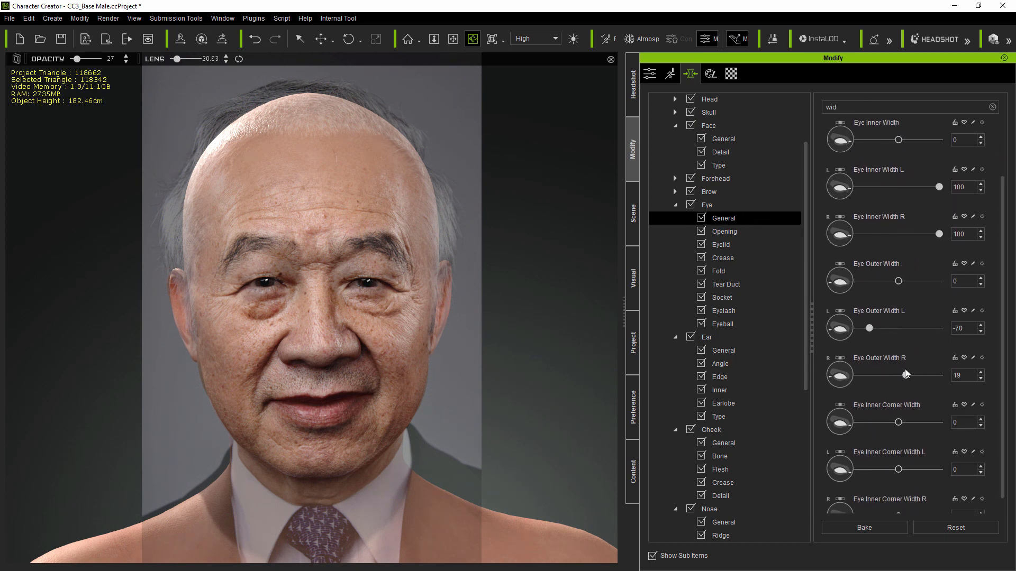
click(723, 324)
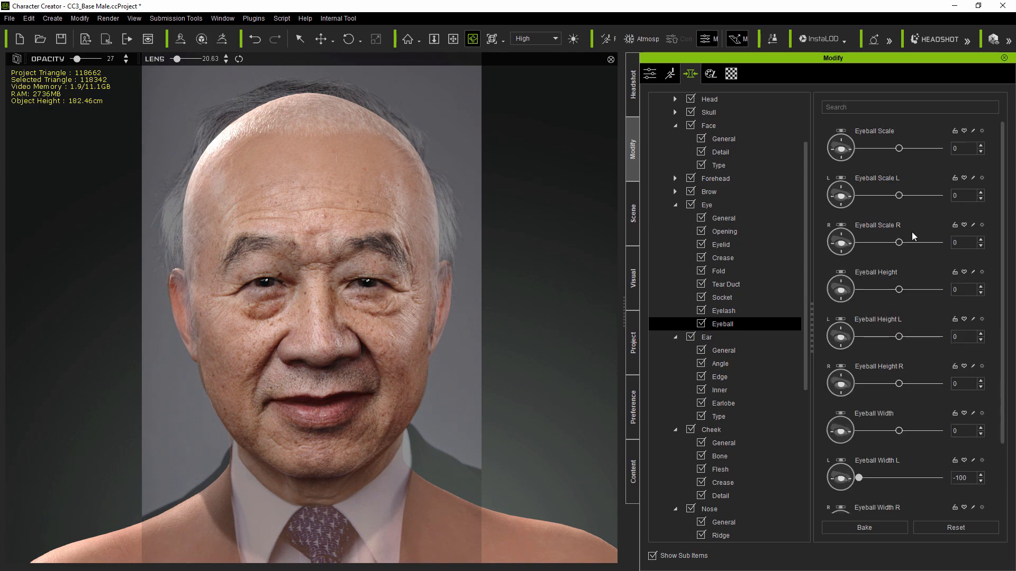
click(632, 75)
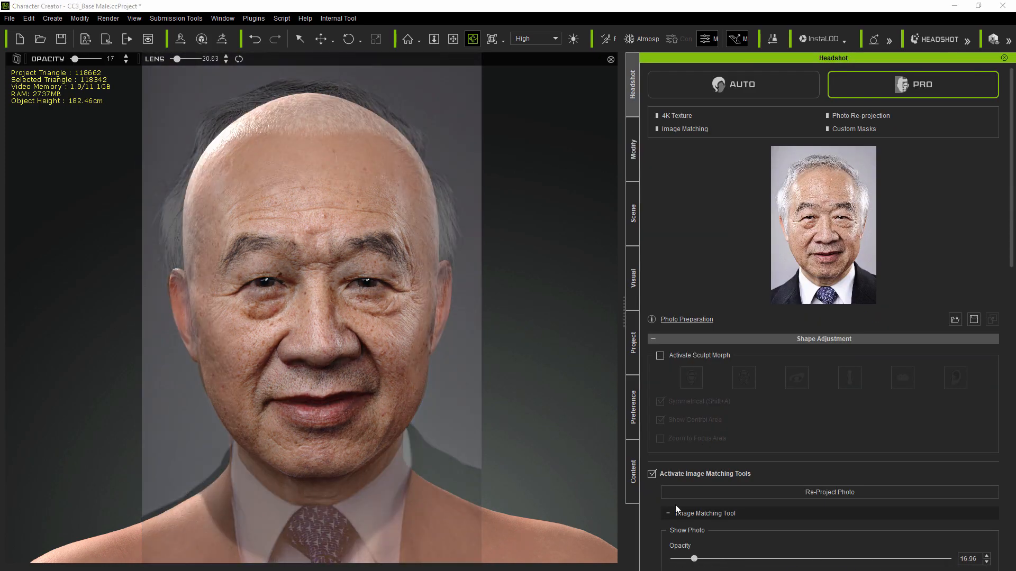
- Adjust eyeball depth, inner eye depth and upper-lid shrink morphs against the photo overlay
click(652, 473)
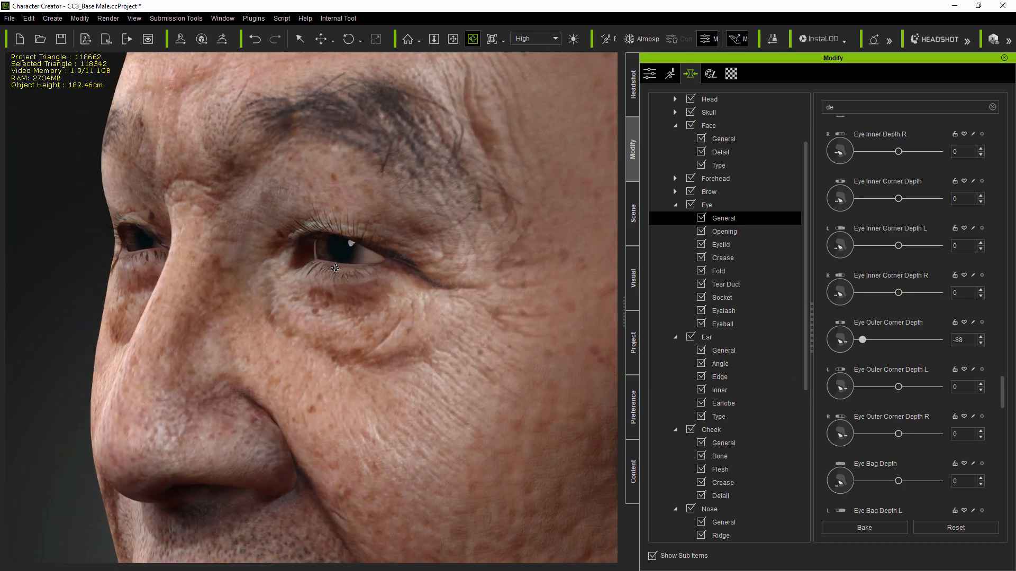
click(725, 284)
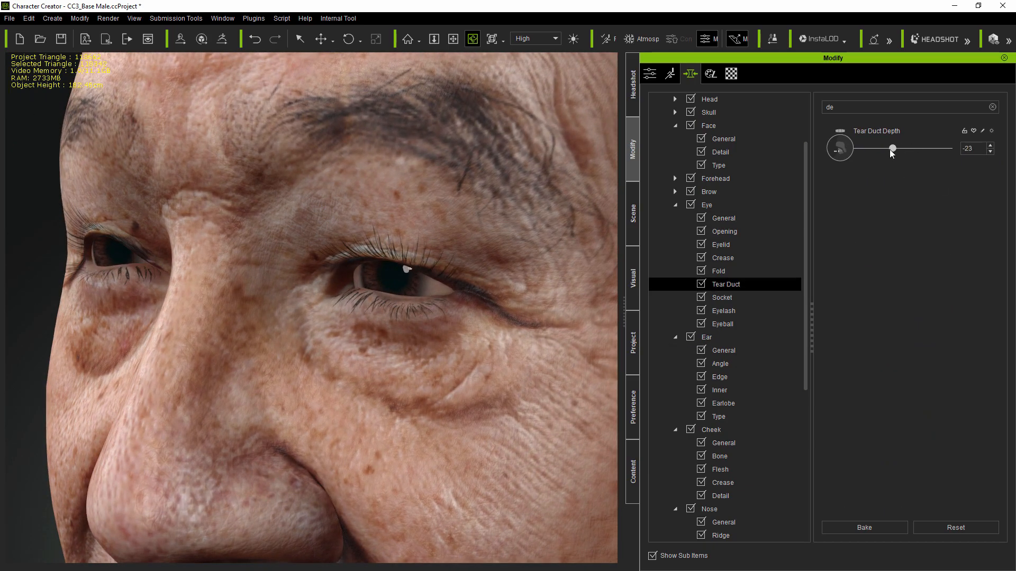
click(992, 107)
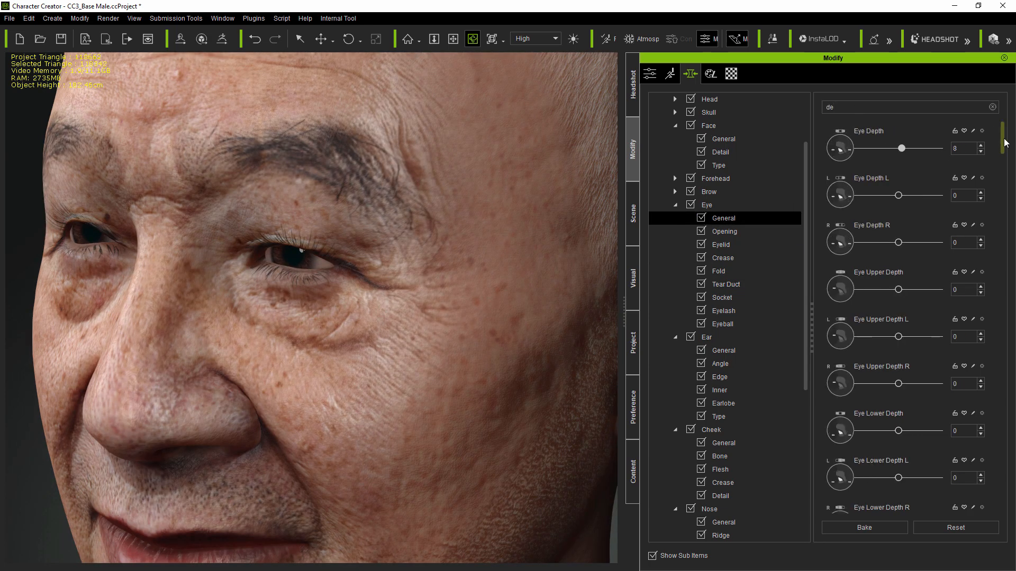
scroll(down, 3)
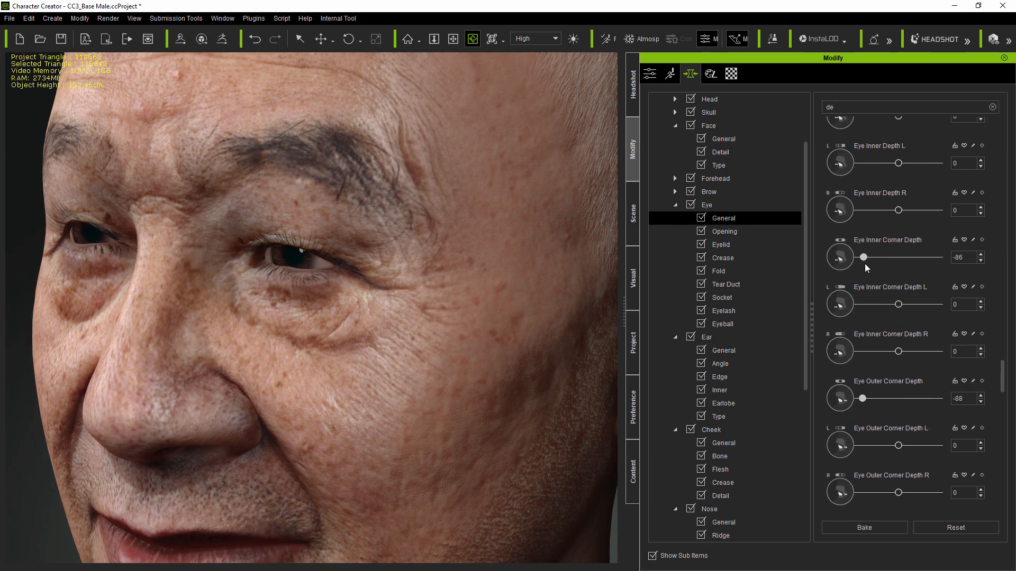
scroll(up, 3)
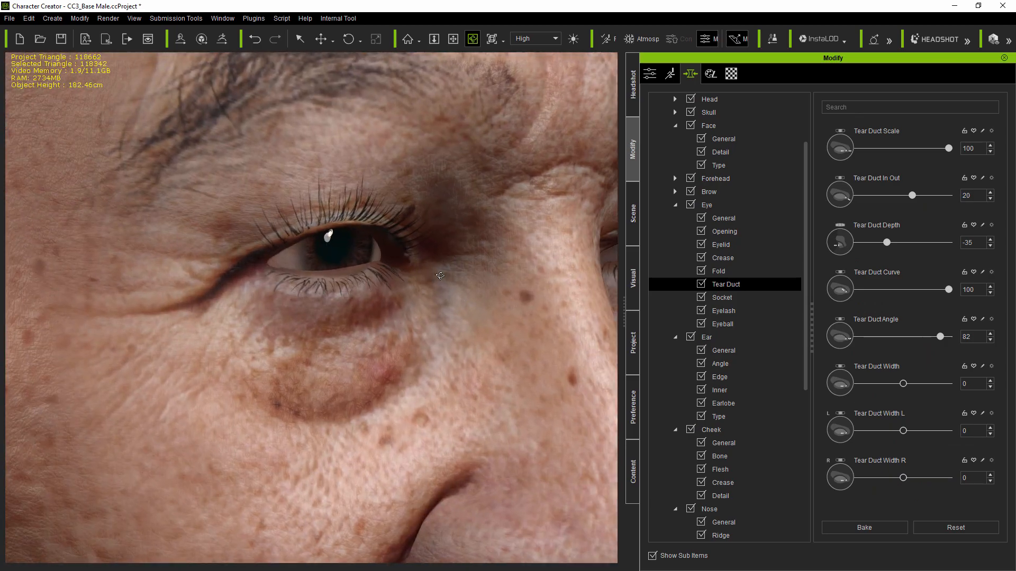
click(631, 84)
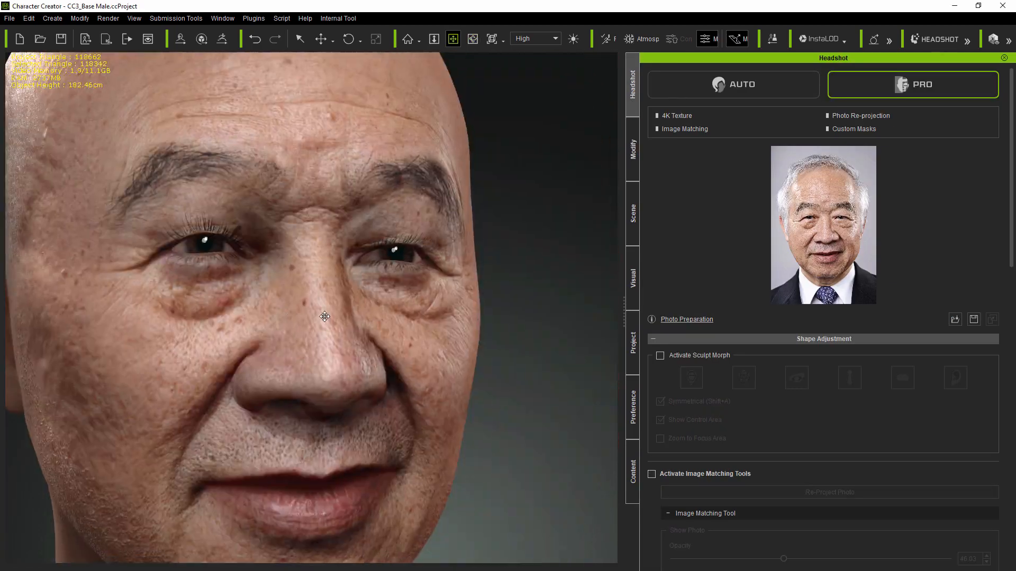
click(632, 149)
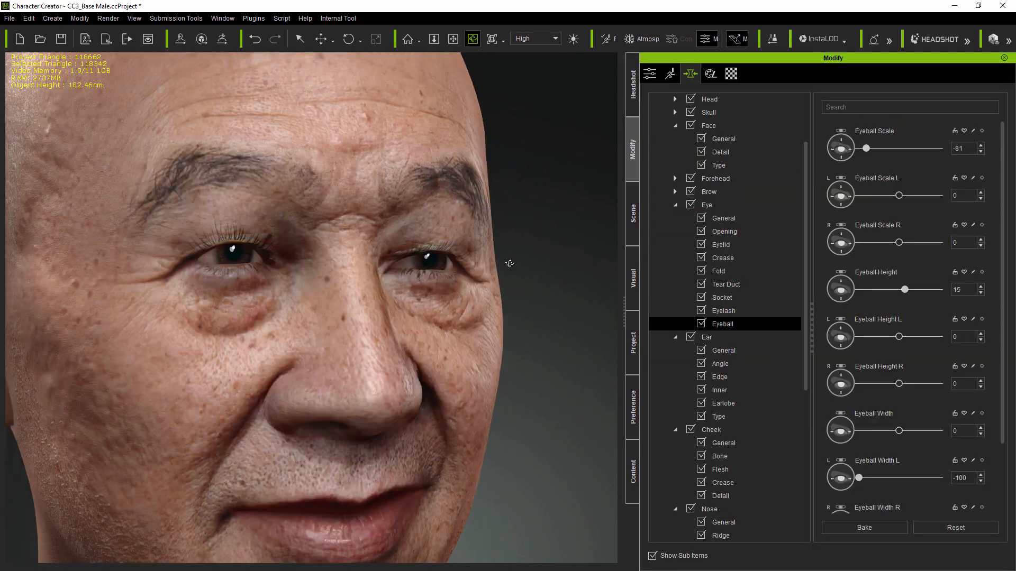
scroll(down, 3)
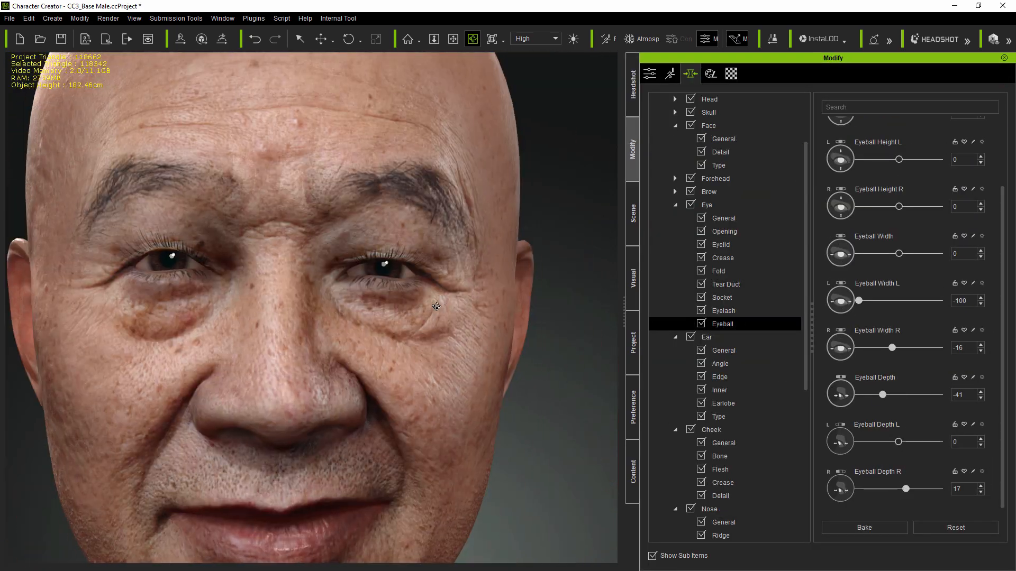
click(632, 84)
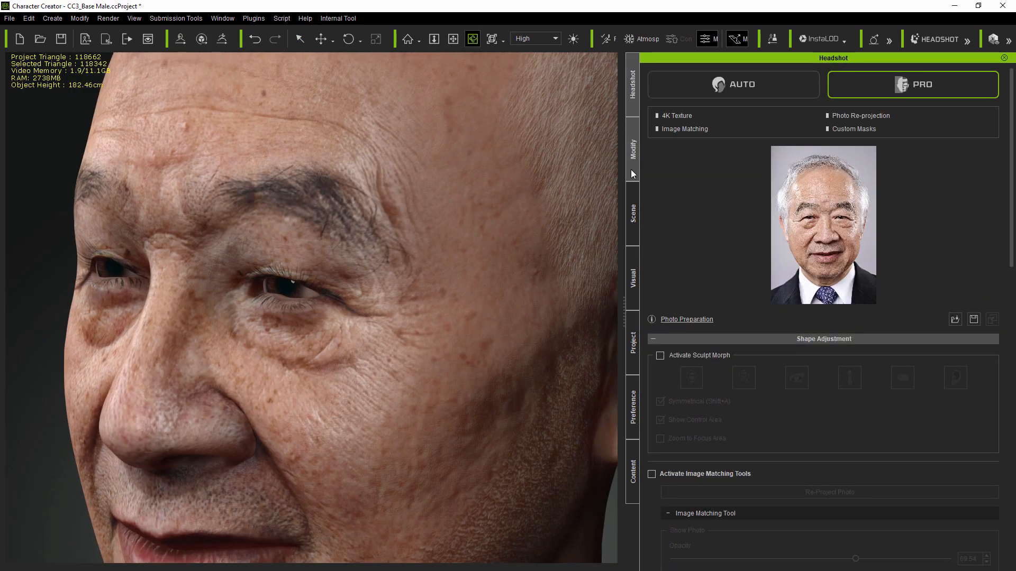
- Set Eyelid Upper Outer Fold to 32 to deepen the outer eye corners
click(632, 150)
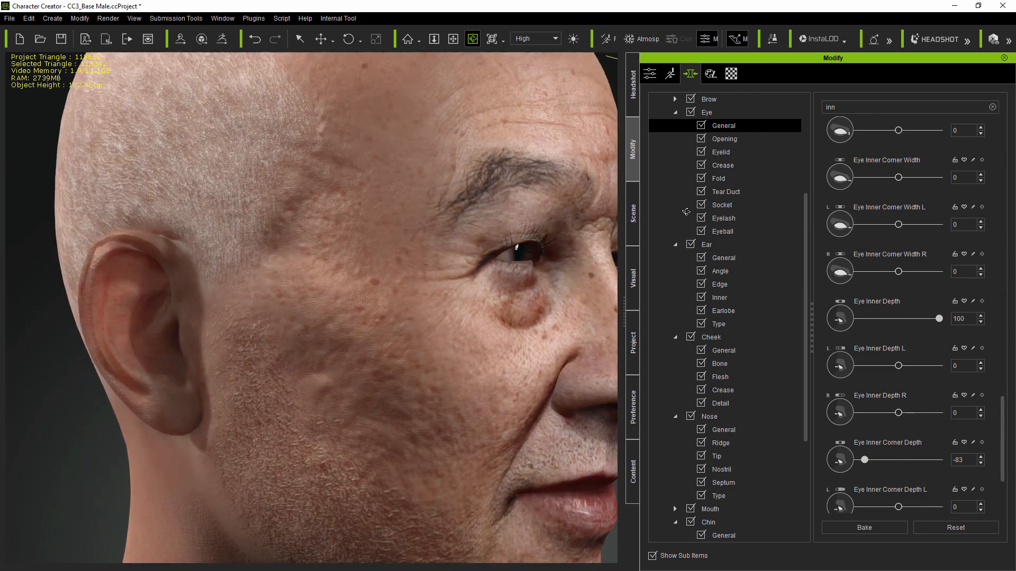
click(726, 191)
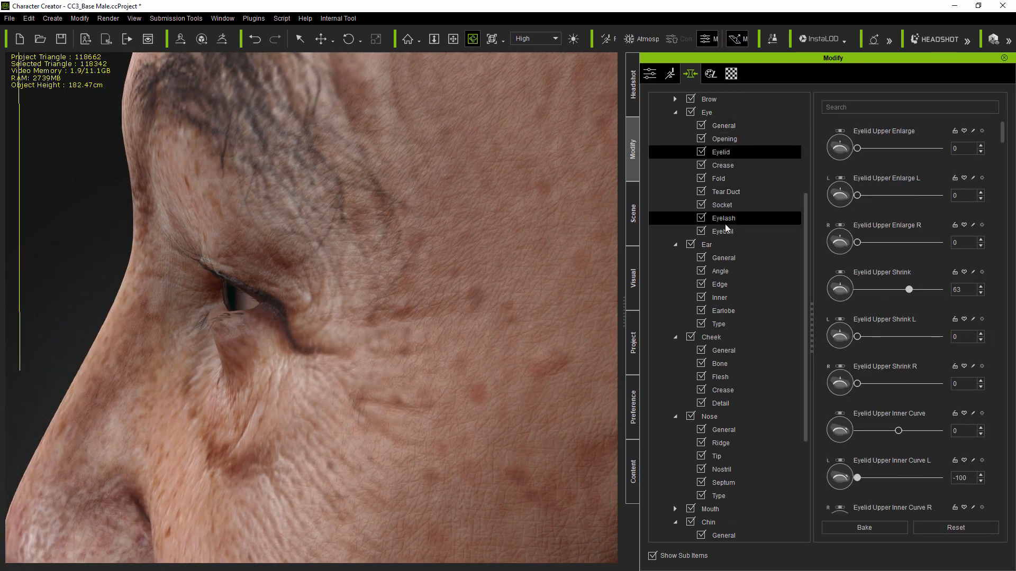
click(718, 178)
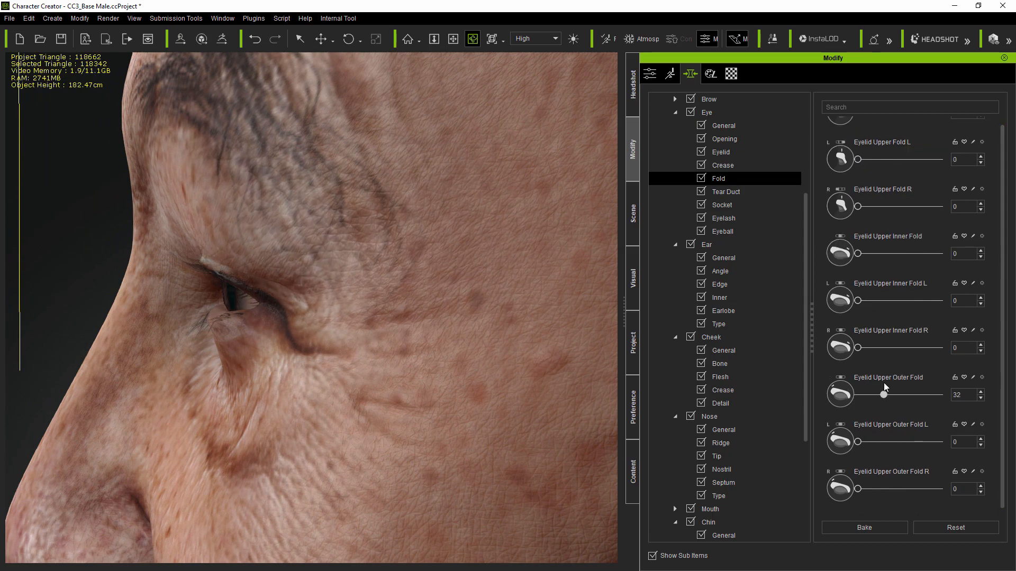
click(632, 84)
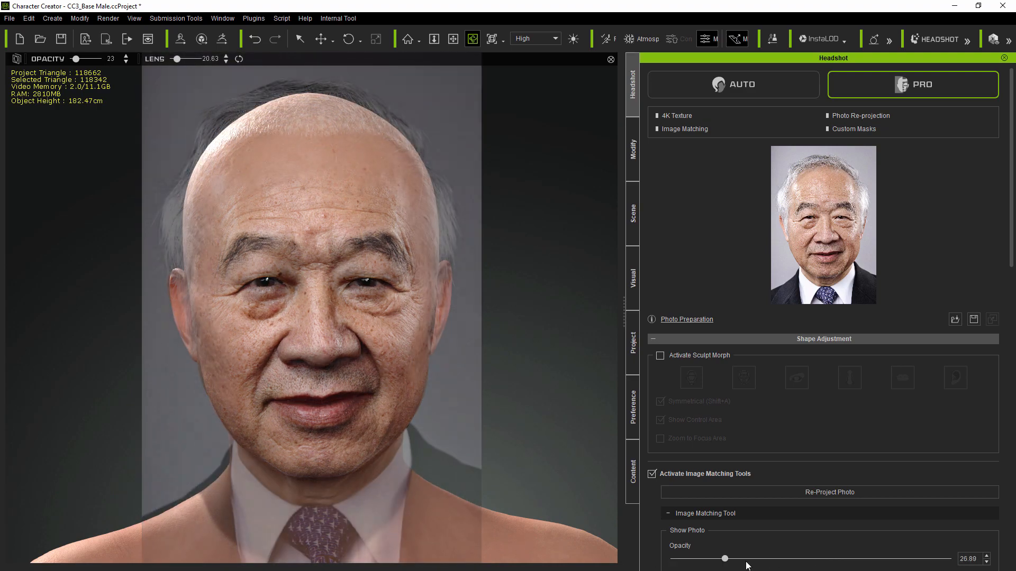
- Turn off Activate Image Matching Tools and show the Scene list of objects and lights
click(651, 474)
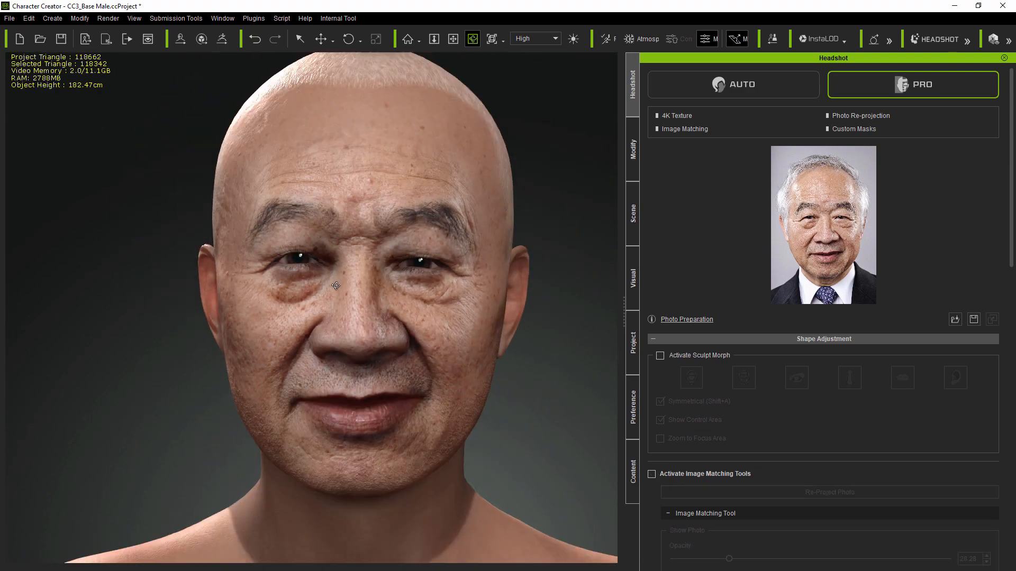
click(632, 214)
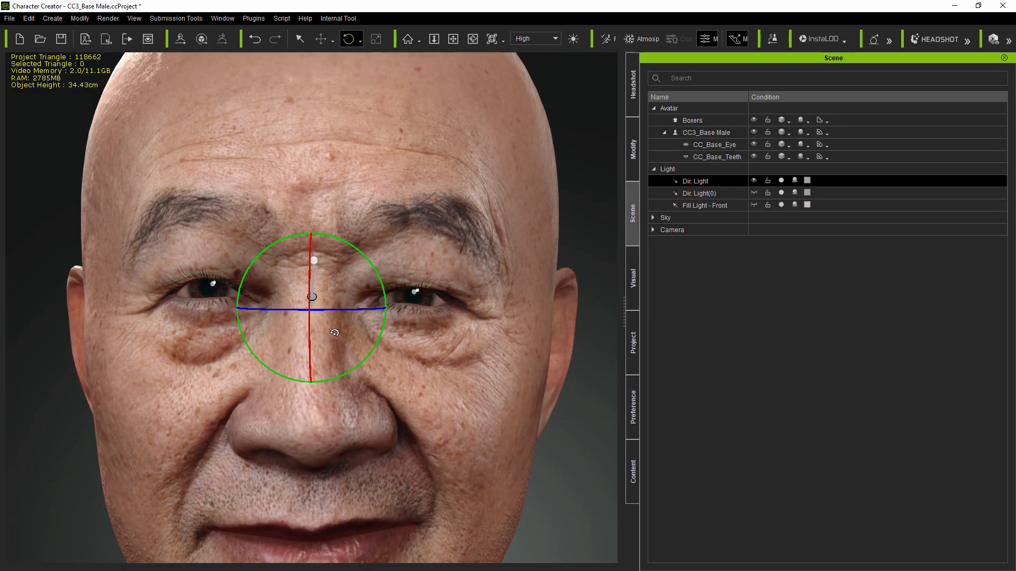
- Inspect the head's materials in the Material tab, then return to Headshot settings
click(632, 148)
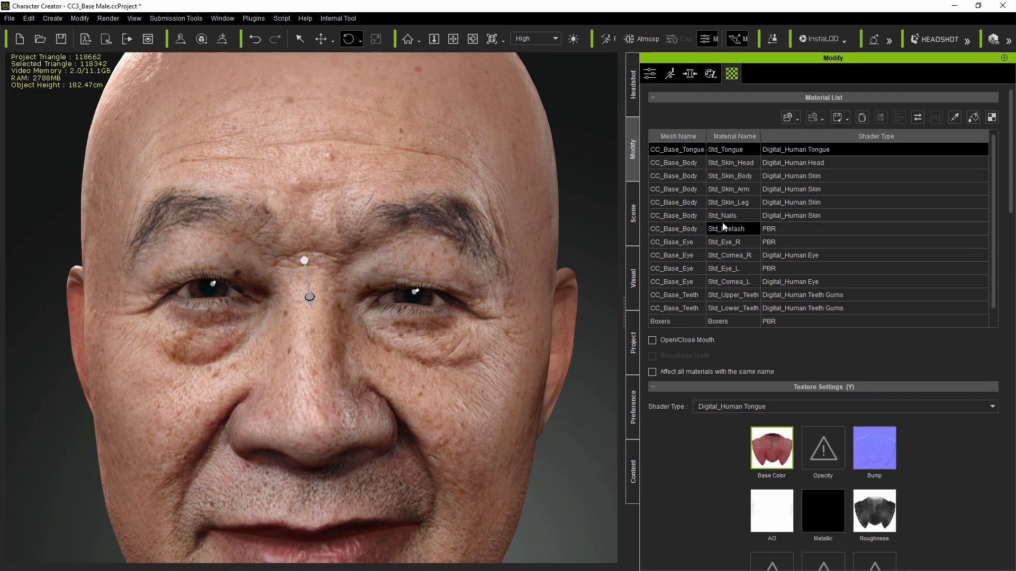
scroll(down, 3)
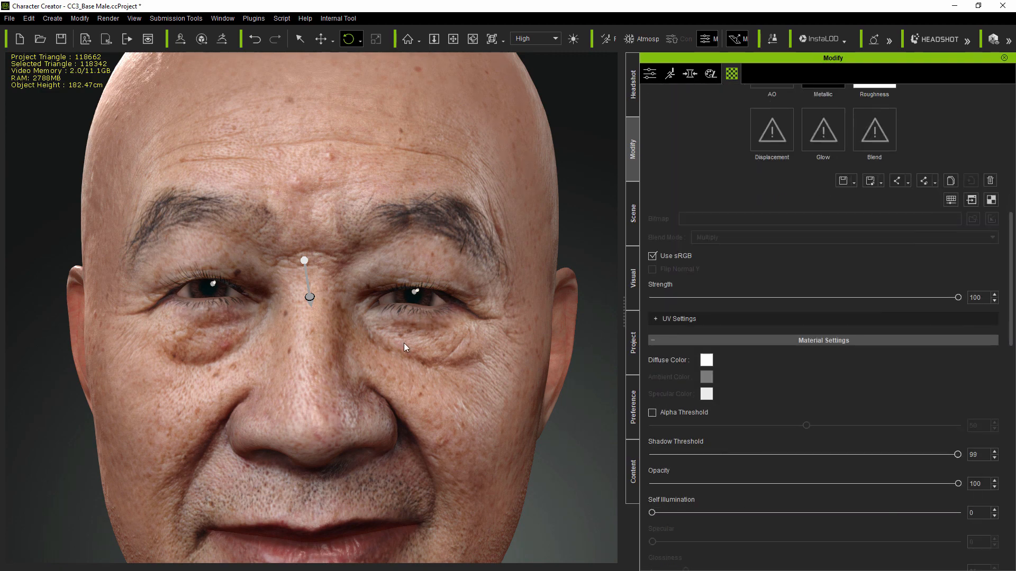
click(632, 210)
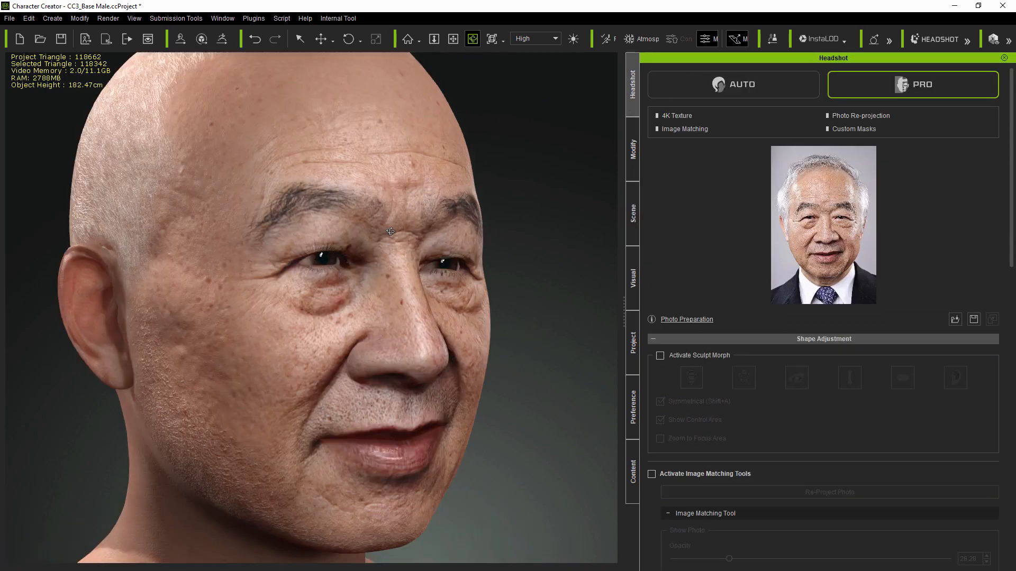
scroll(up, 3)
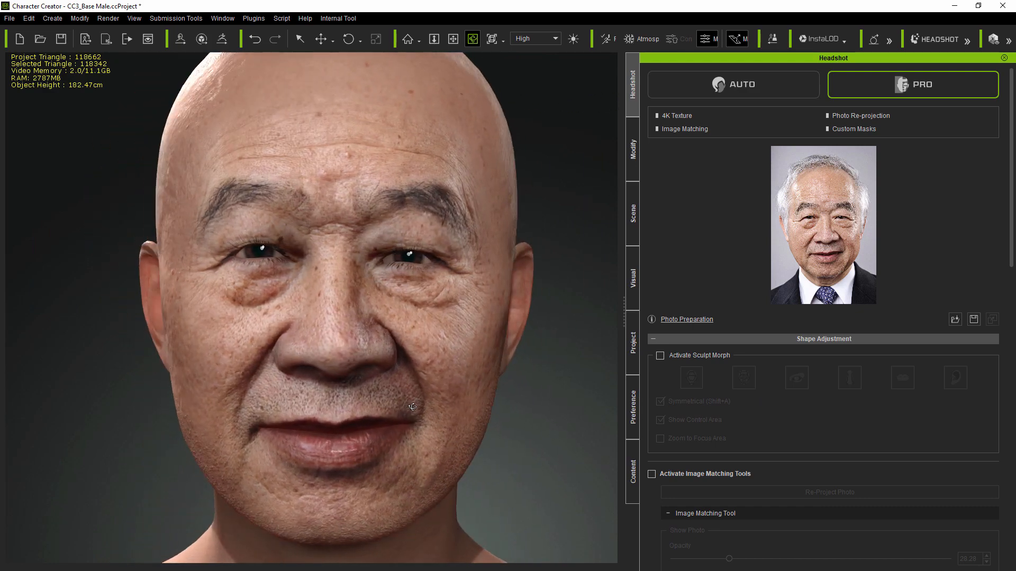
- Set Eyelid Lower Outer Curve L/R and Lower Height L/R, then close the eyes
click(632, 149)
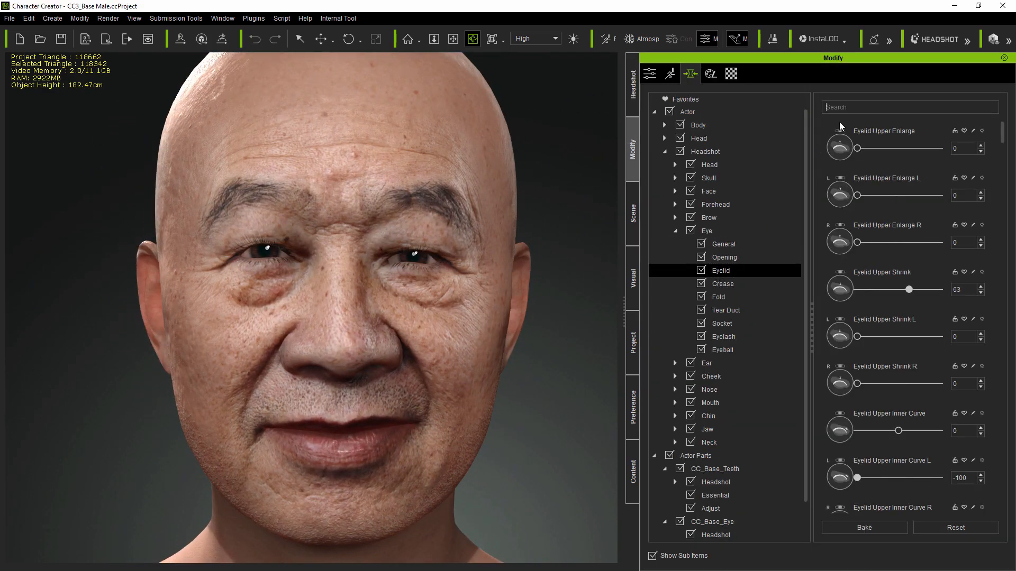
text(cur)
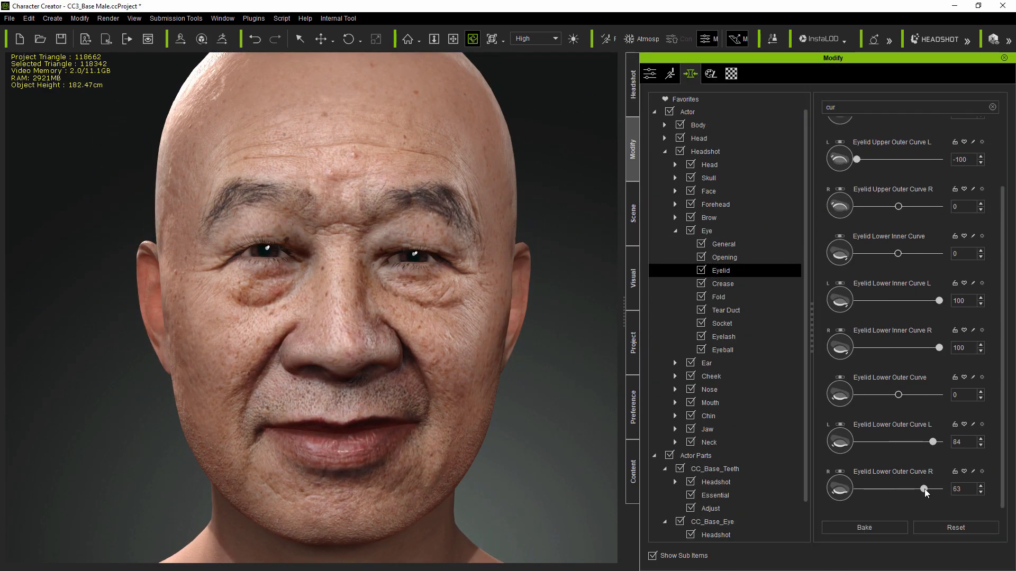
click(726, 257)
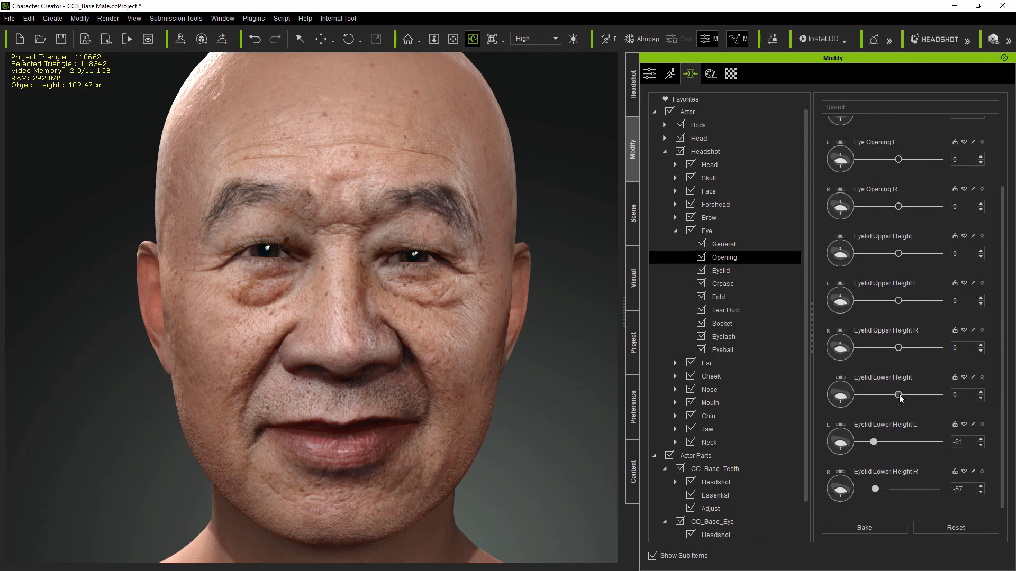
click(632, 74)
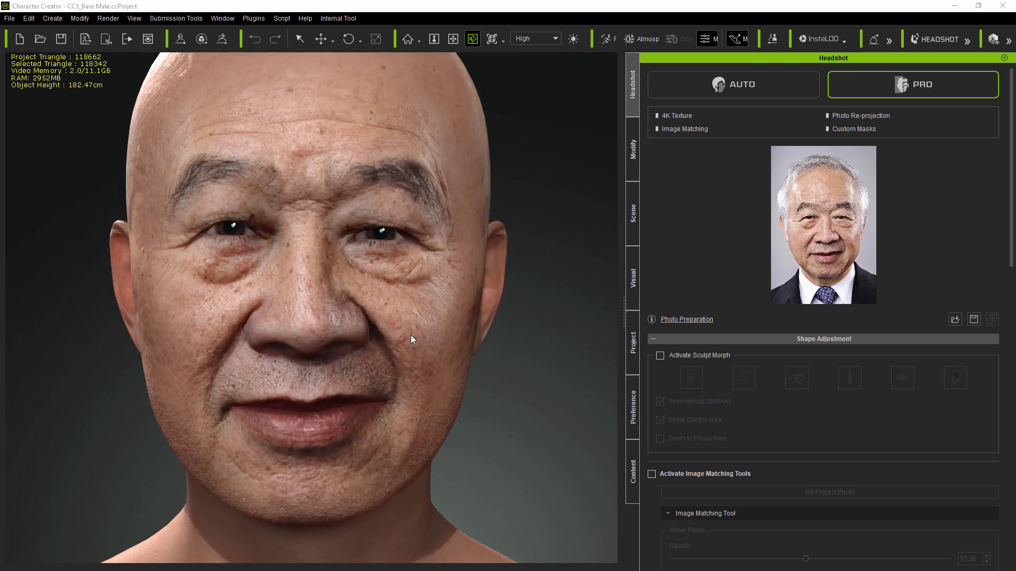
click(631, 149)
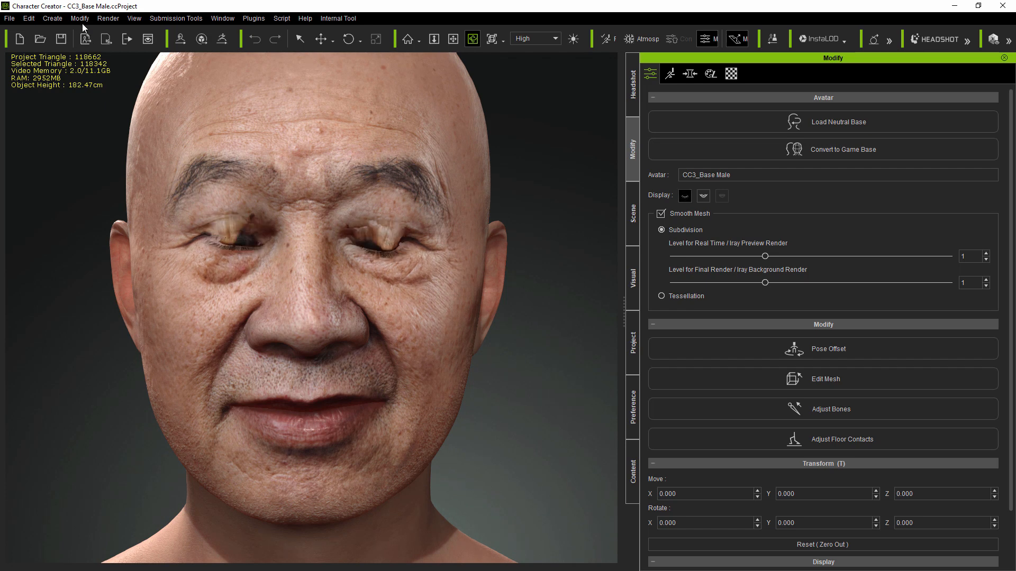
- Apply Modify > Correct Eyeblink and open the Headshot skin texture settings
click(78, 17)
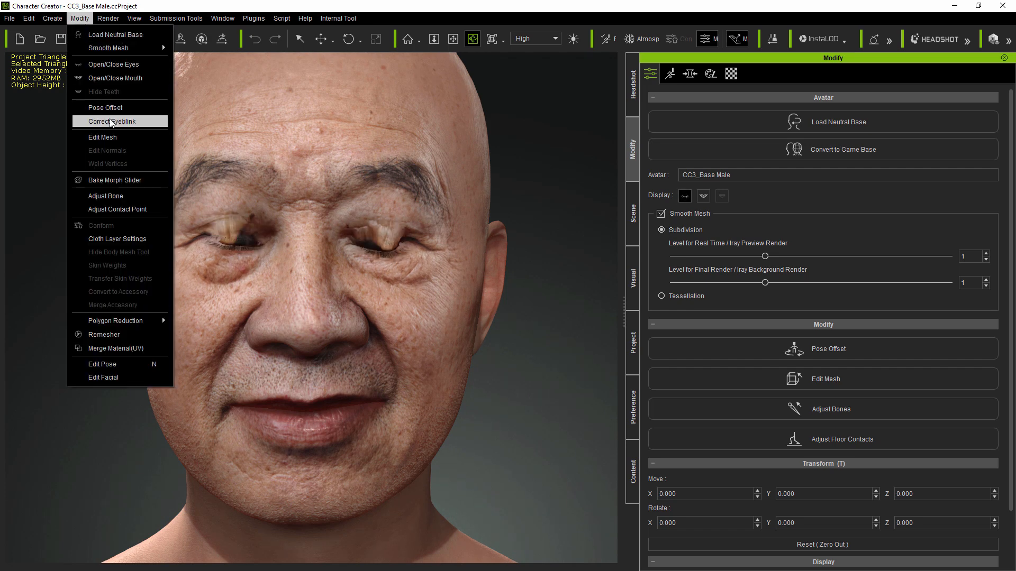
click(113, 121)
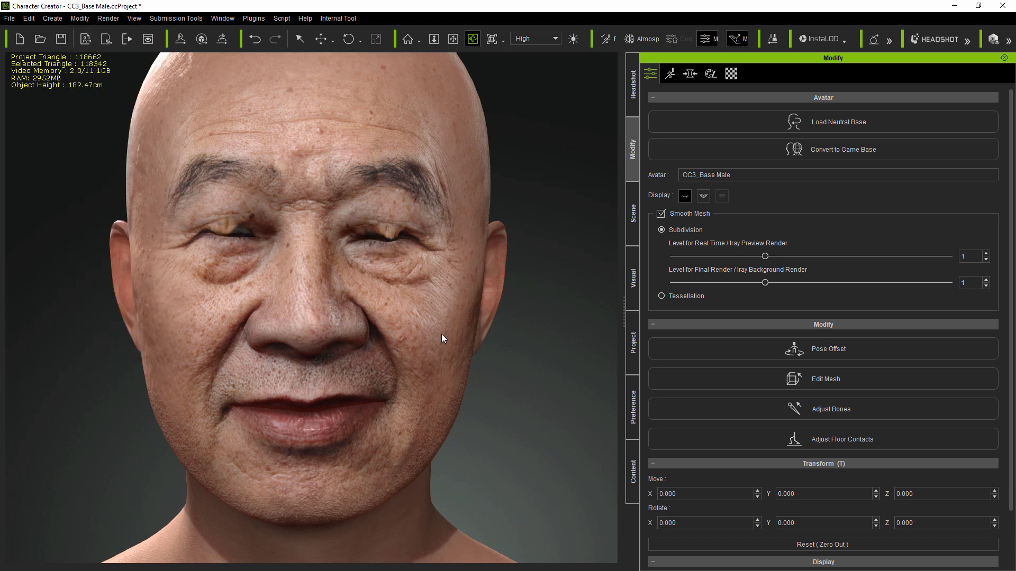
click(684, 195)
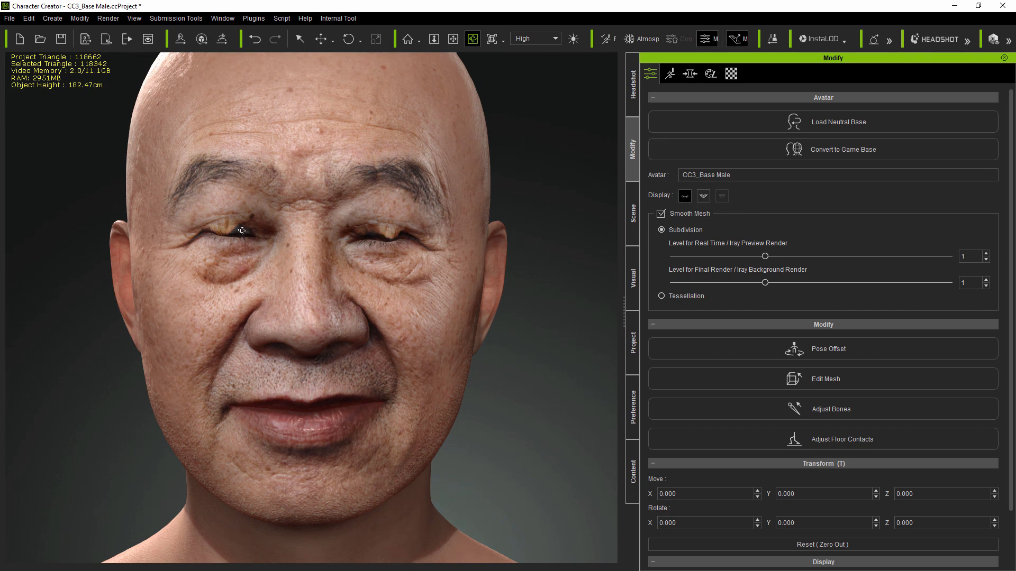
mouse_move(642, 219)
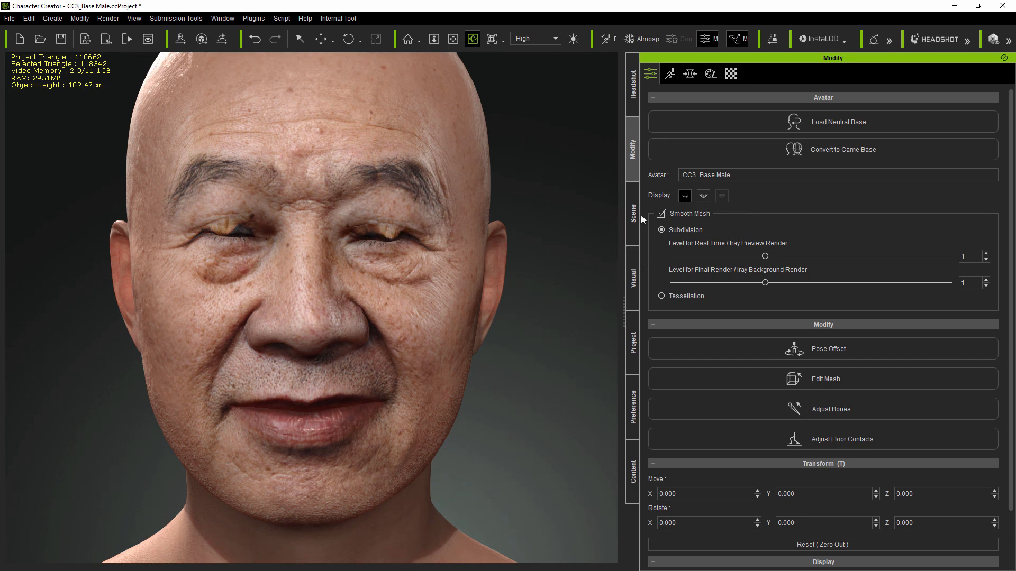
click(632, 78)
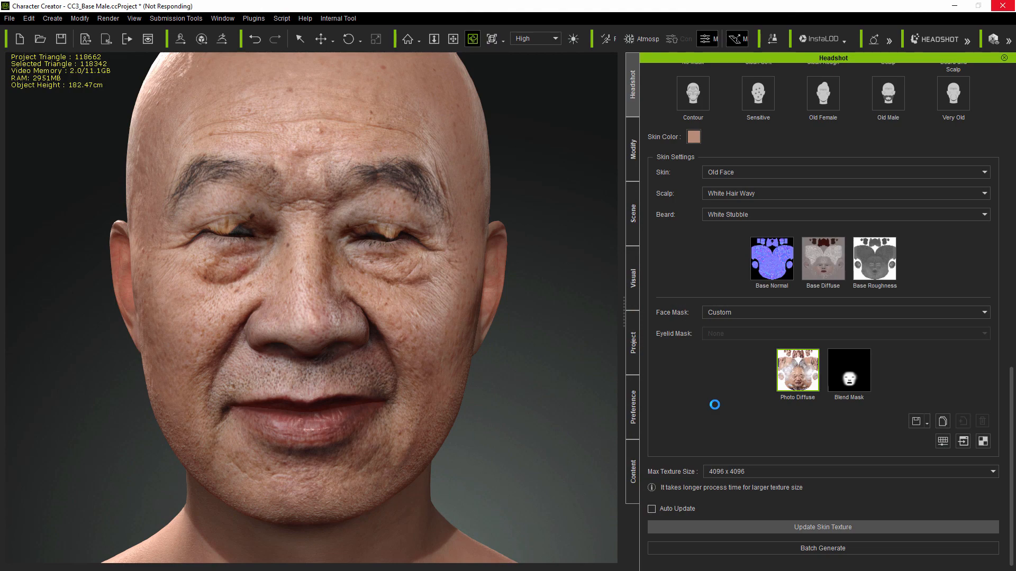
- Reopen the eyes and bring up the Headshot Eye morph sliders
click(632, 151)
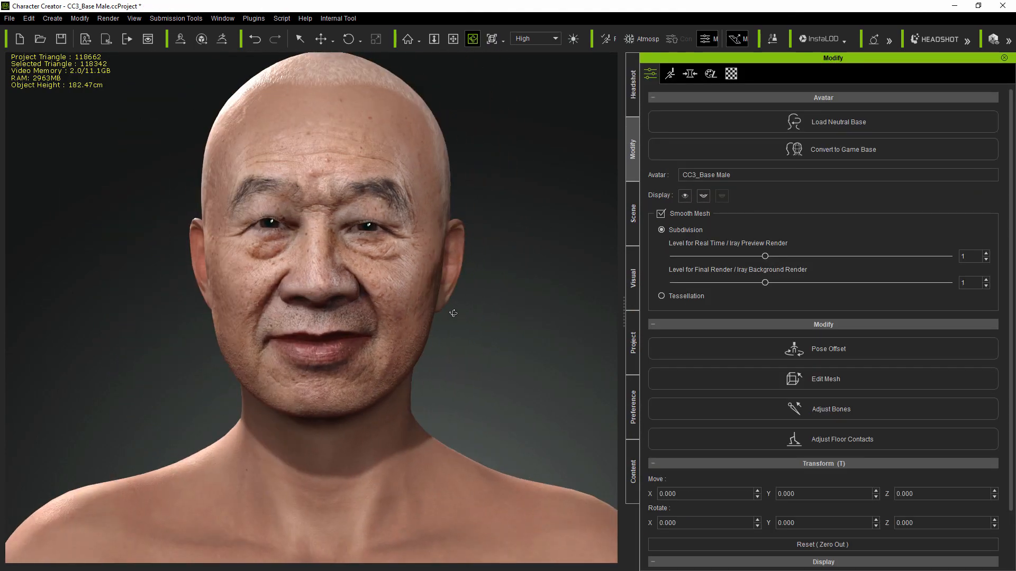
click(632, 75)
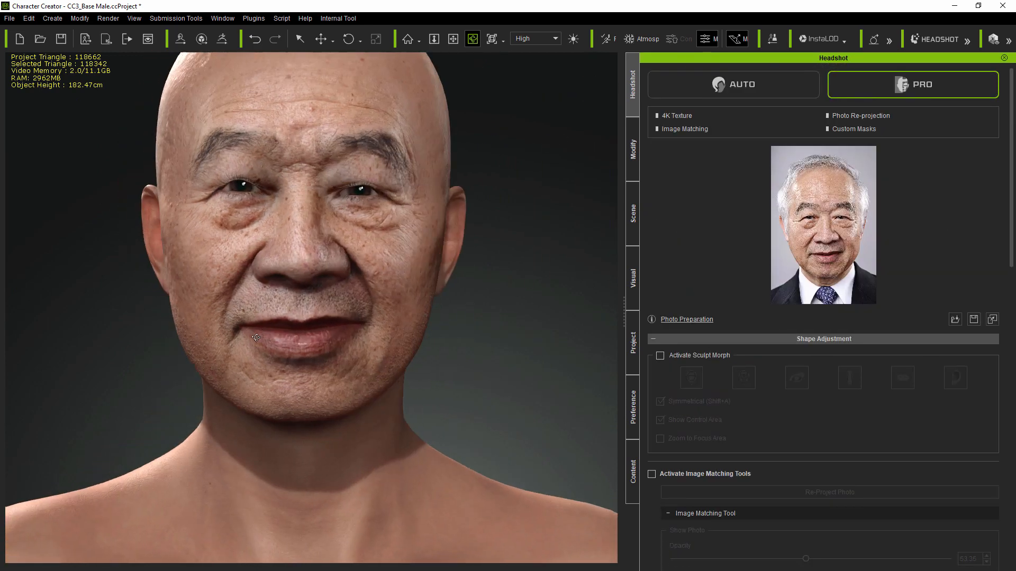
click(632, 149)
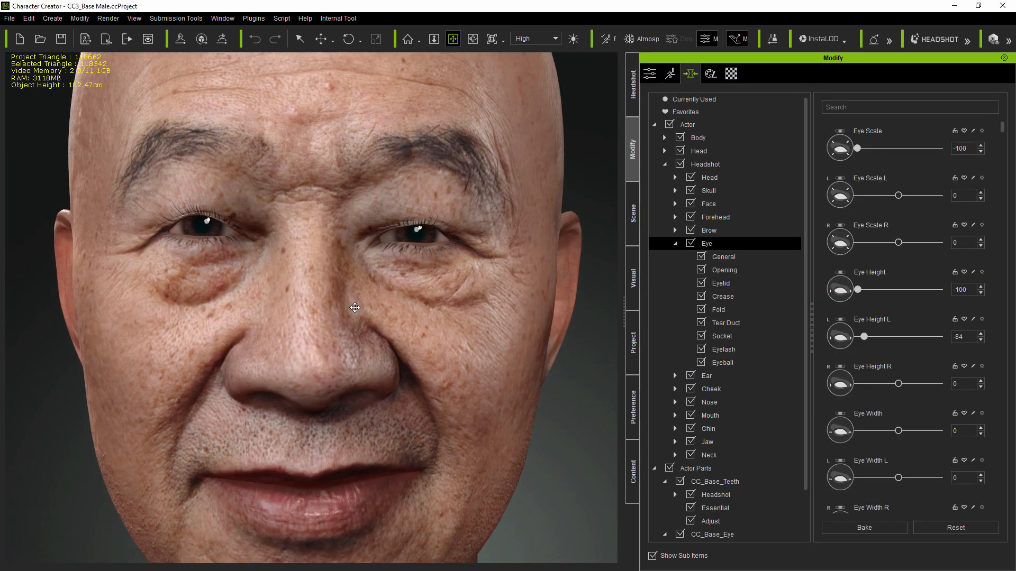
- Apply Eyelid curve morphs with Eyelid Upper Height 9 and Lower Height -26, back in headshot settings
click(720, 283)
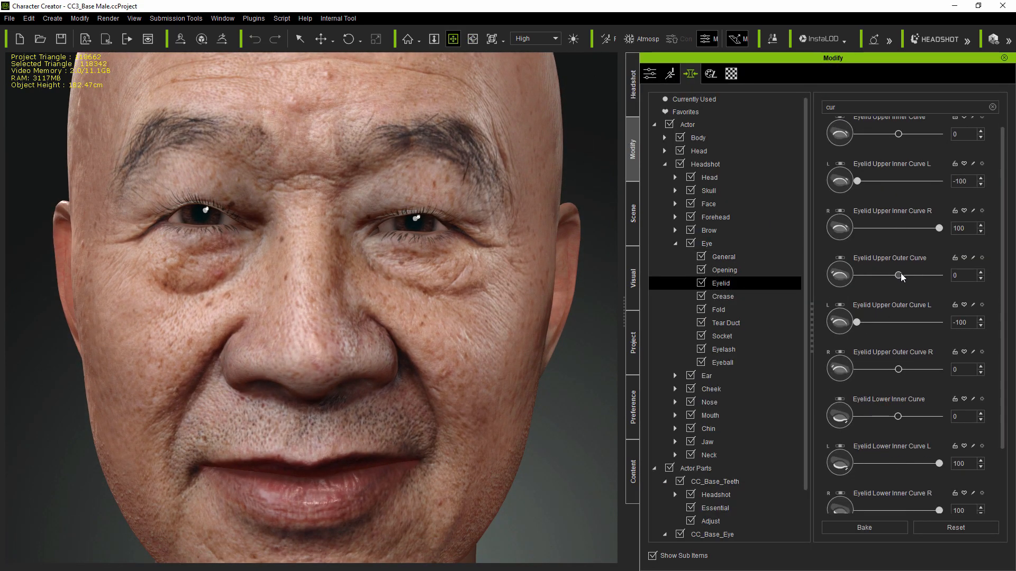
click(724, 269)
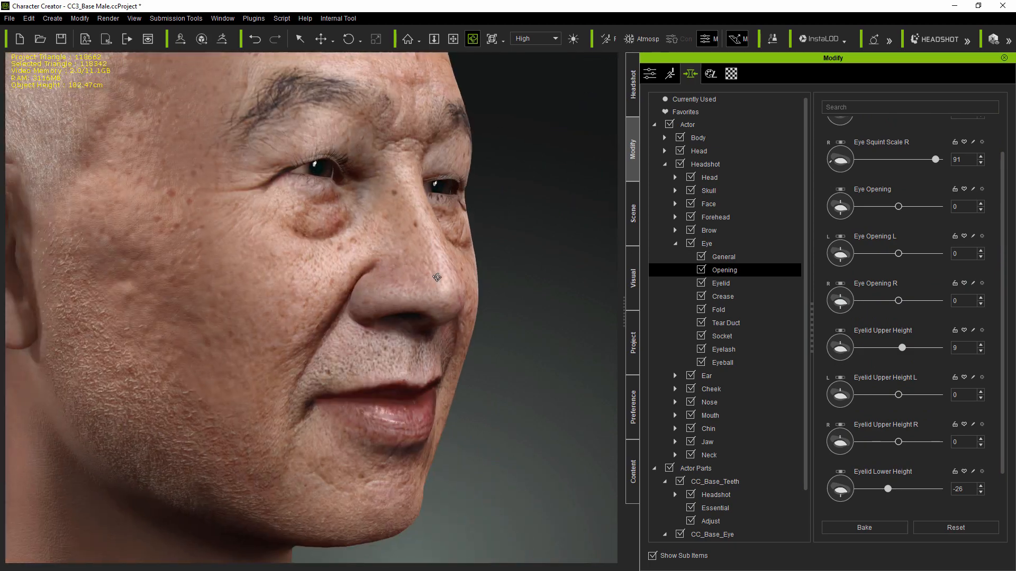
click(631, 74)
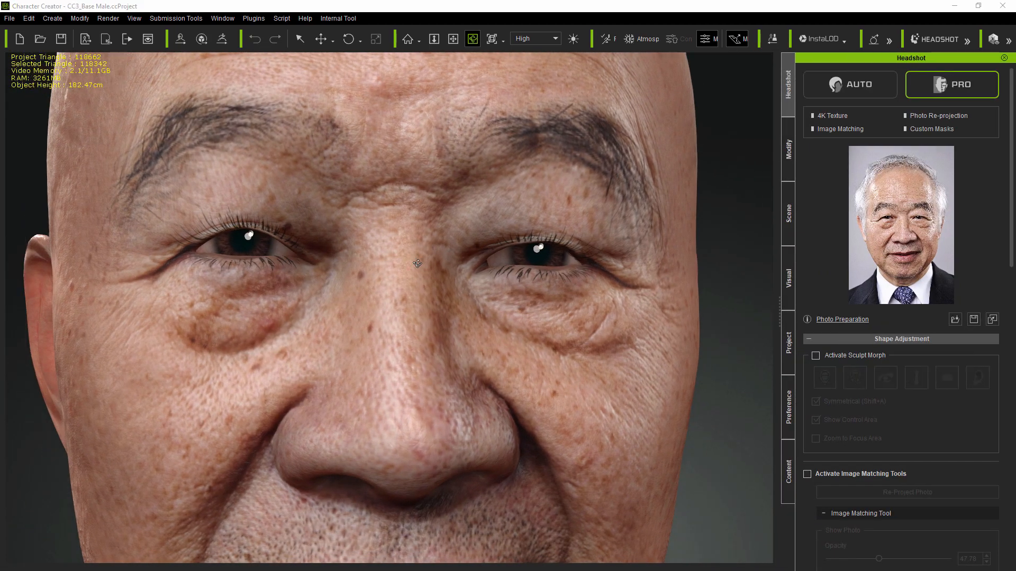
- Reposition the closed upper eyelid vertices with Soft Selection and the Move gizmo, then exit Edit Mesh
scroll(up, 3)
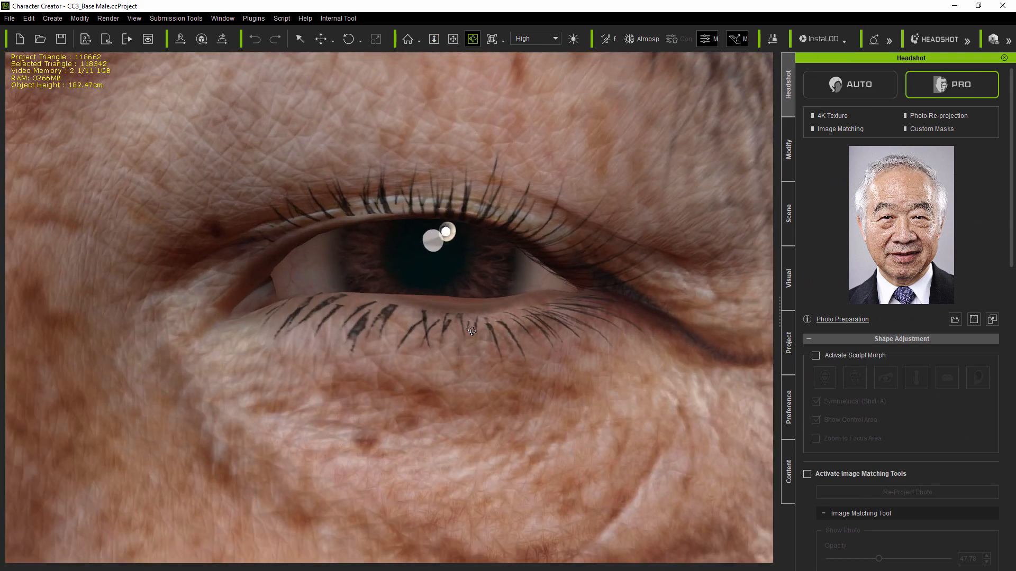
click(788, 214)
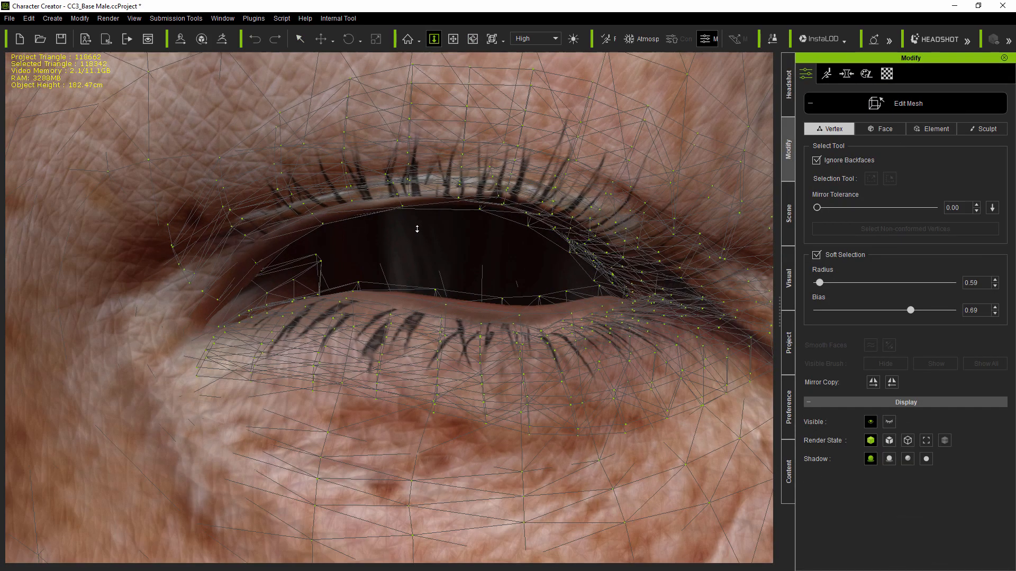
click(300, 38)
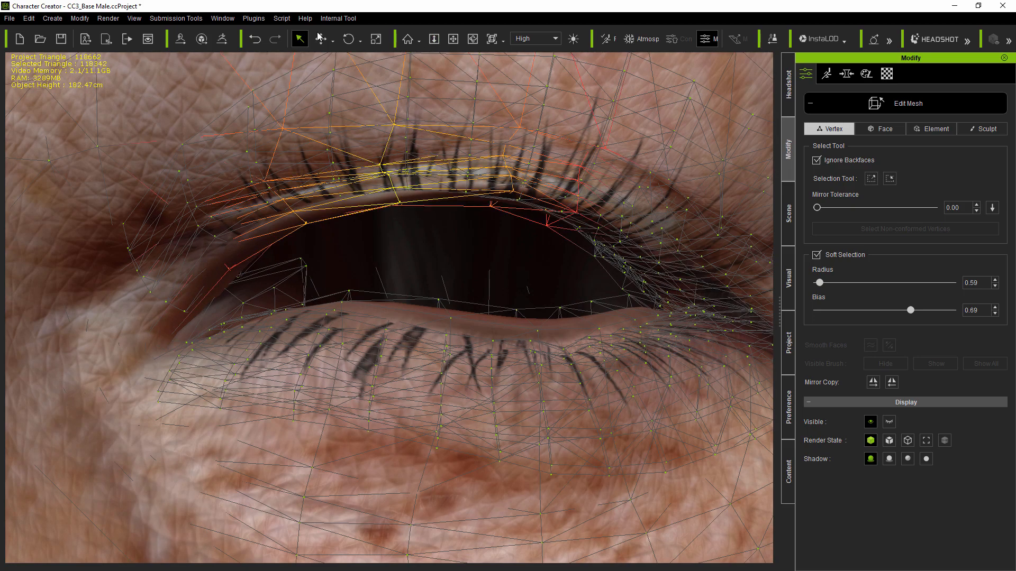
click(935, 128)
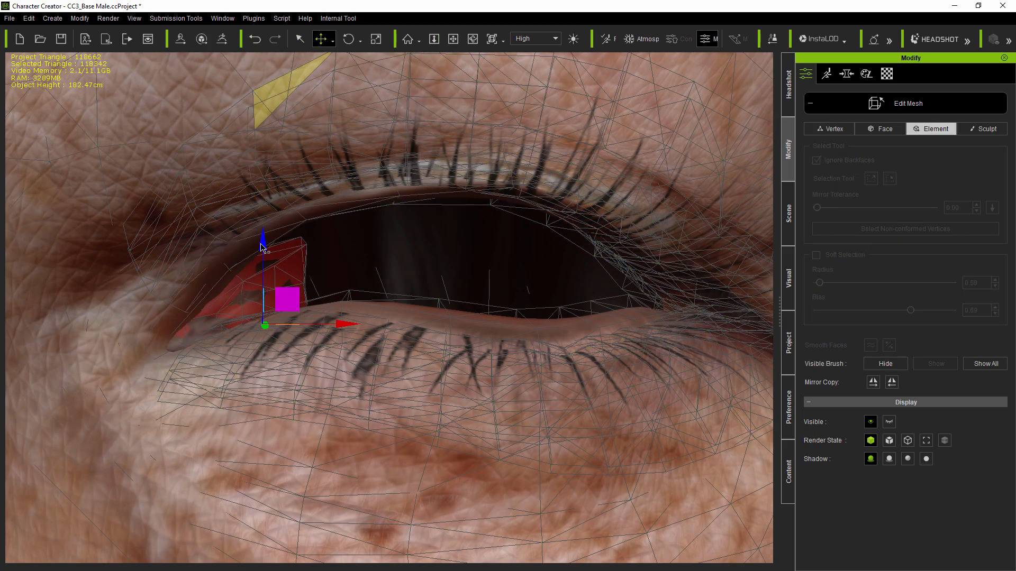
click(833, 128)
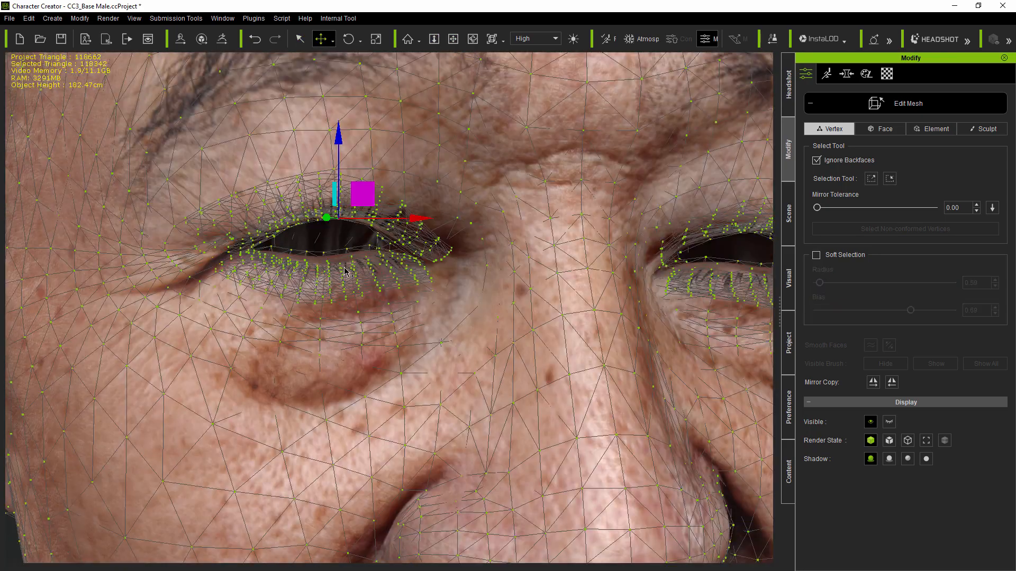
click(935, 128)
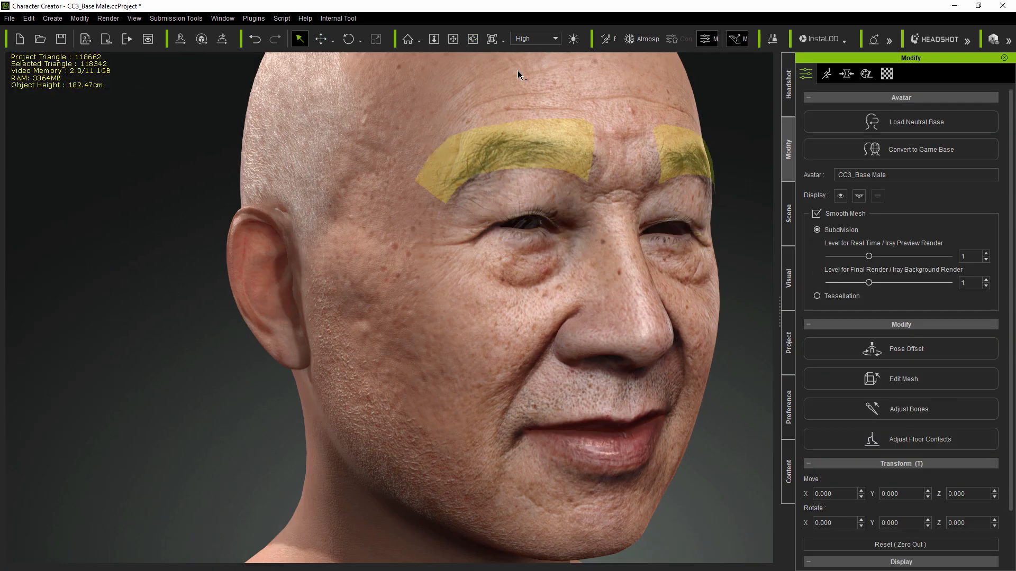
- Glance at the Scene object list, then return to the Headshot photo settings
click(788, 214)
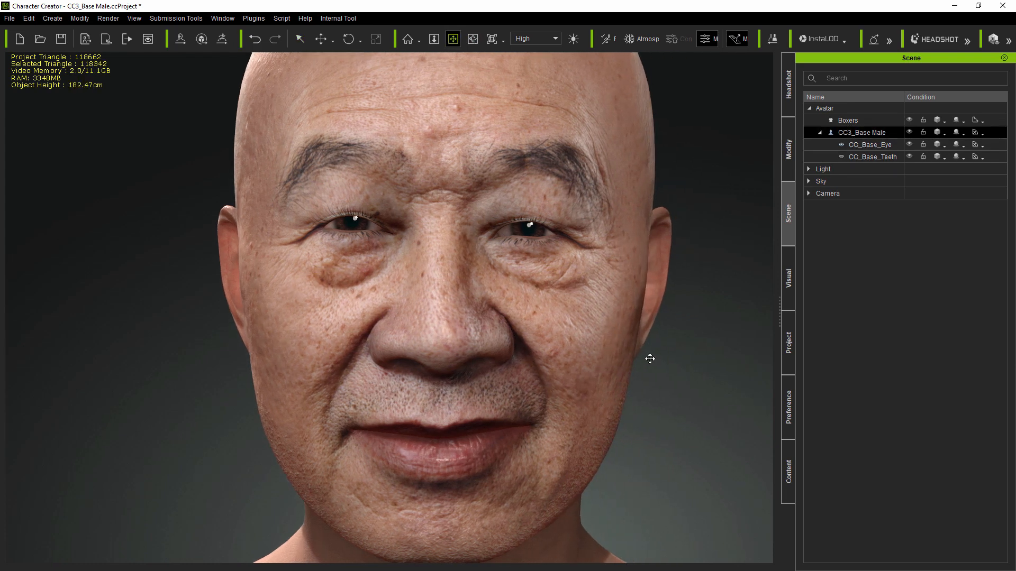
click(787, 75)
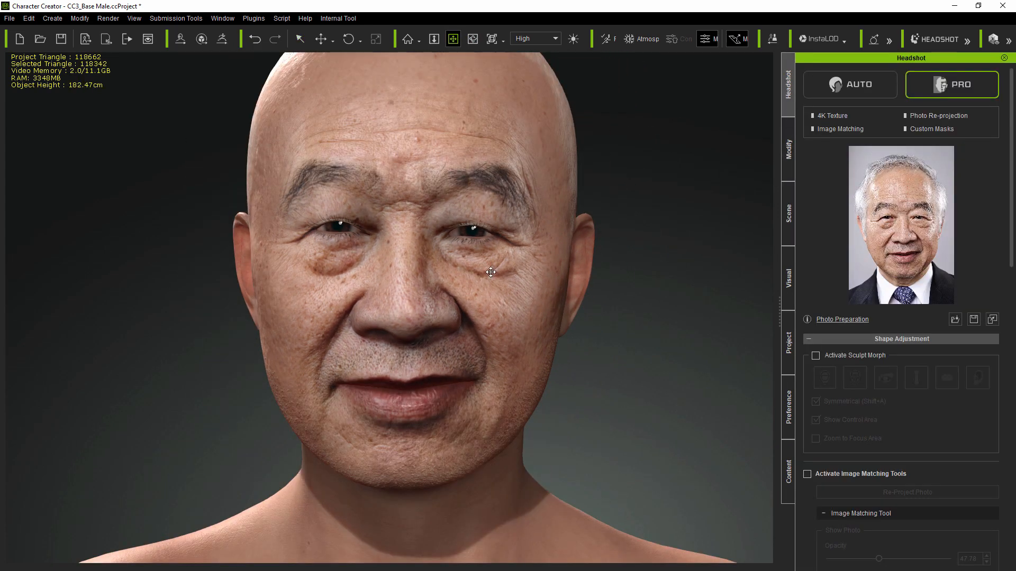